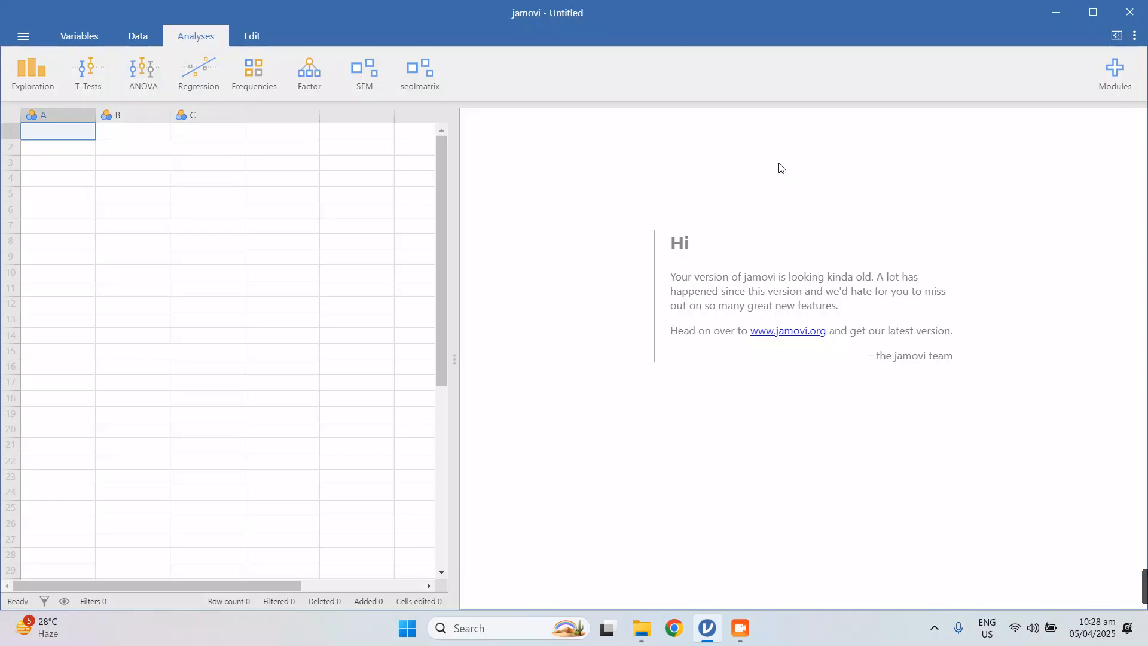
mouse_move(401, 48)
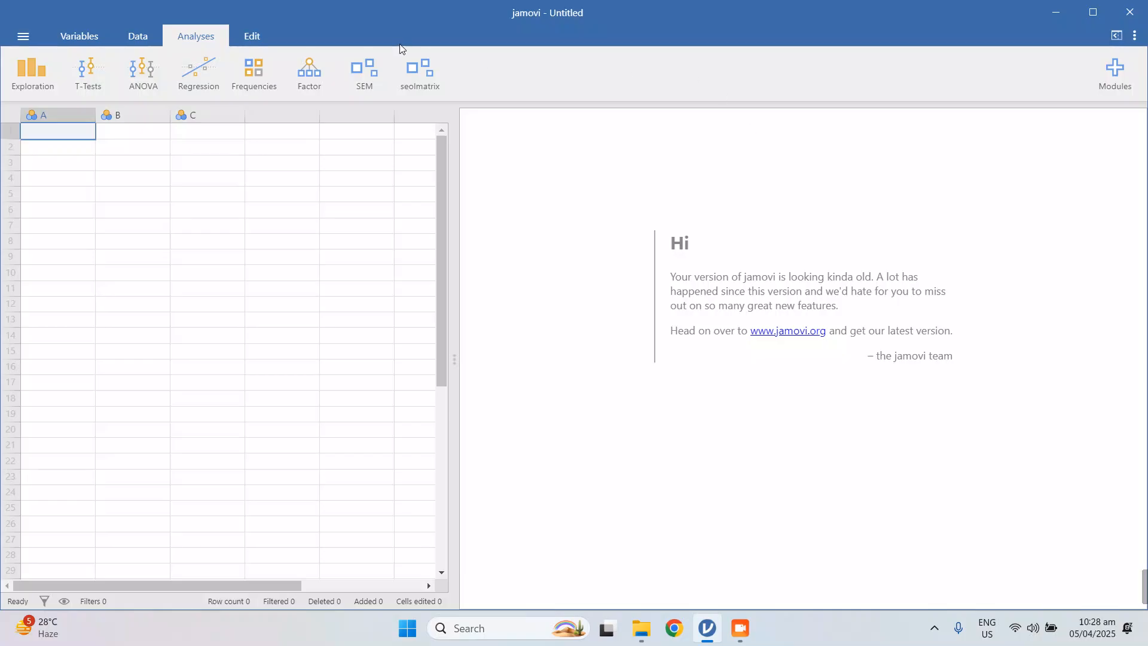
mouse_move(669, 361)
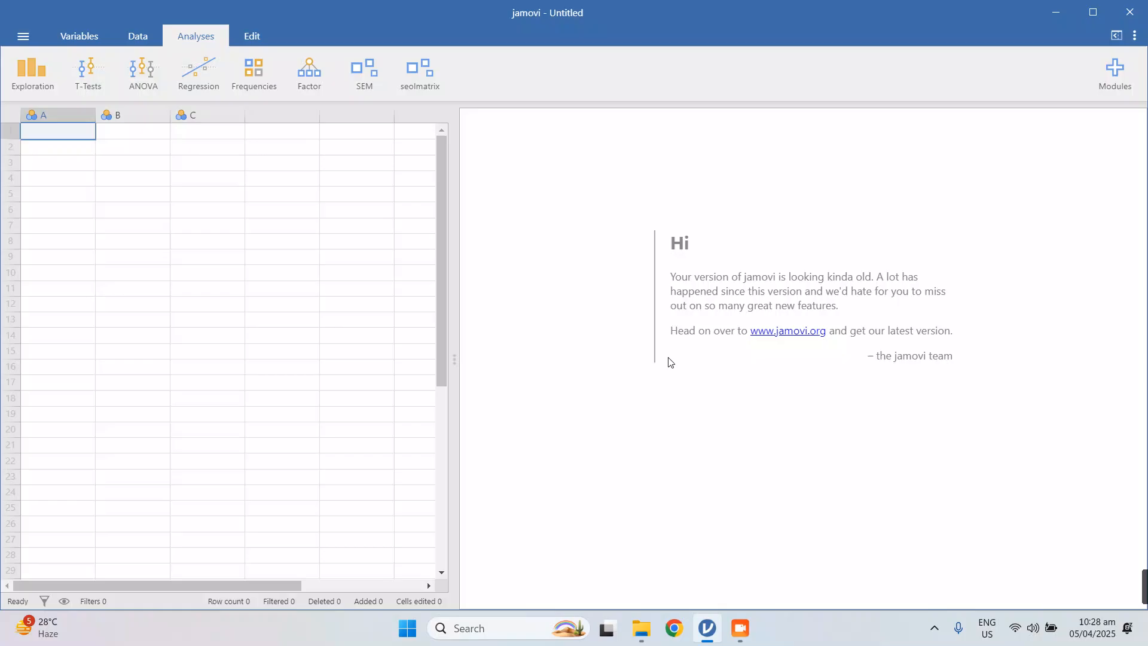
mouse_move(586, 291)
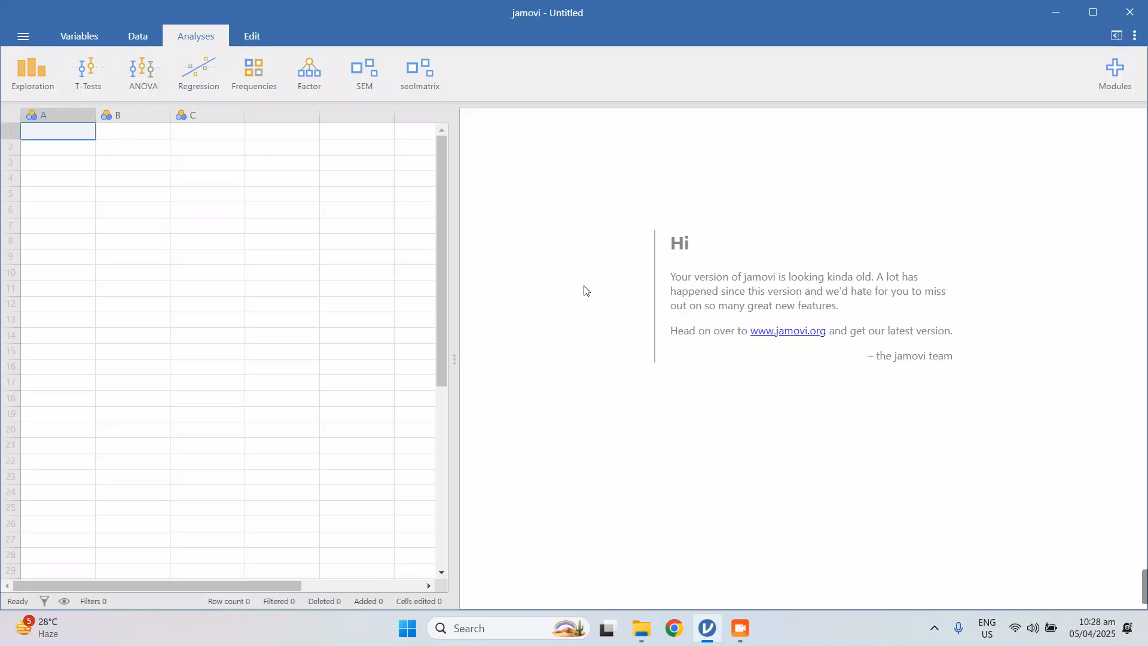
mouse_move(204, 148)
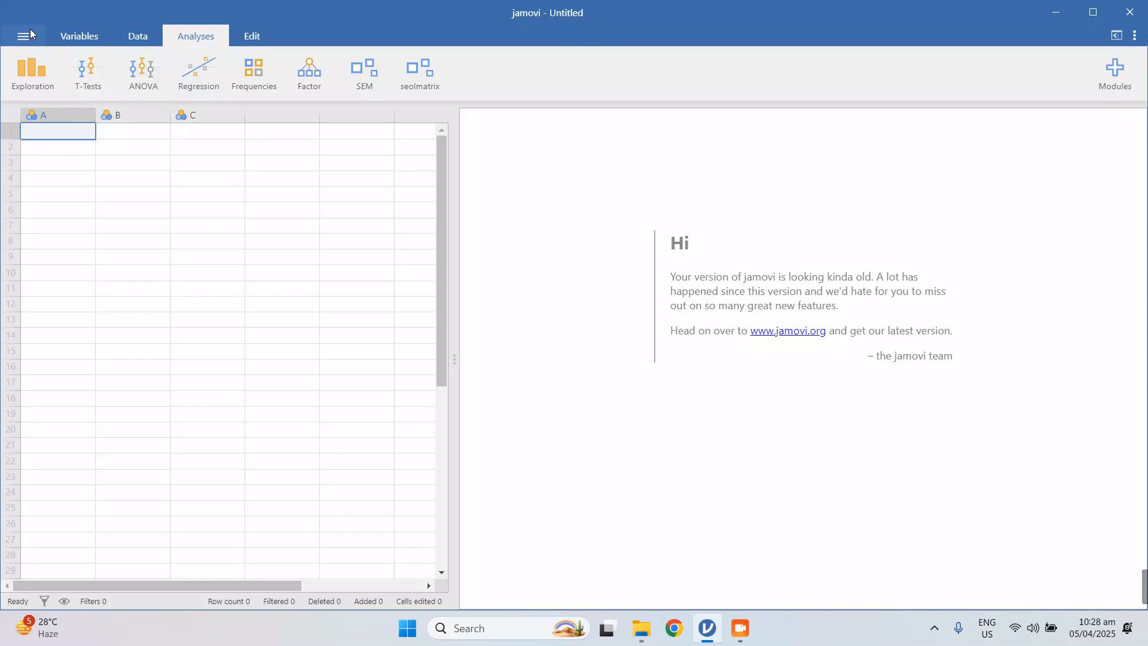
- Load the 'Sample Data for Pearson's r' file from This PC into the data grid
left_click(23, 34)
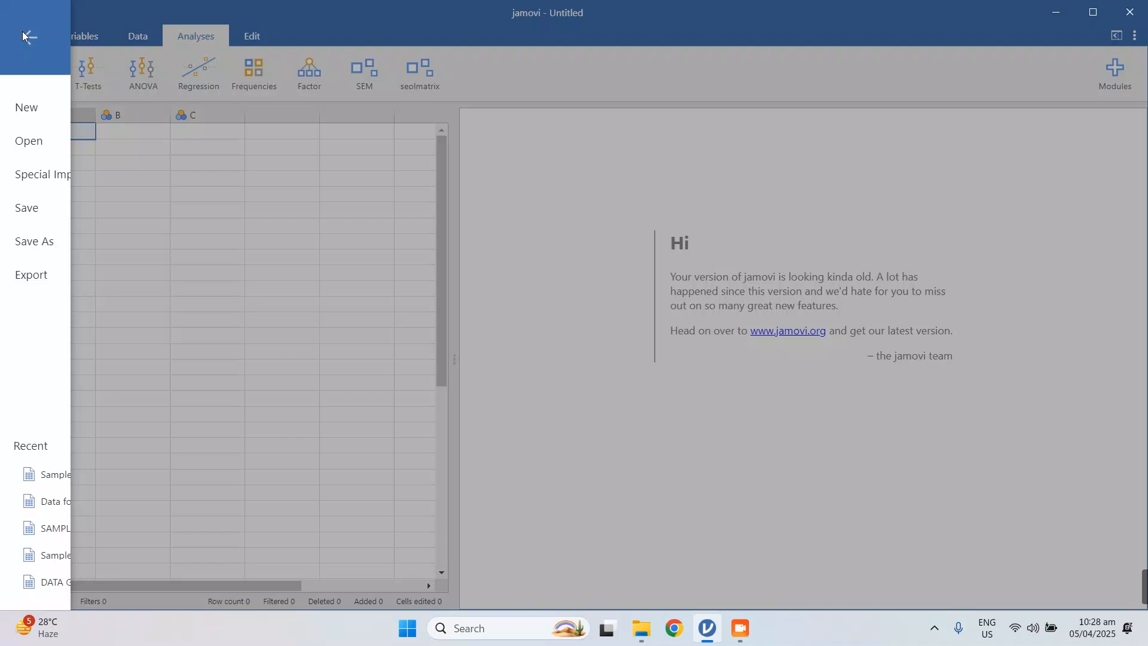
left_click(29, 141)
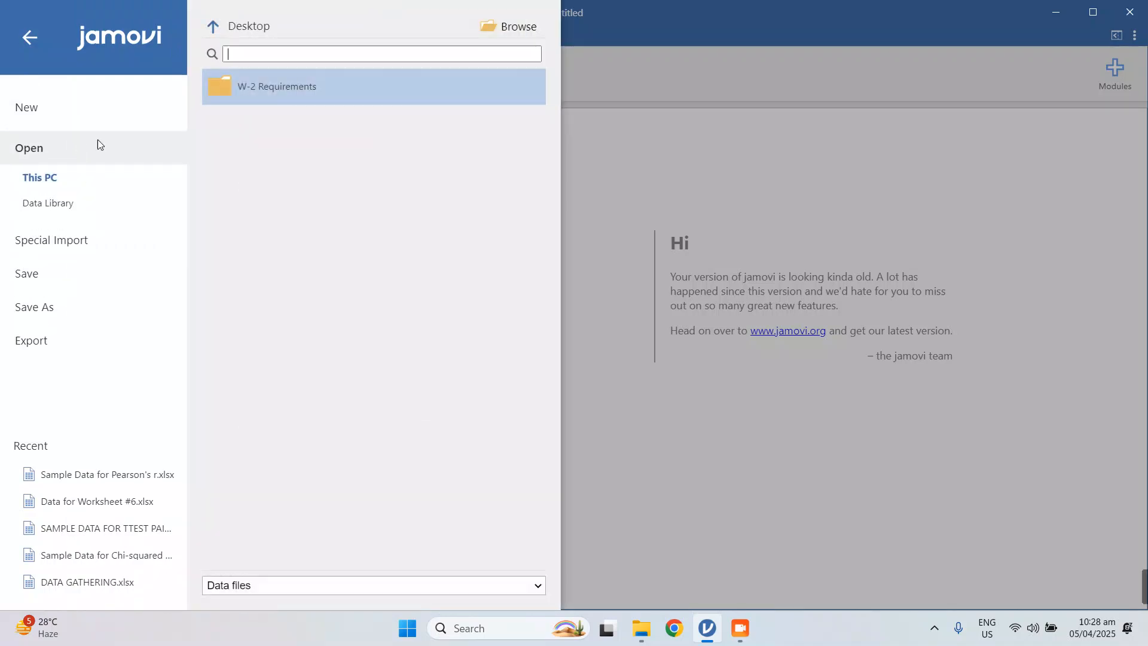
left_click(507, 26)
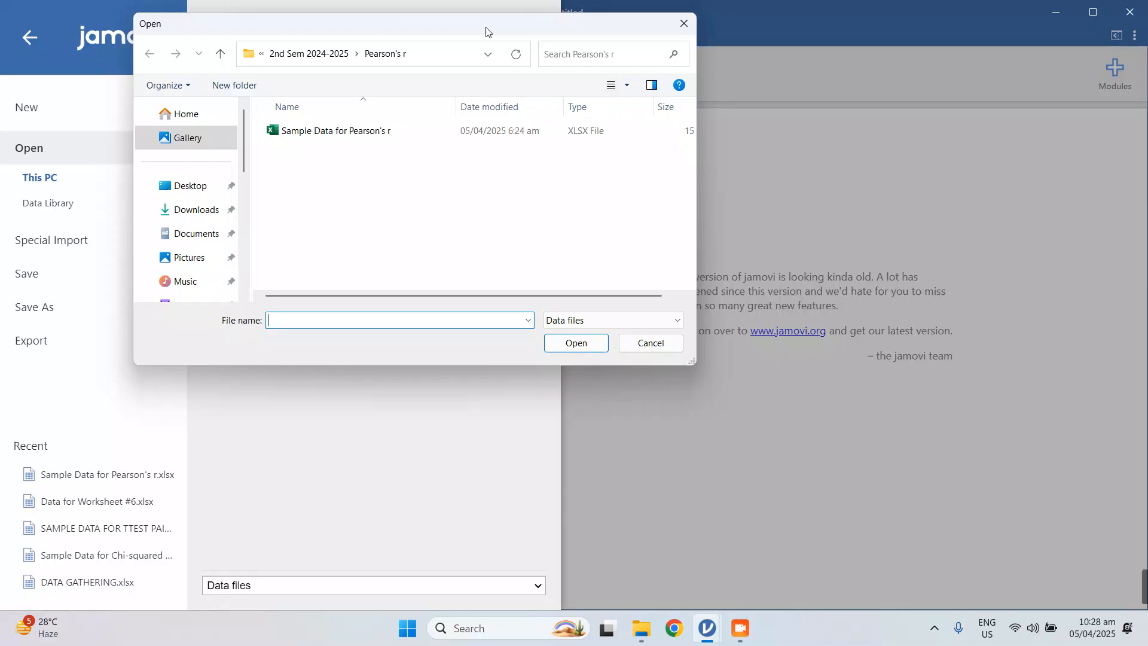
mouse_move(405, 48)
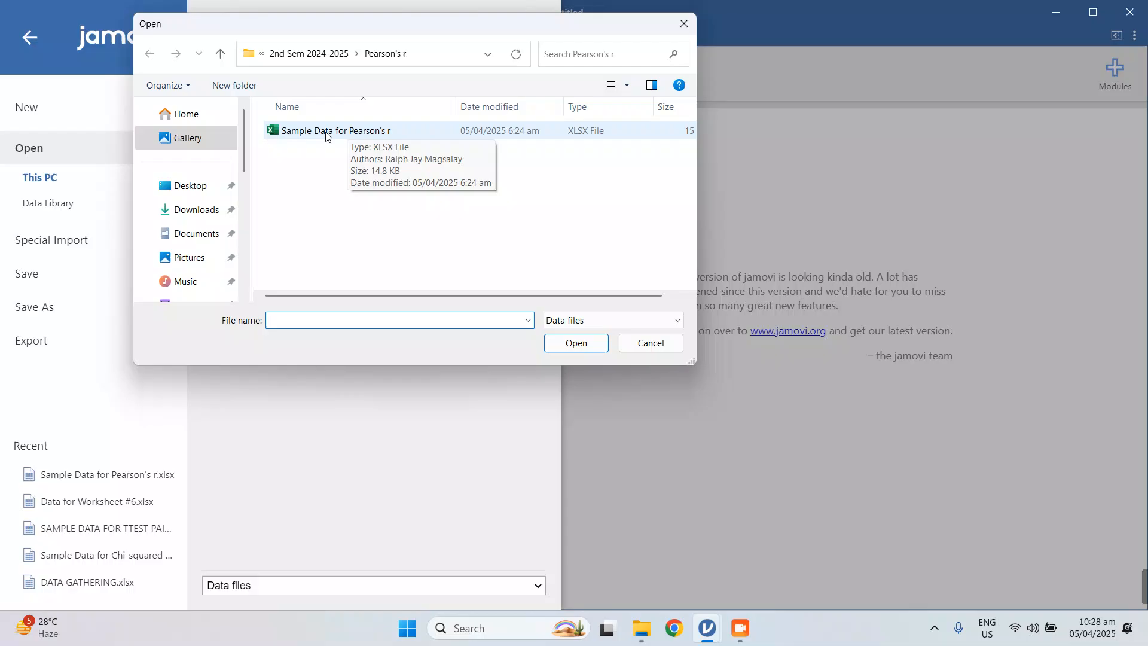
double_click(334, 130)
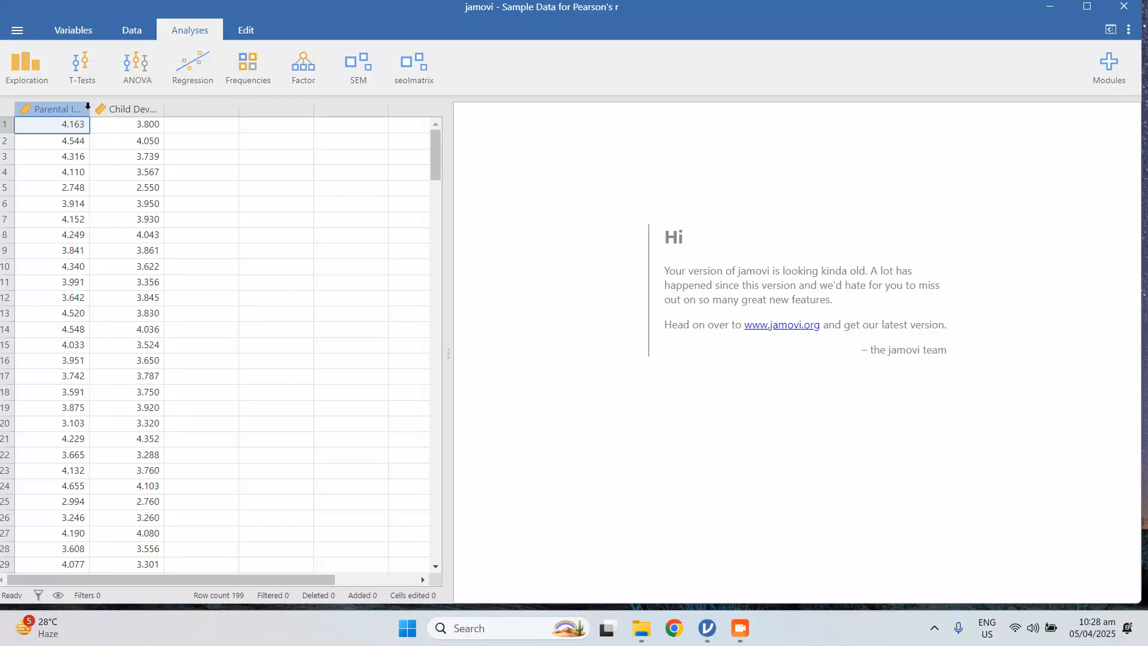
- Widen both column headers until 'Parental Involvement' and 'Child Development' read in full
left_click_drag(93, 109, 133, 109)
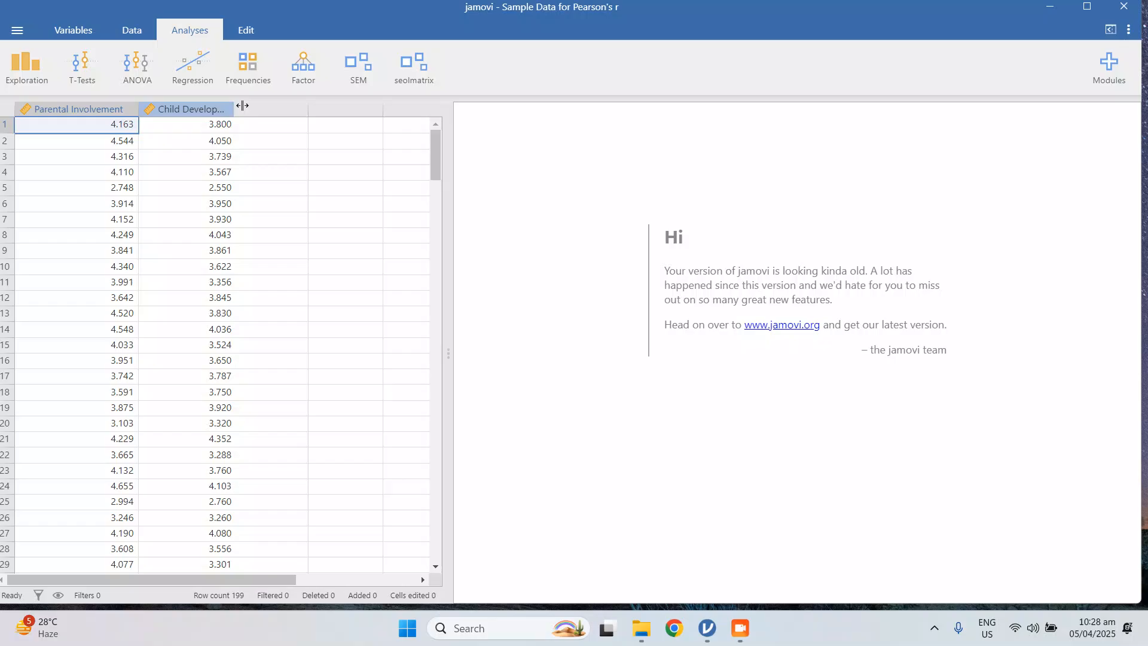
left_click_drag(236, 109, 256, 109)
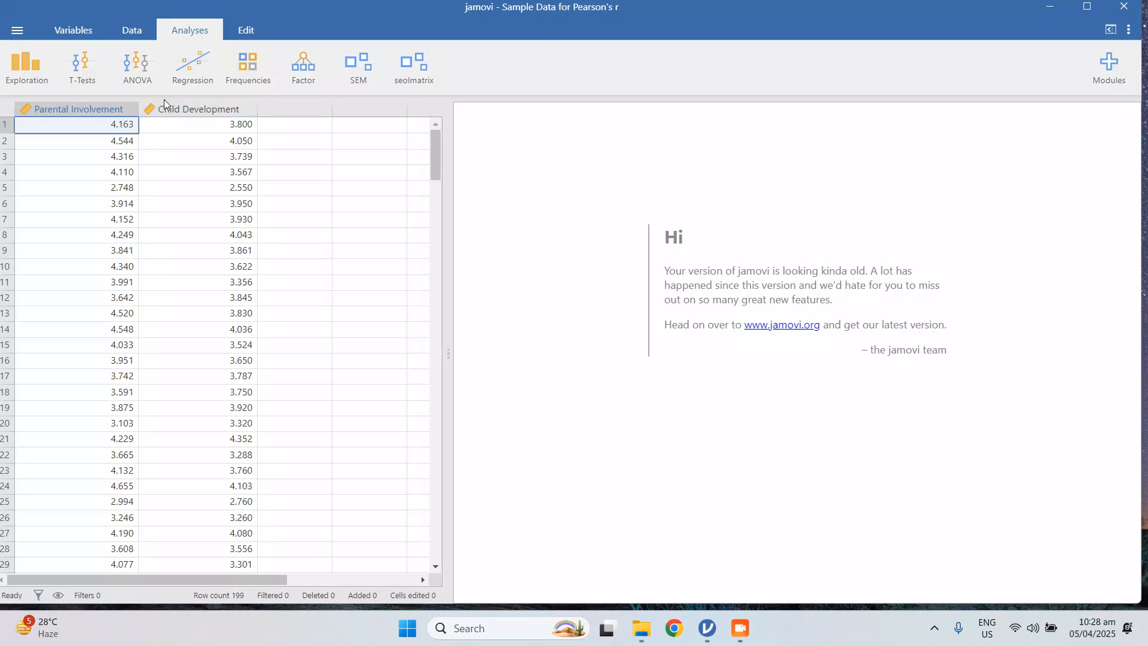
left_click(199, 109)
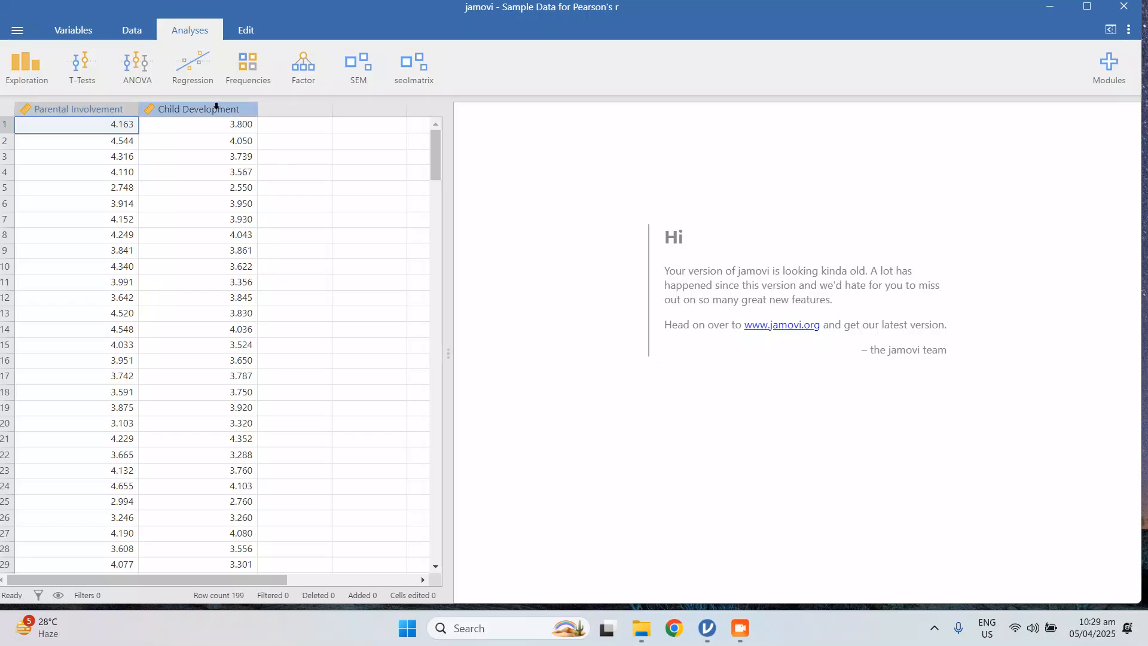
- Bring up the Regression analyses list to start a Correlation Matrix
left_click(191, 66)
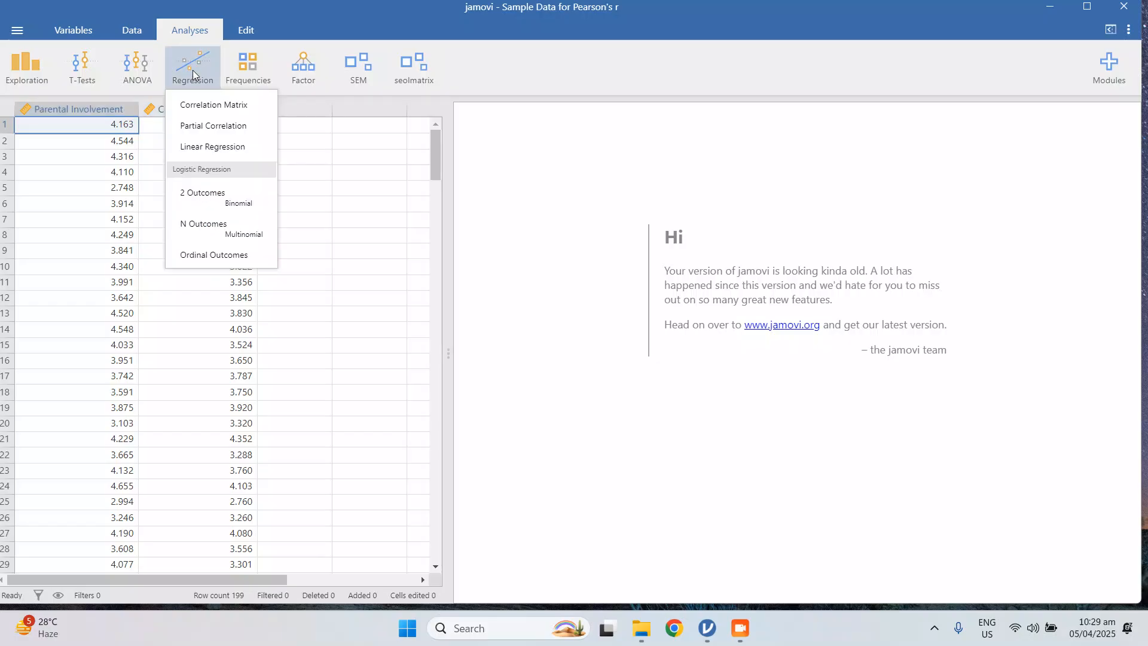
left_click(193, 68)
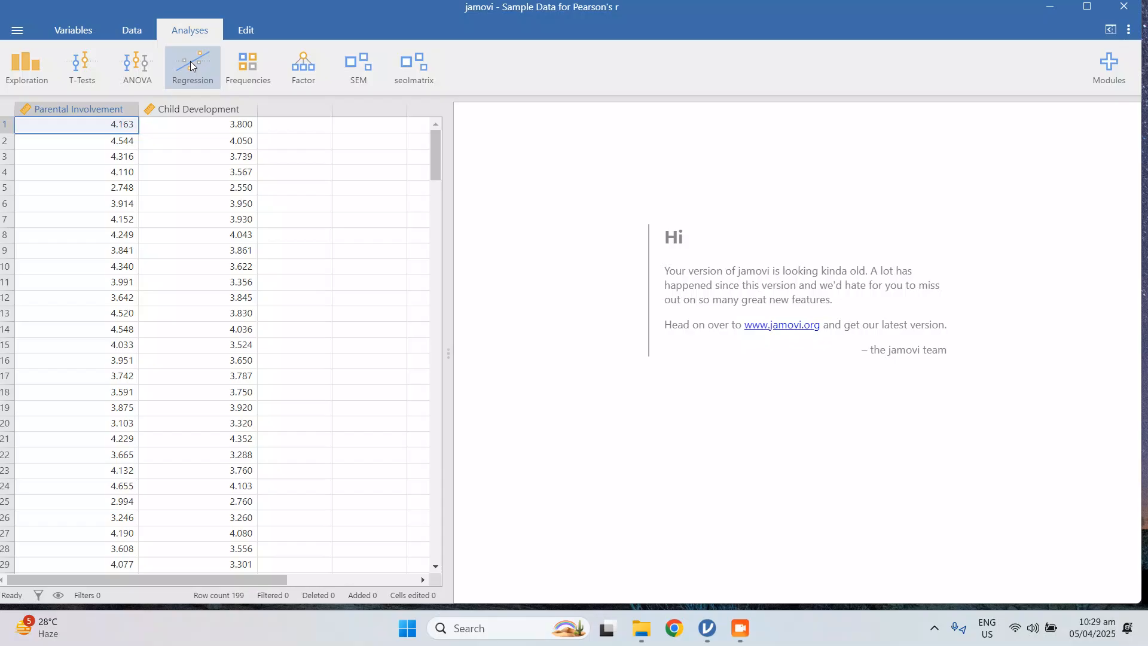
mouse_move(189, 65)
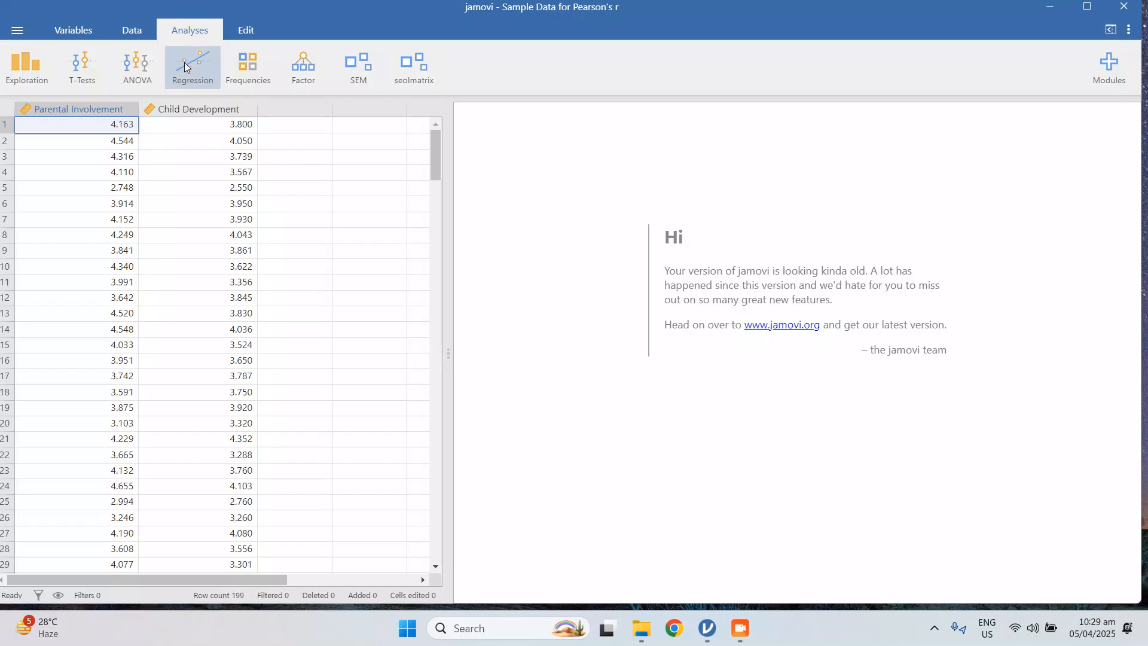
left_click(191, 66)
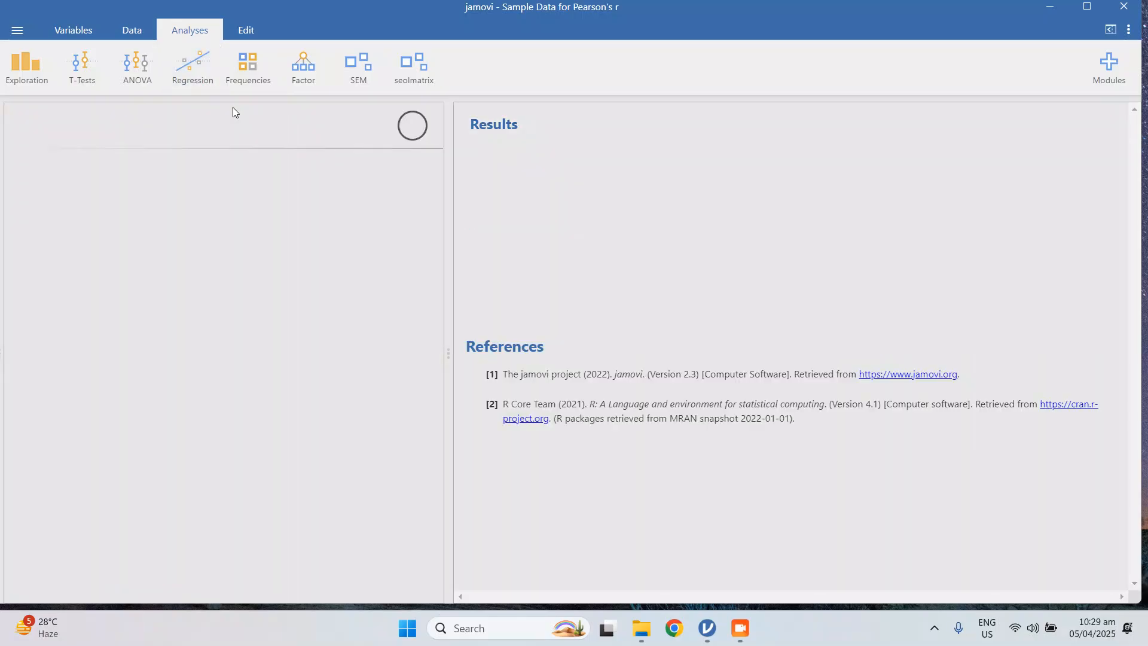
- Correlate Parental Involvement with Child Development, giving Pearson's r 0.649, p < .001
left_click(192, 66)
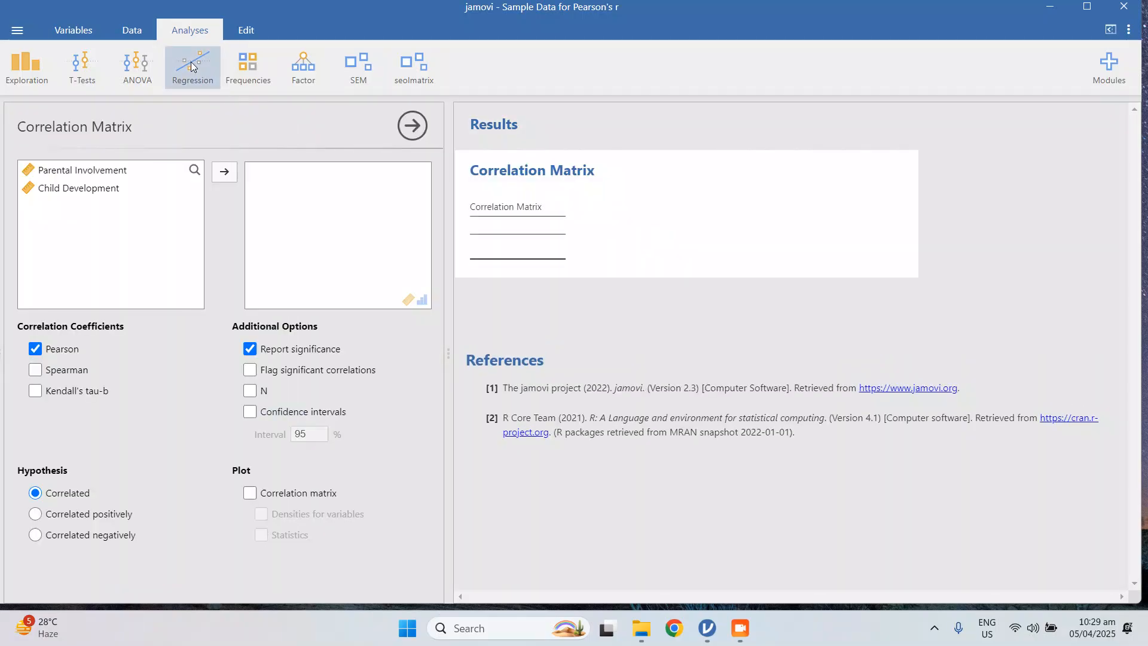
mouse_move(115, 173)
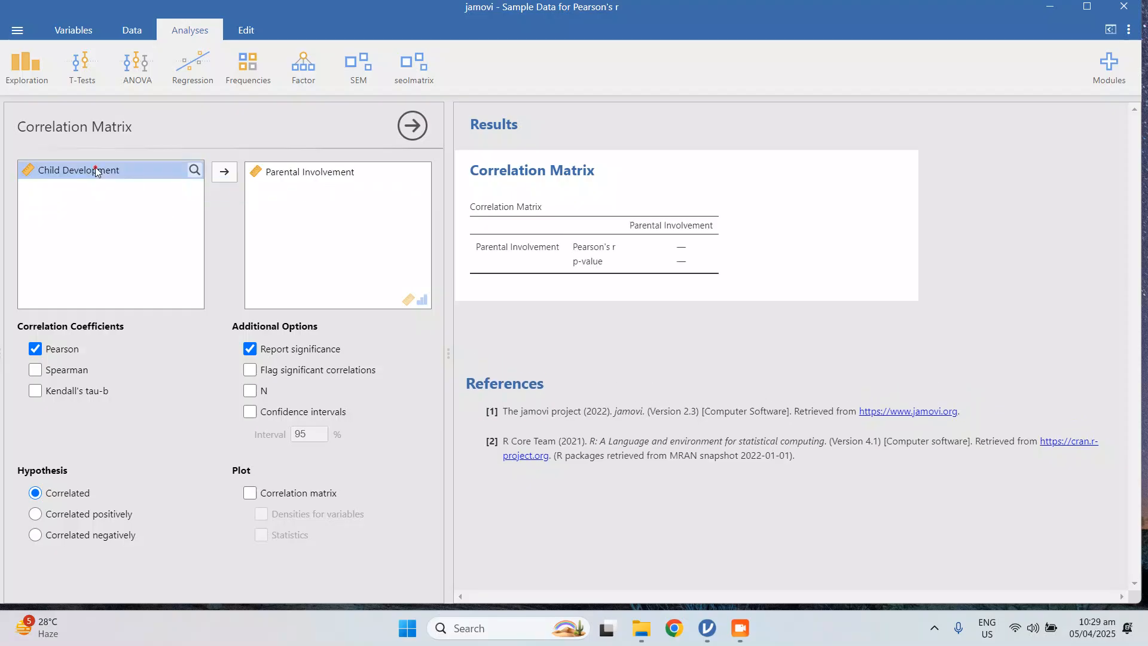
left_click(224, 171)
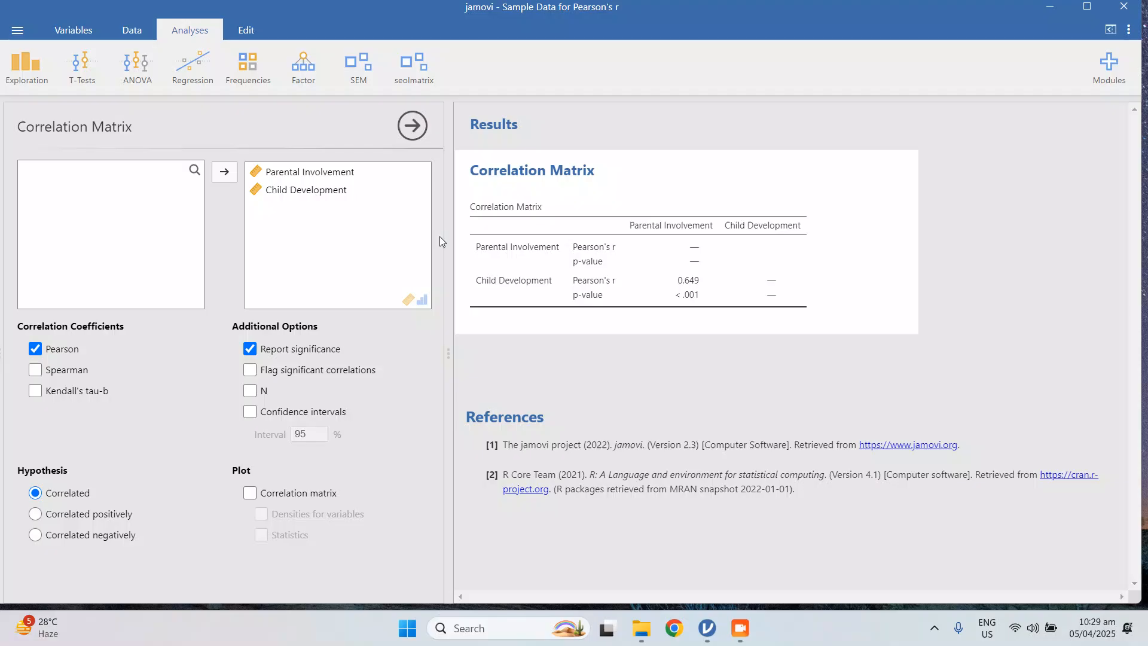
mouse_move(593, 288)
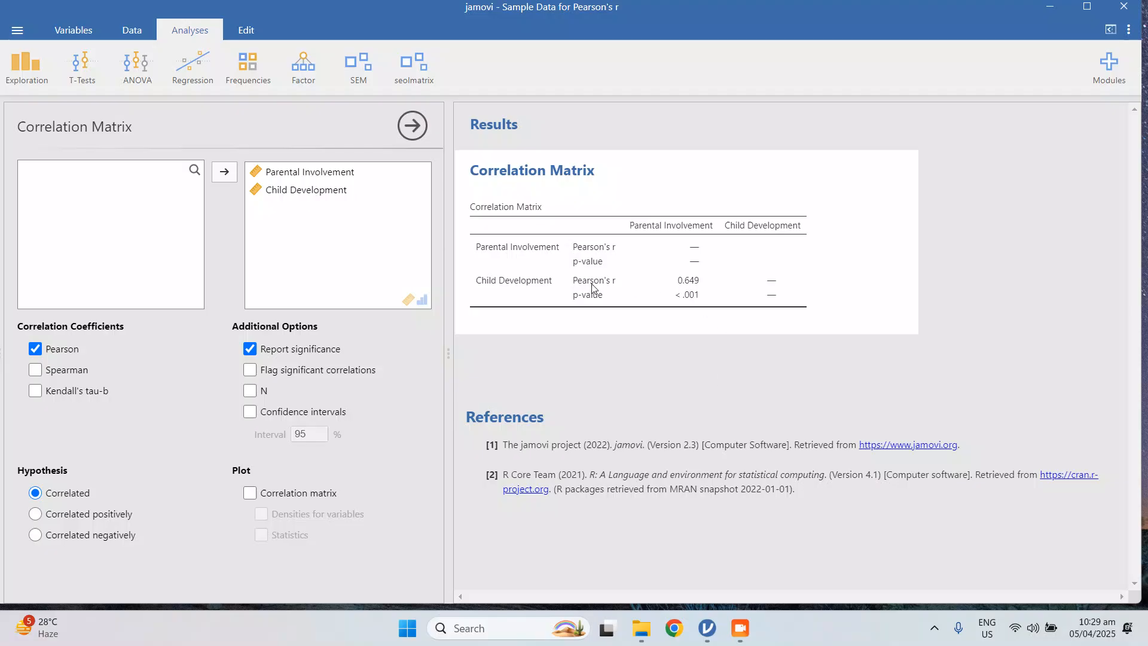
mouse_move(692, 276)
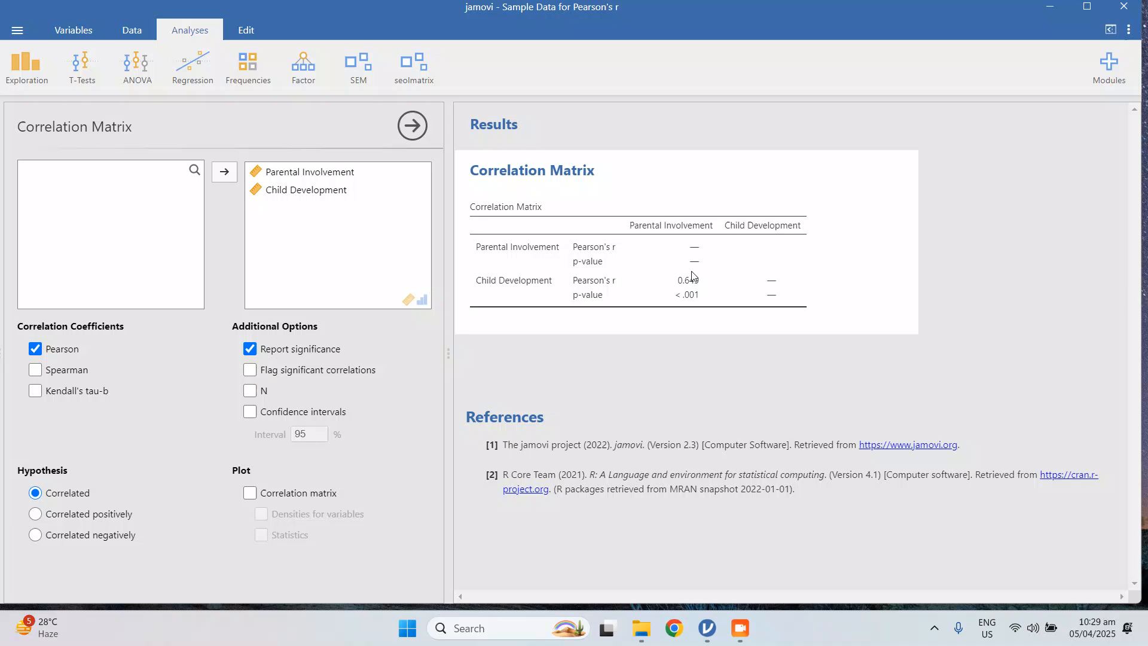
mouse_move(665, 284)
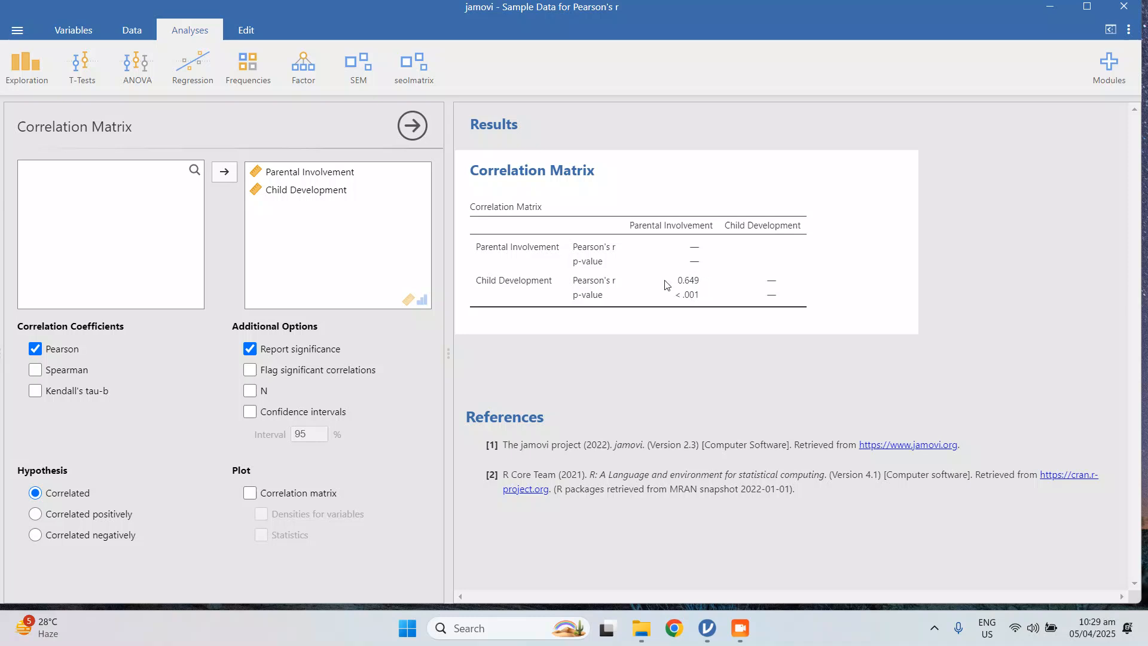
mouse_move(692, 292)
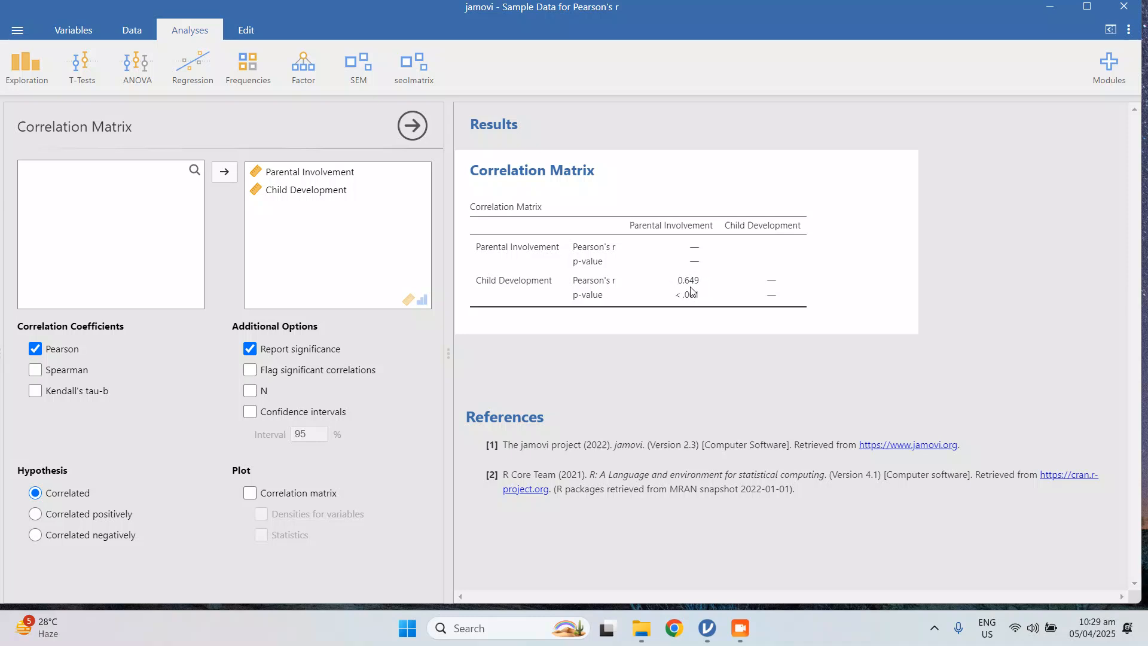
mouse_move(694, 289)
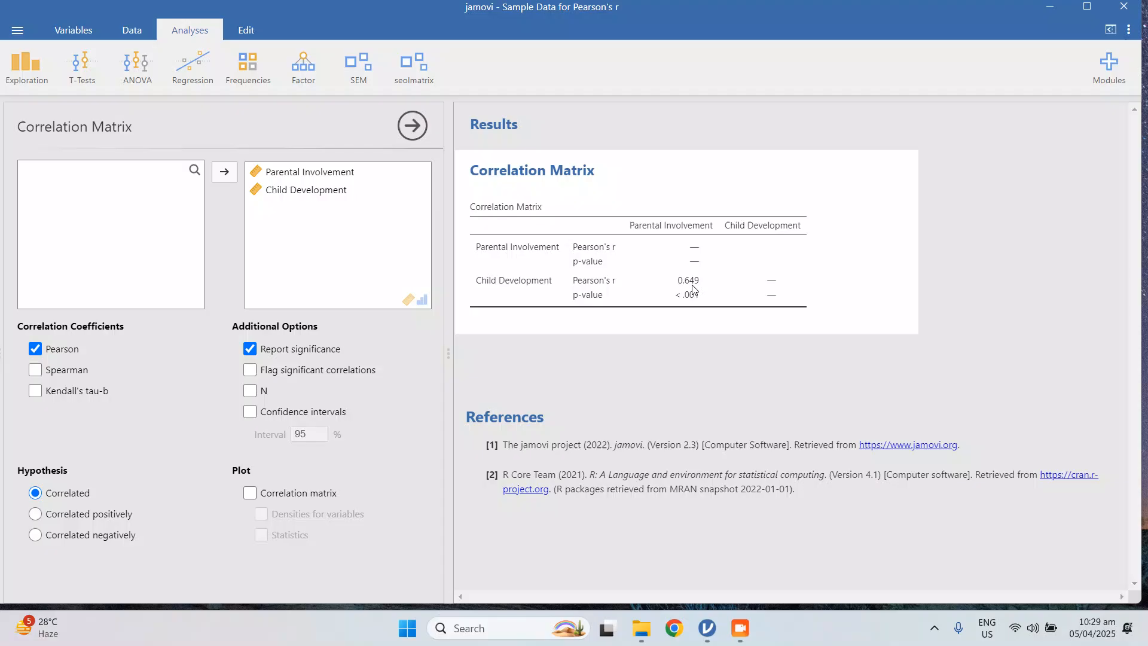
mouse_move(617, 307)
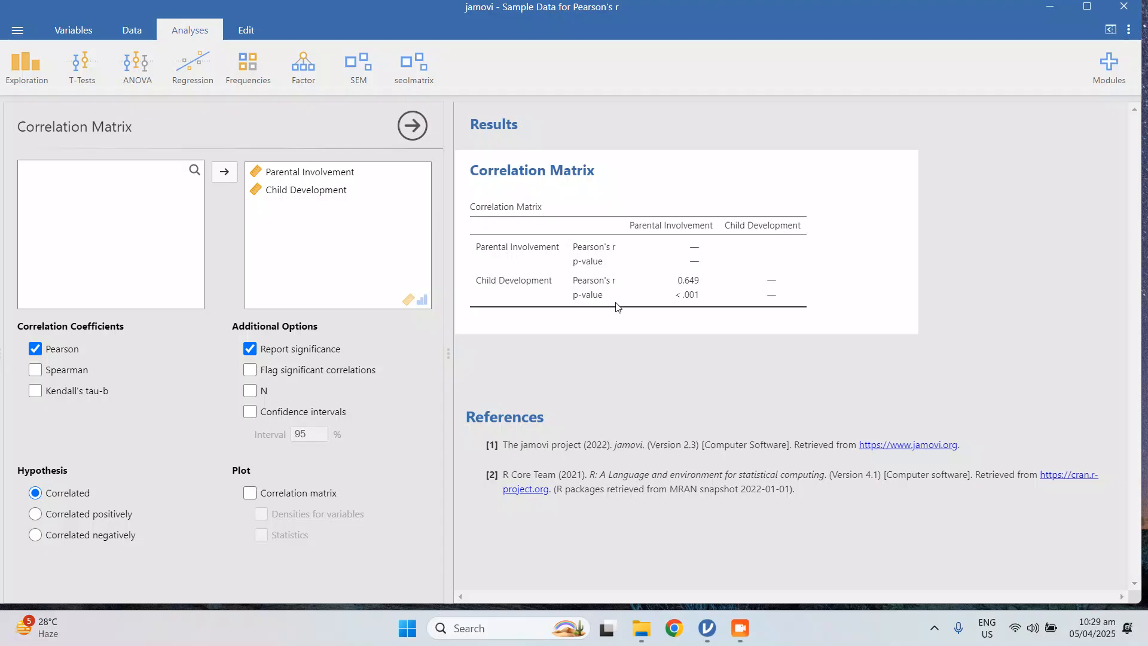
mouse_move(700, 298)
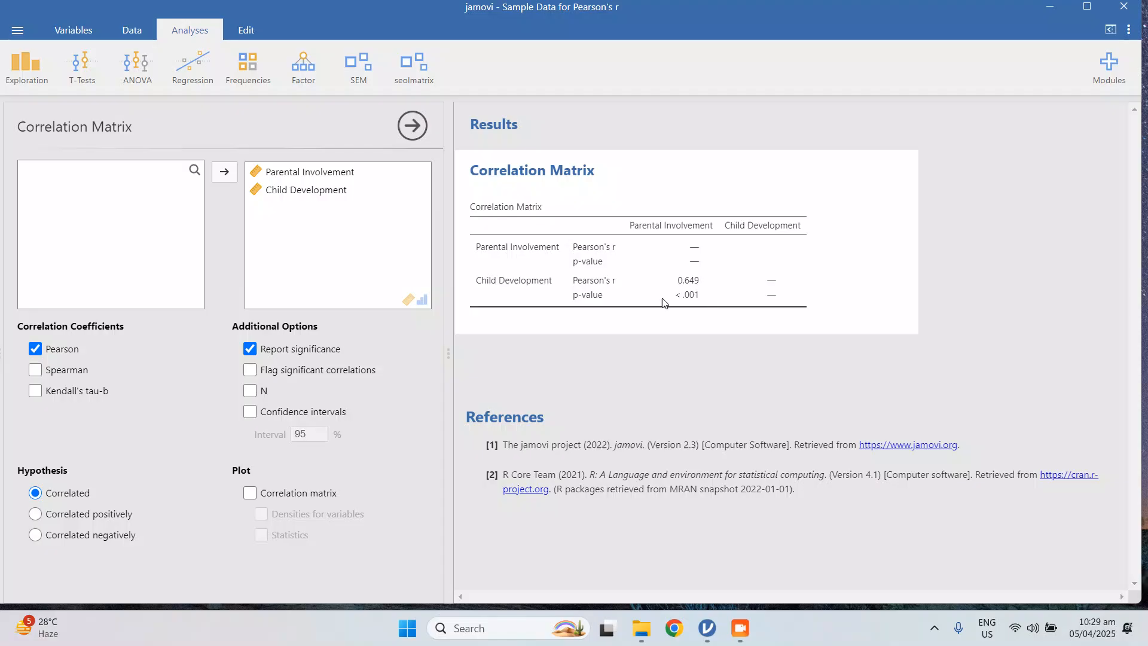
mouse_move(693, 305)
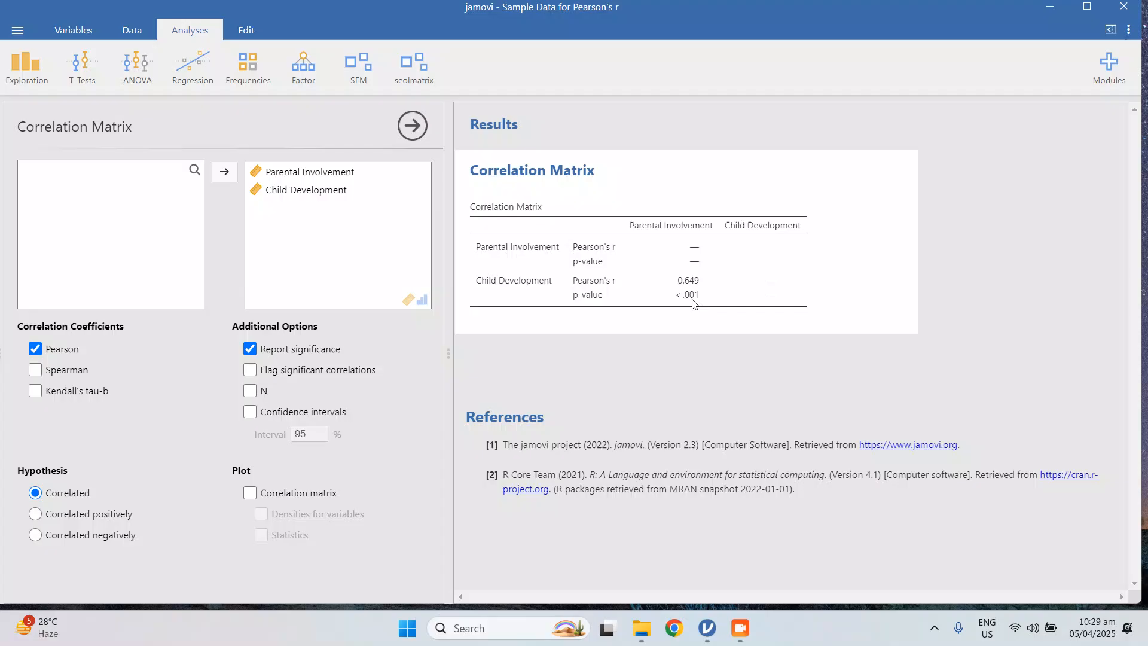
mouse_move(688, 305)
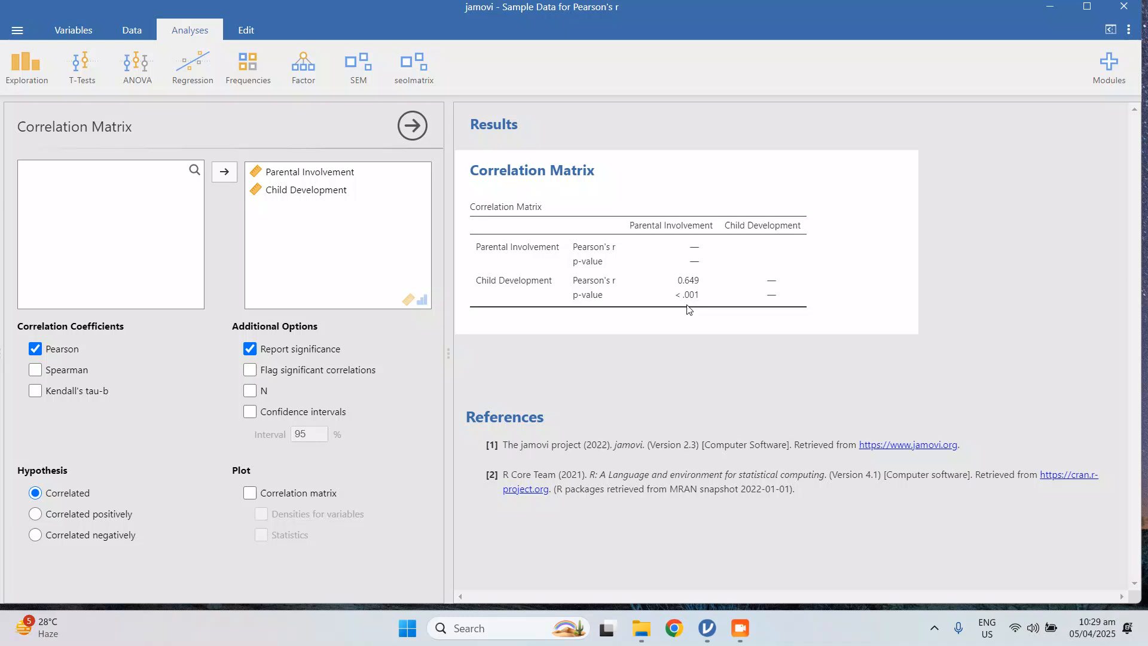
mouse_move(555, 303)
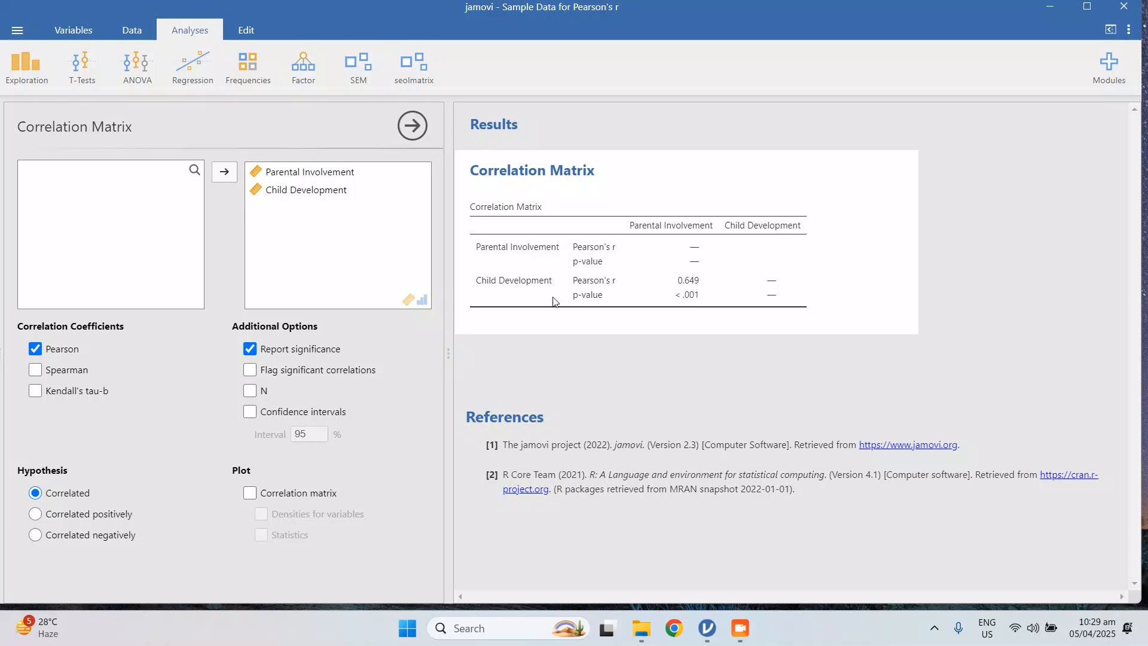
mouse_move(694, 288)
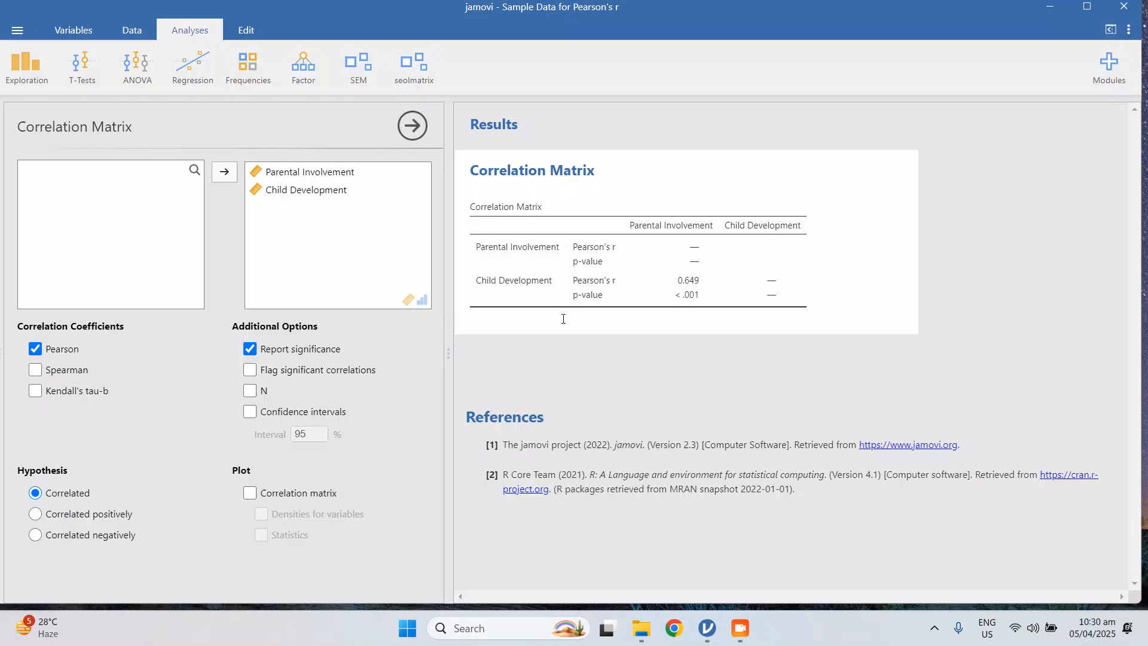
mouse_move(660, 309)
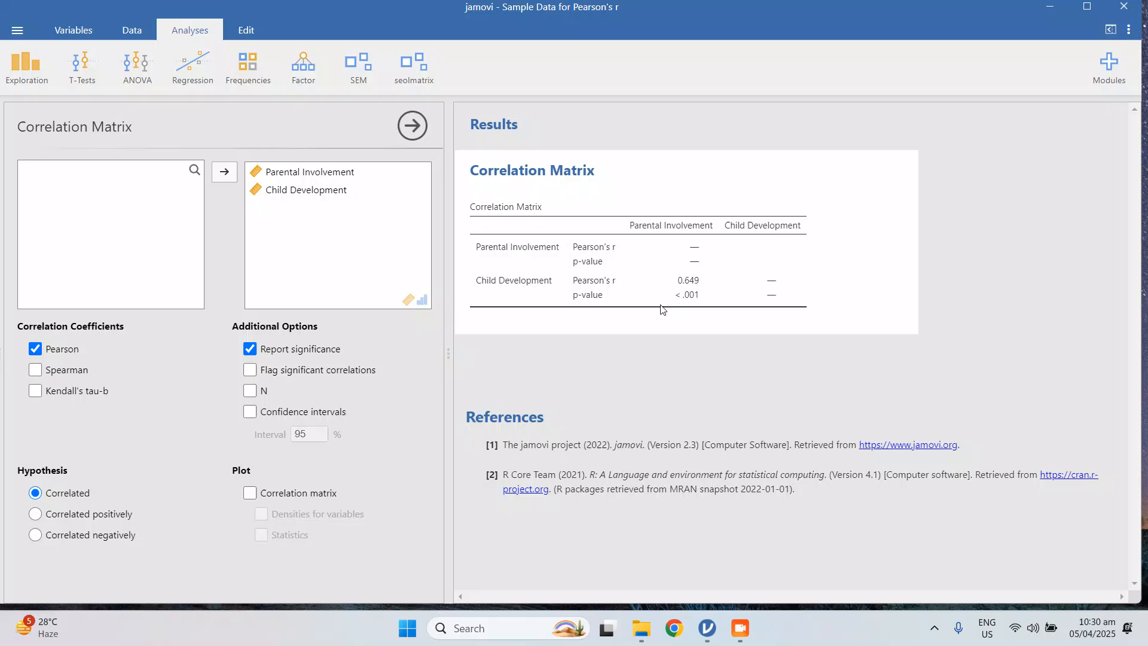
mouse_move(698, 275)
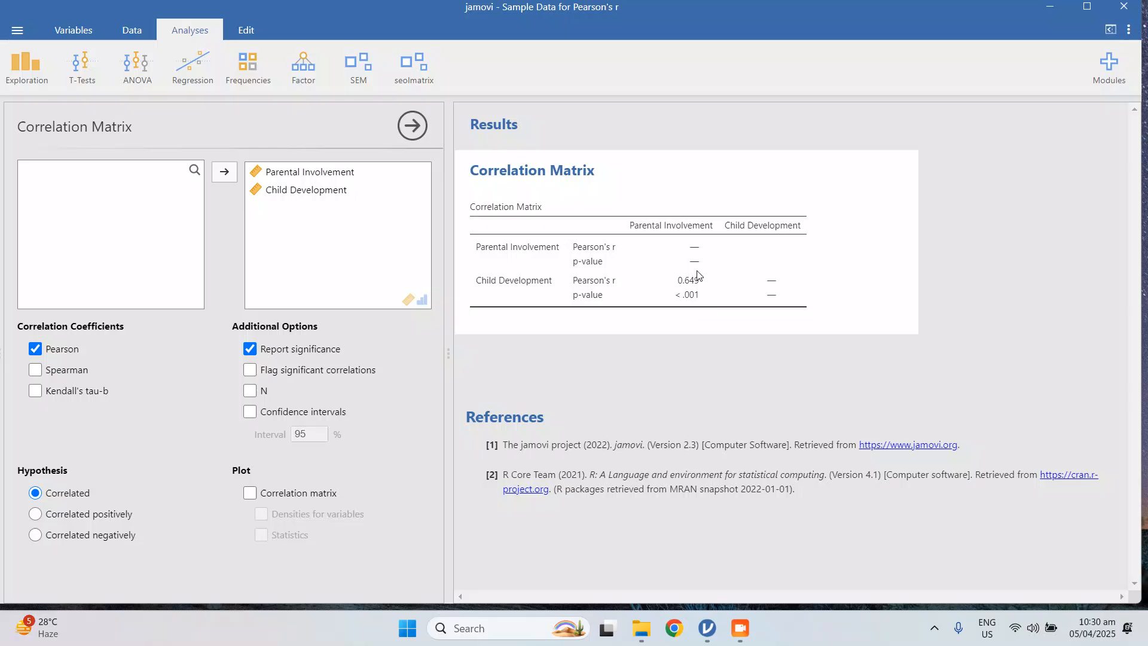
mouse_move(663, 288)
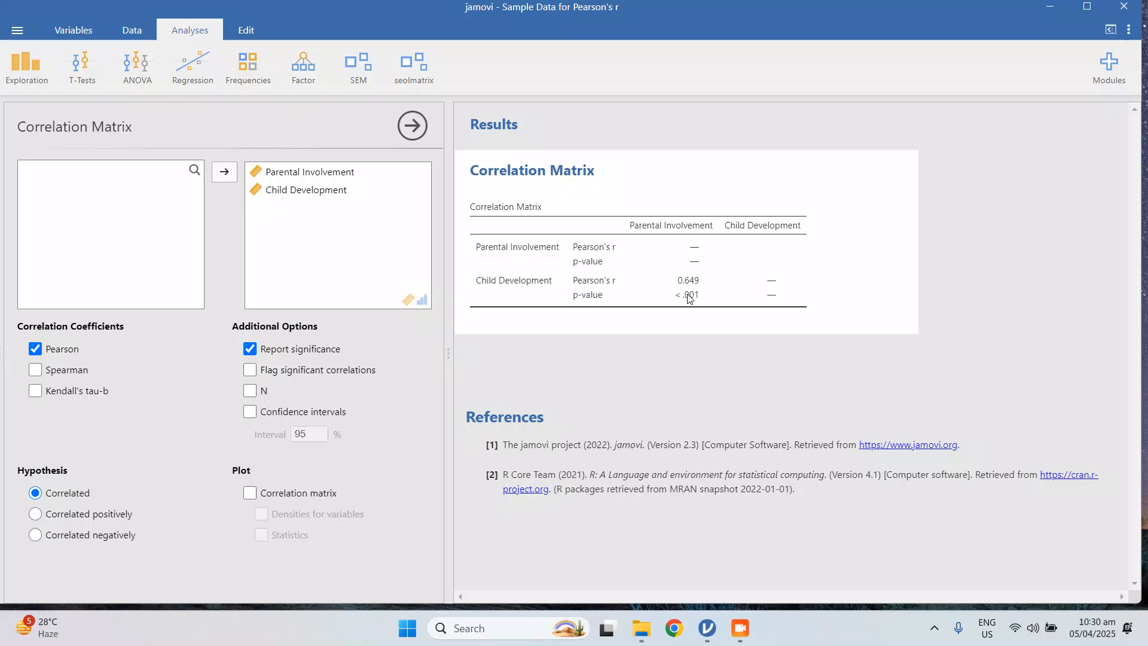
mouse_move(689, 278)
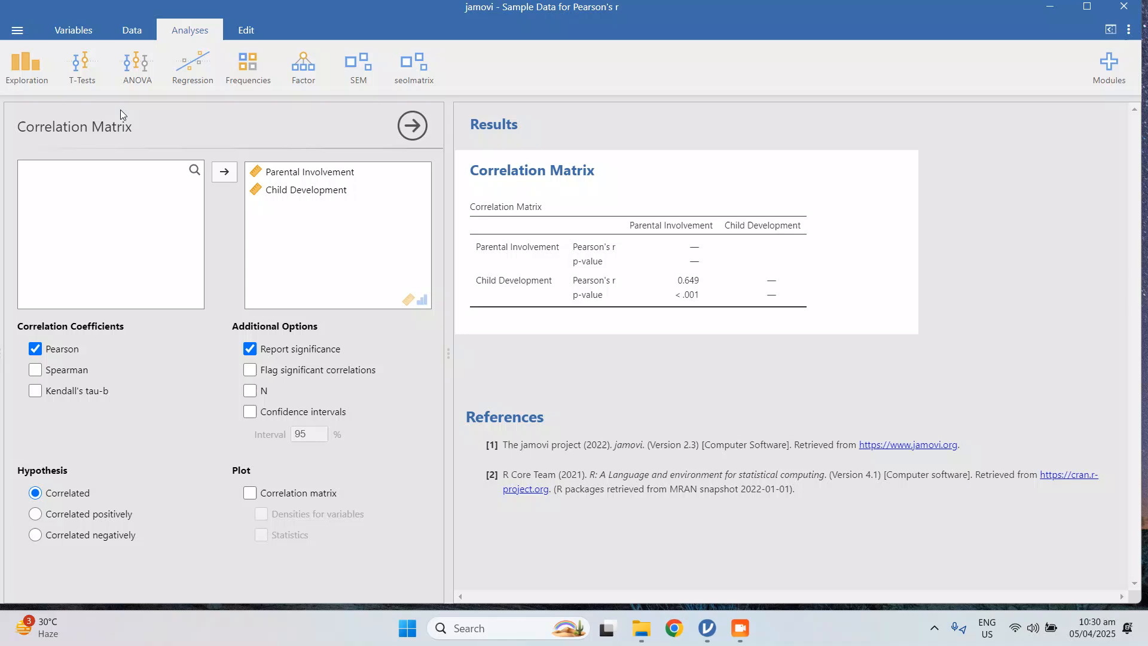
mouse_move(359, 152)
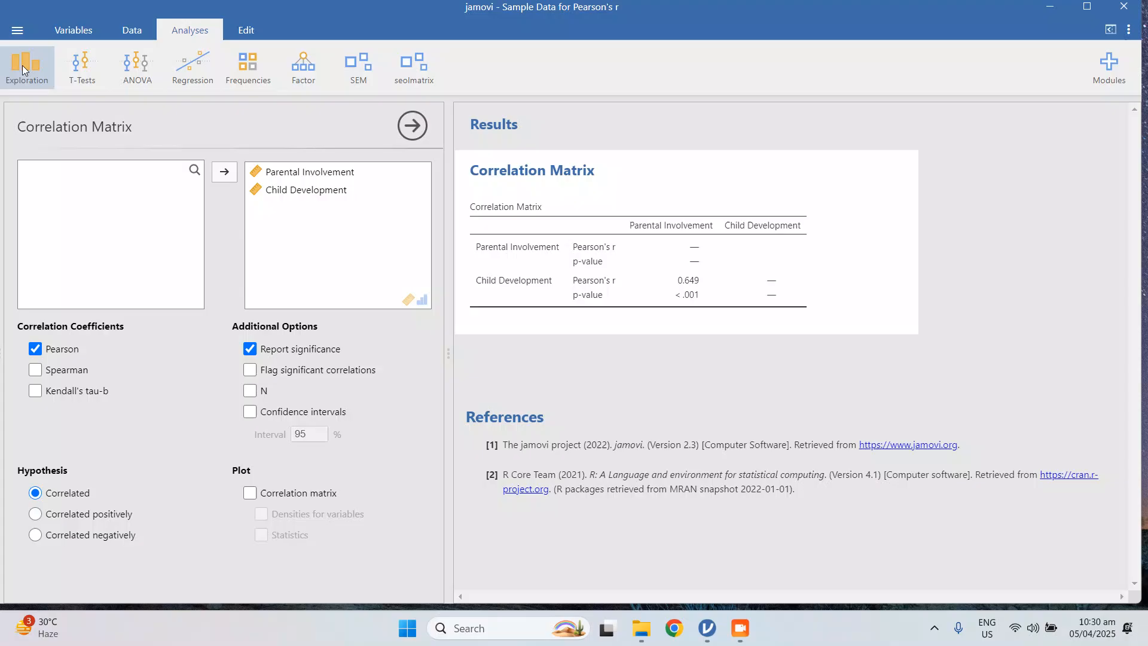
- Run Exploration Descriptives on both variables (N 199, means 3.94 and 3.69) and expand Statistics
left_click(28, 67)
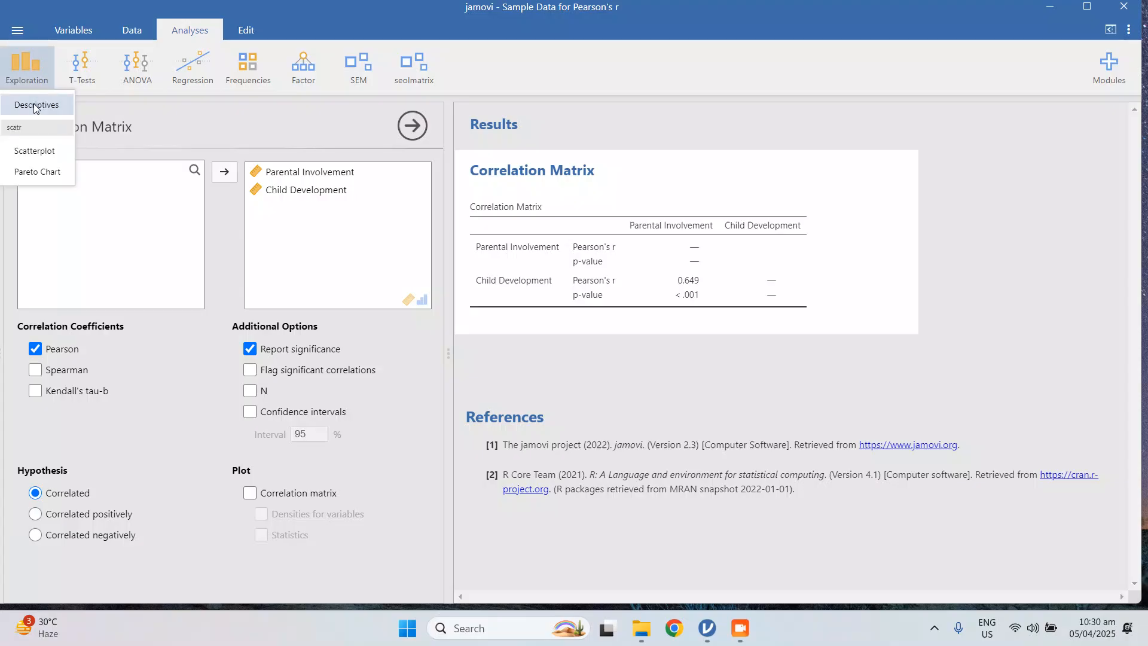
left_click(37, 105)
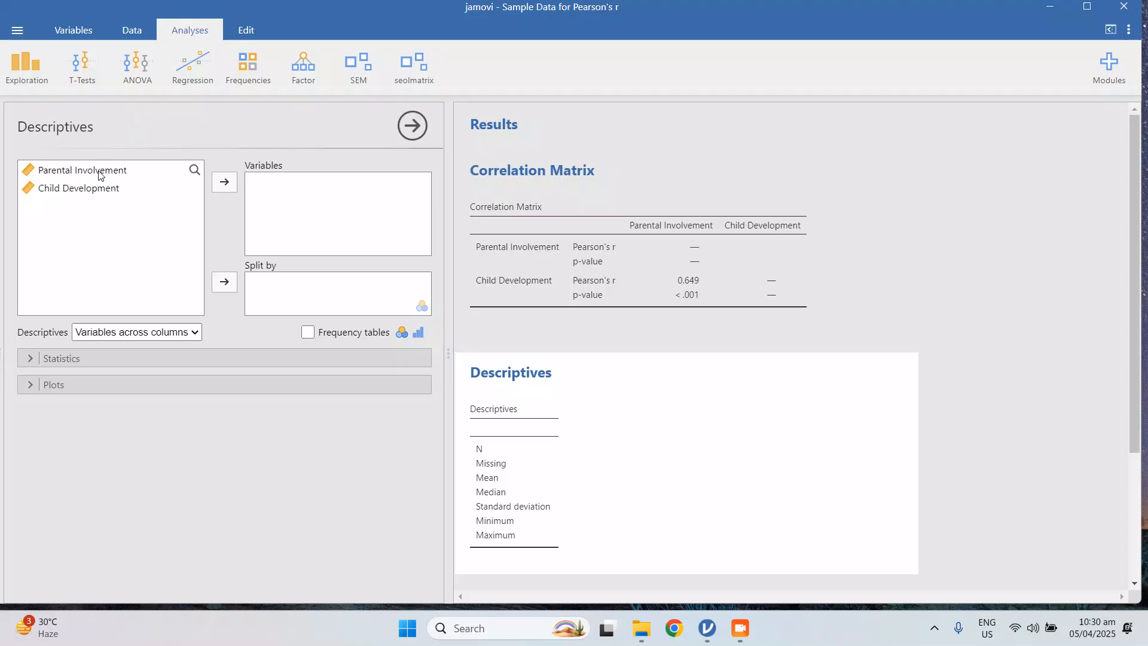
left_click(224, 181)
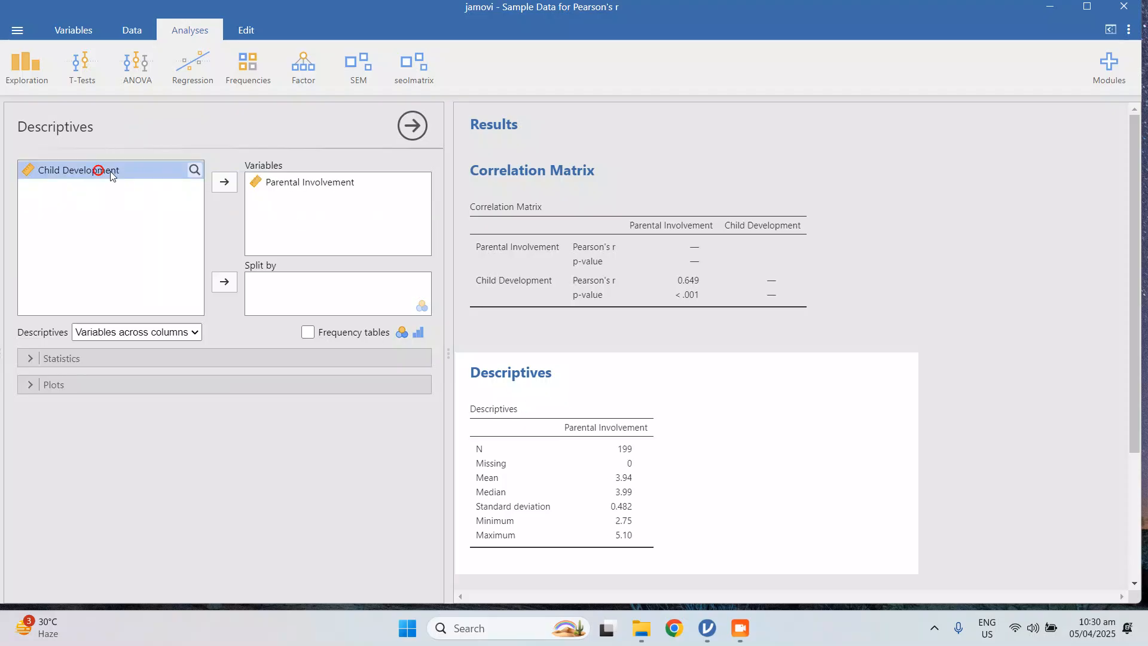
left_click(223, 180)
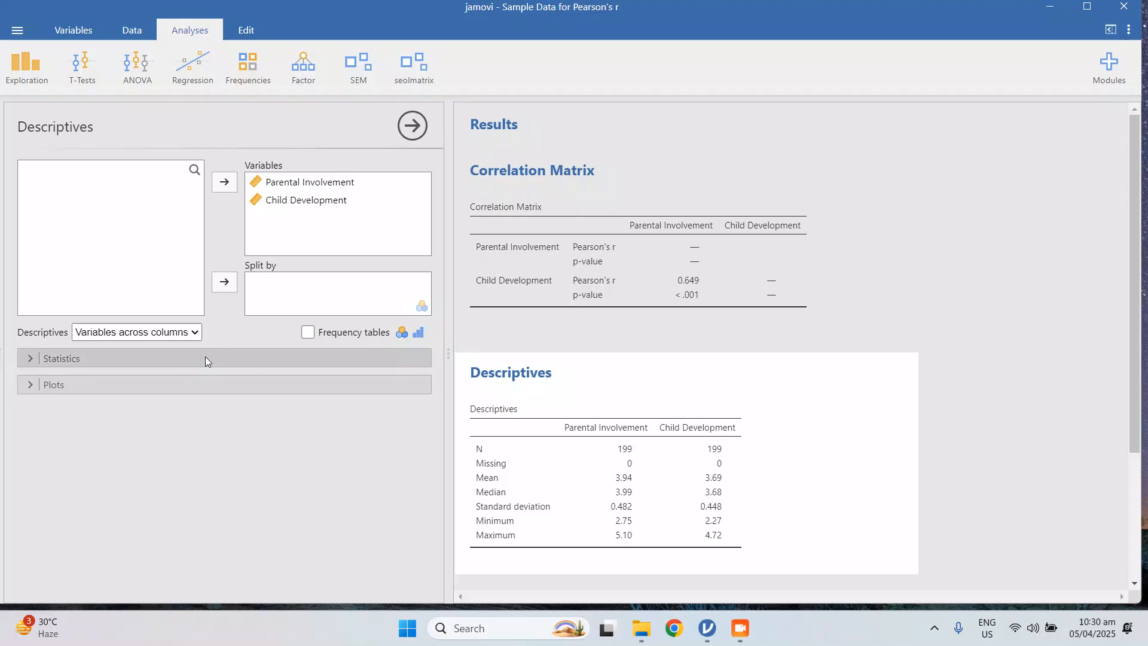
left_click(62, 358)
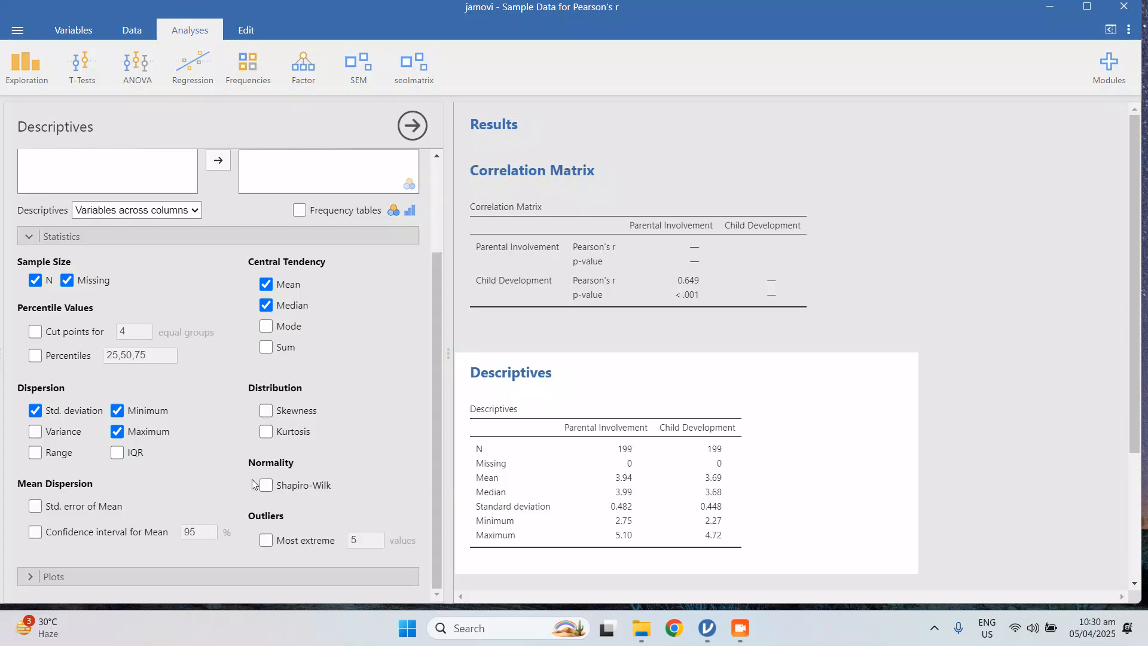
- Add Shapiro-Wilk to the descriptives, giving W 0.993 and 0.995 with p 0.466 and 0.719
left_click(265, 484)
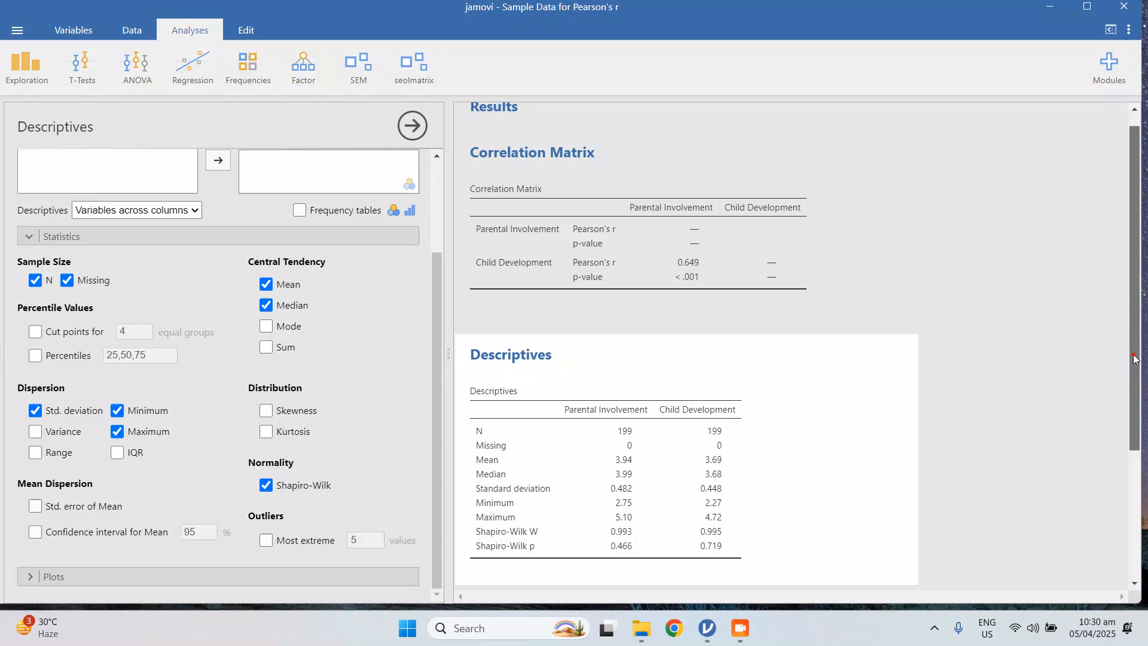
scroll("down", 3)
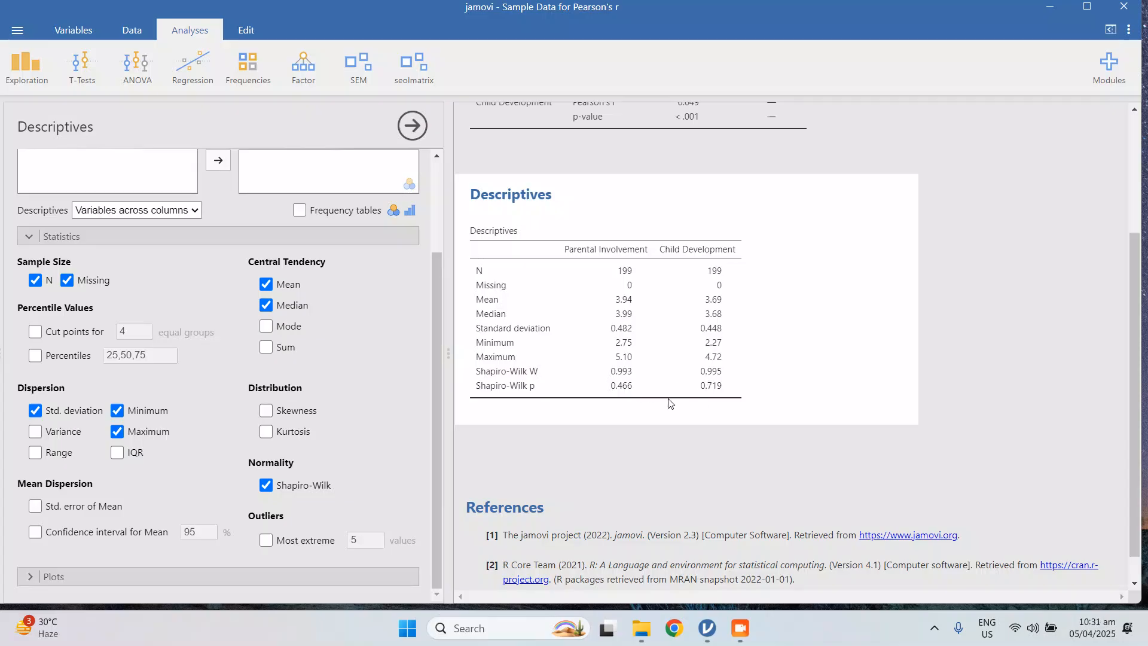
mouse_move(694, 365)
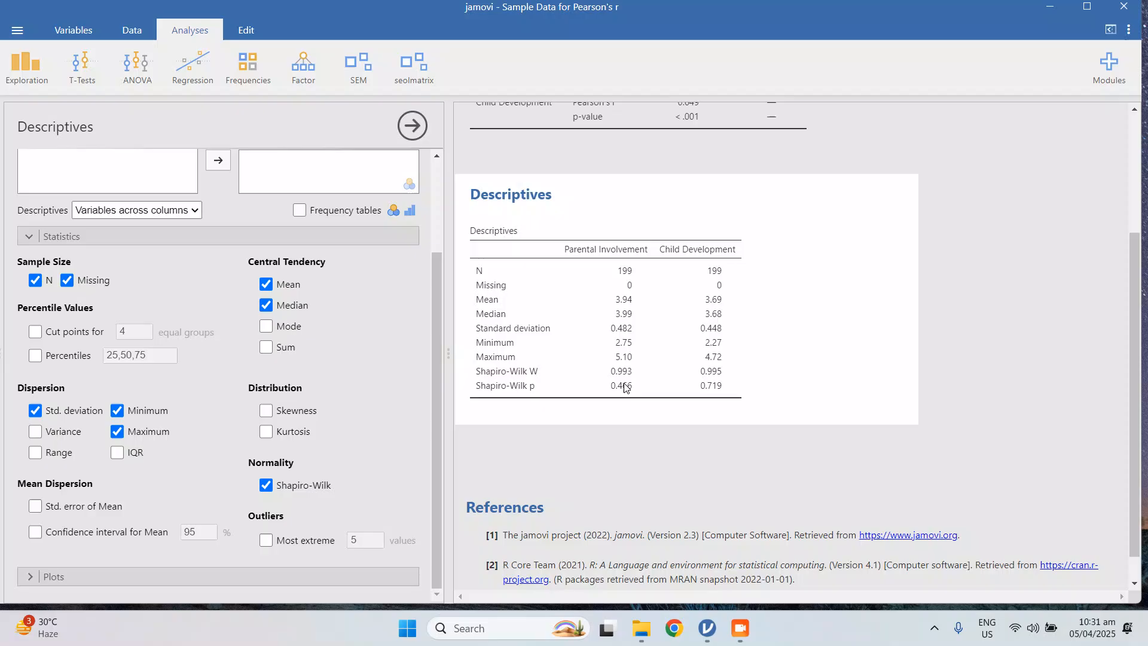
mouse_move(635, 396)
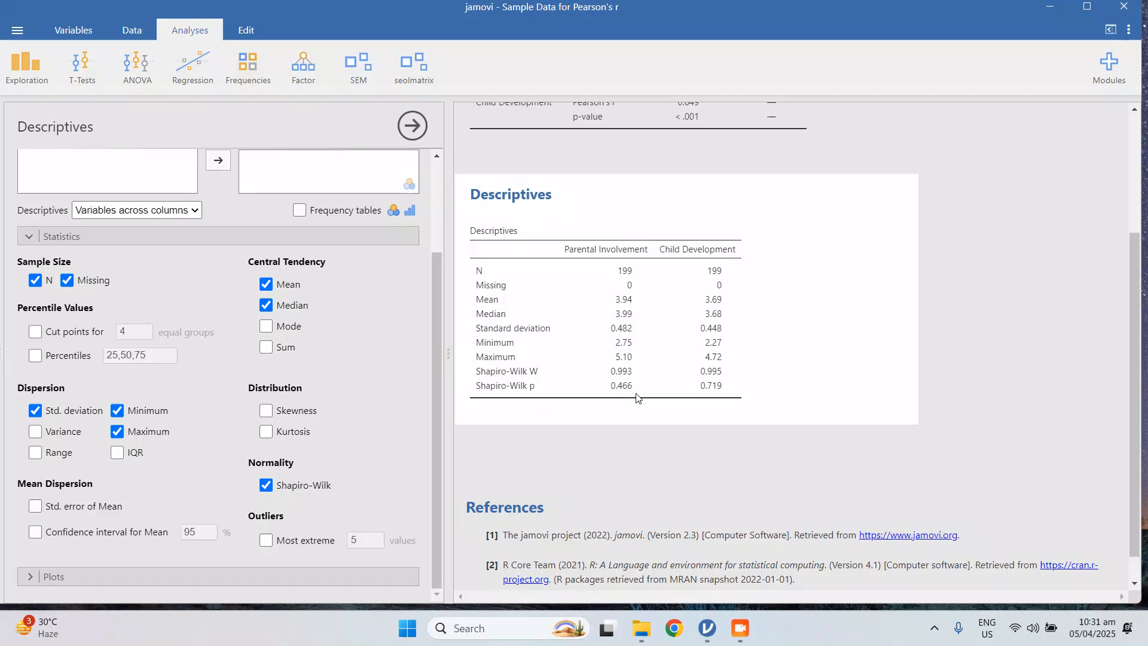
mouse_move(624, 396)
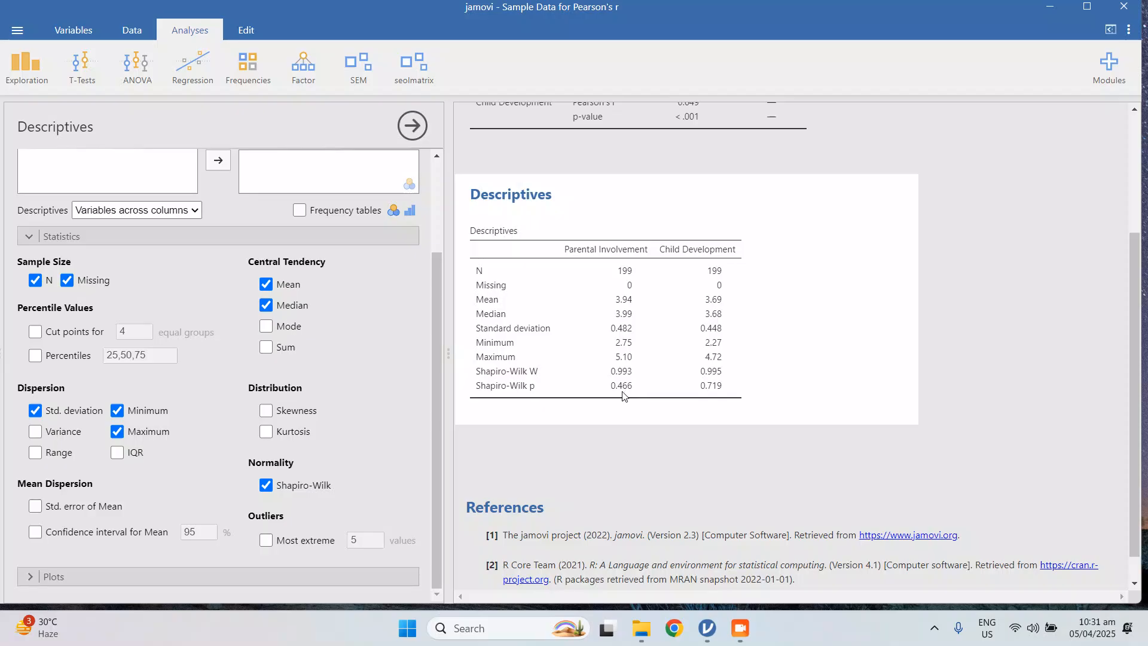
mouse_move(659, 402)
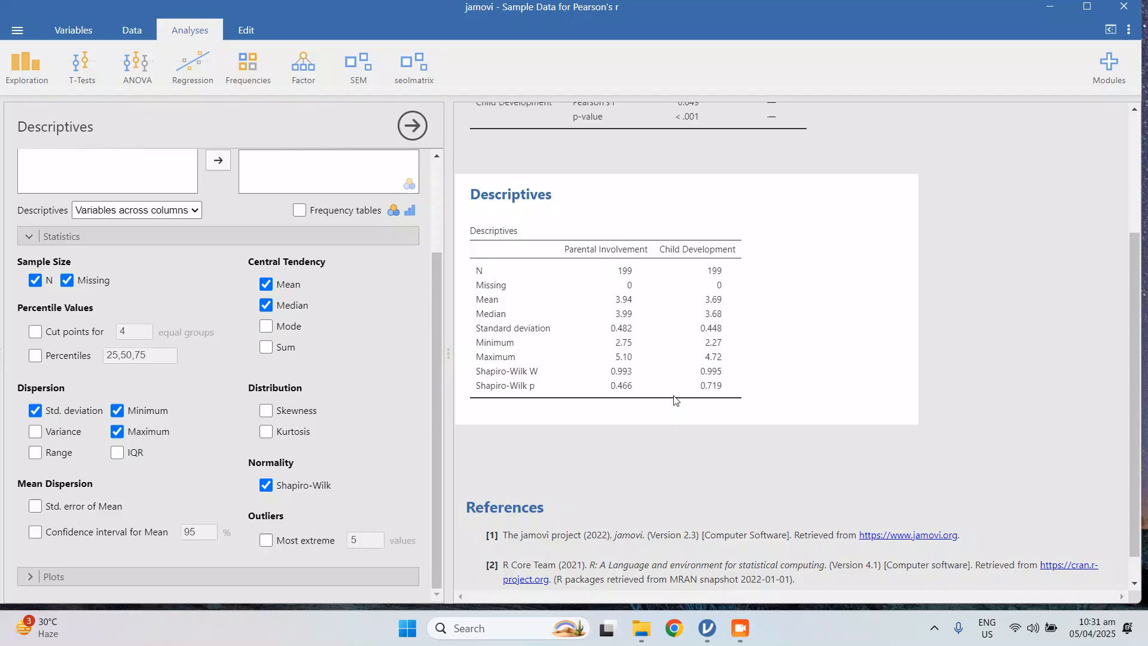
mouse_move(694, 397)
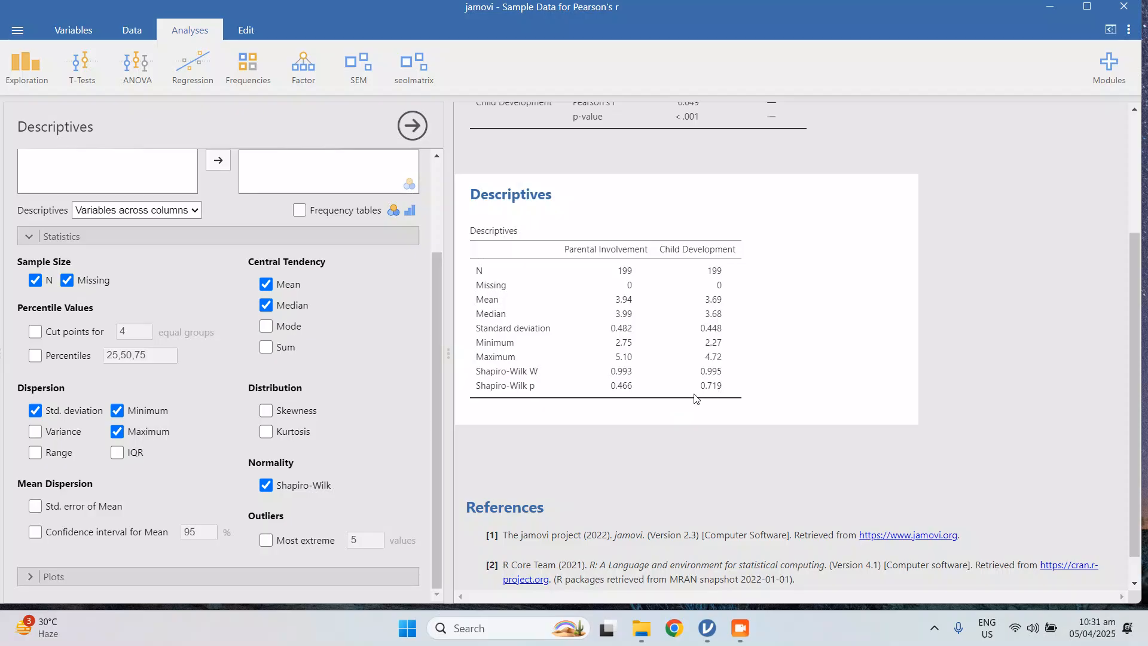
mouse_move(627, 392)
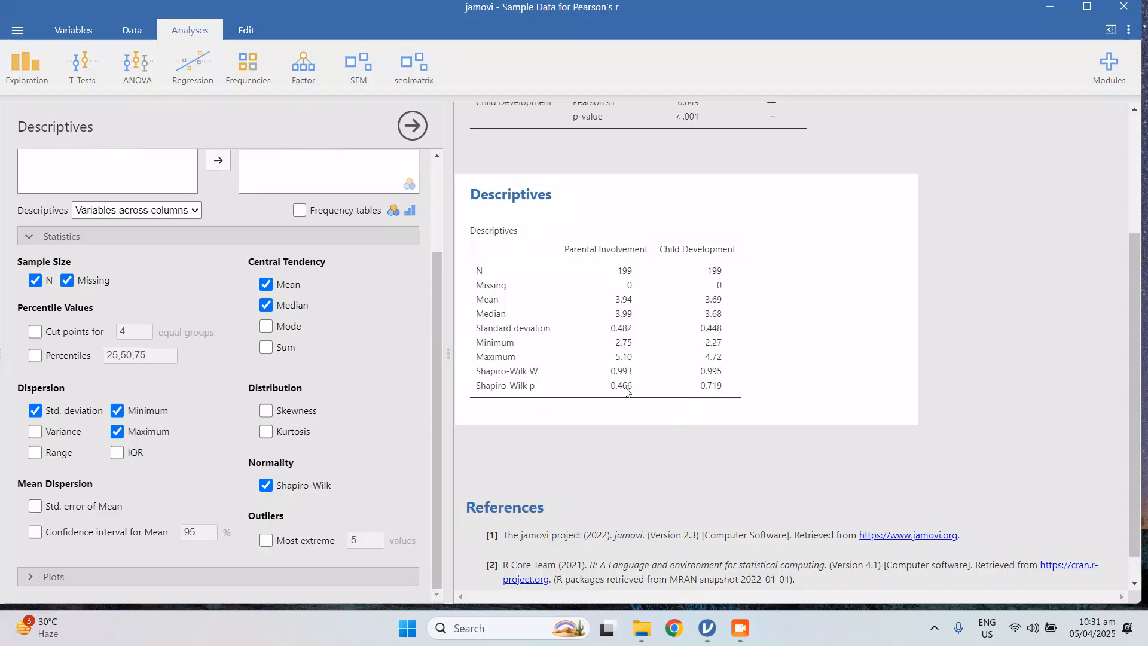
mouse_move(654, 405)
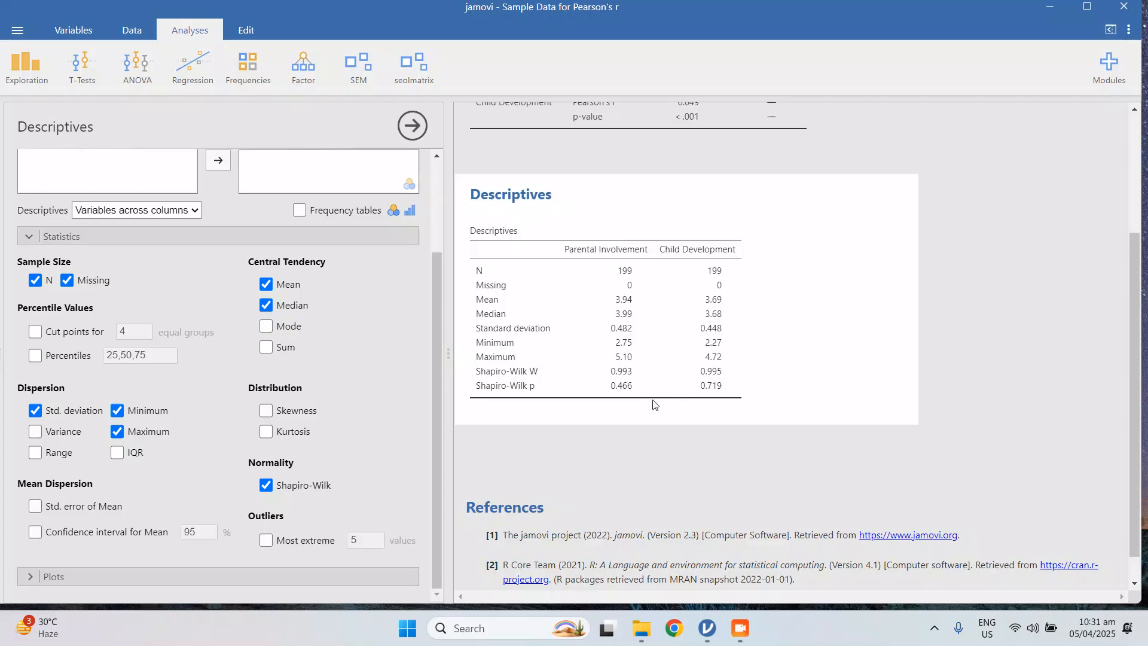
mouse_move(622, 393)
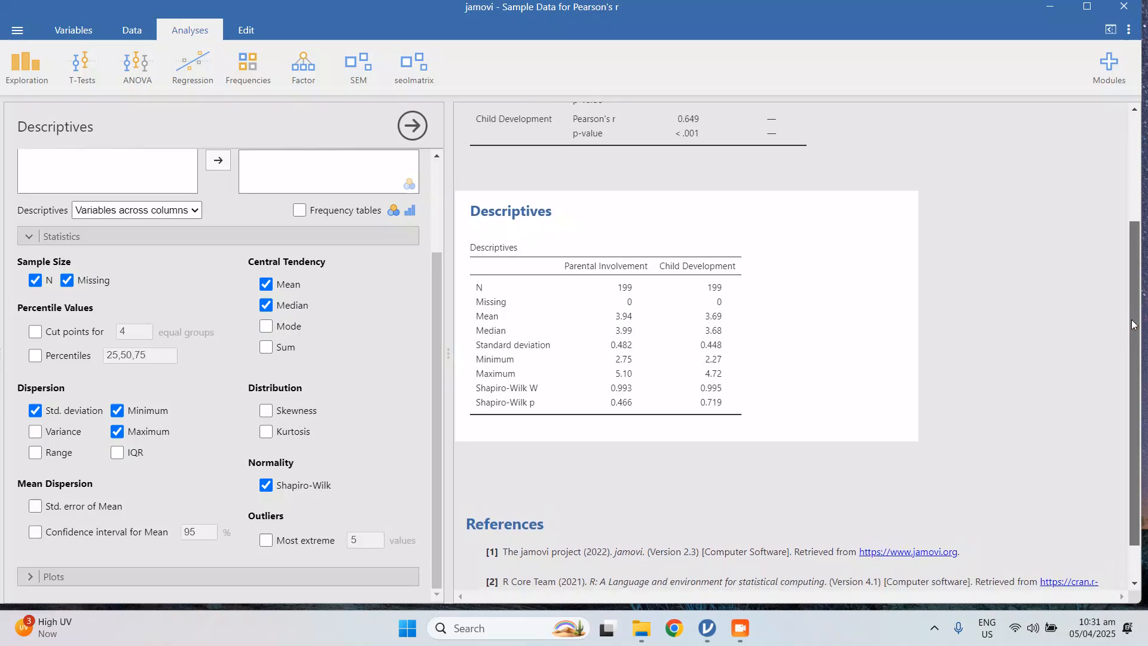
scroll("down", 3)
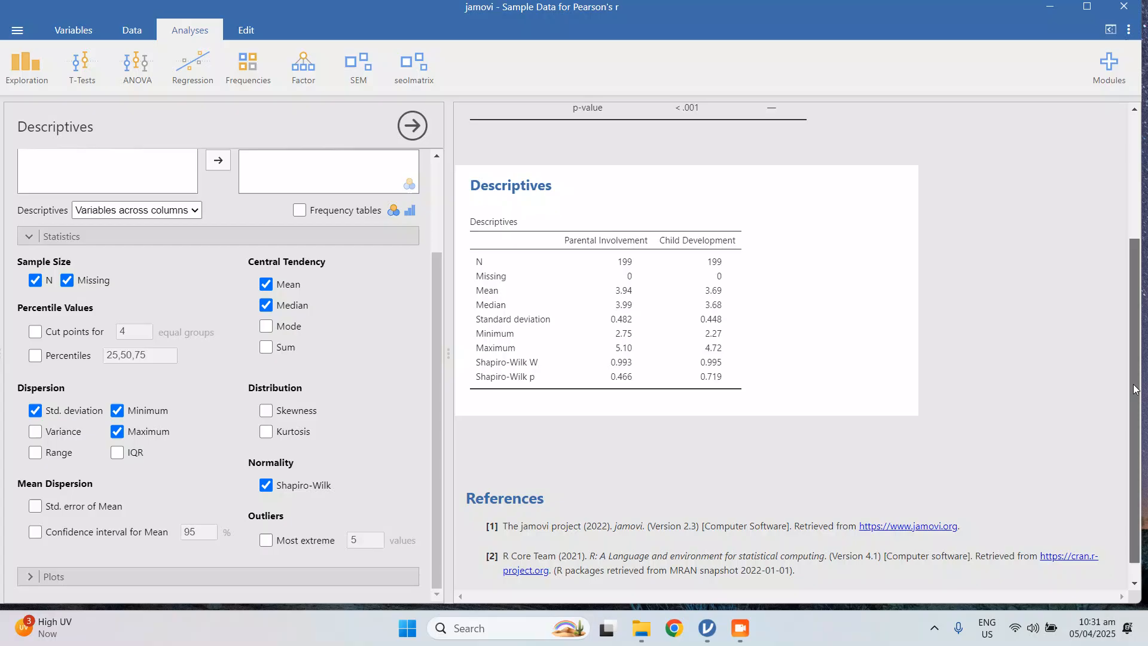
scroll("down", 3)
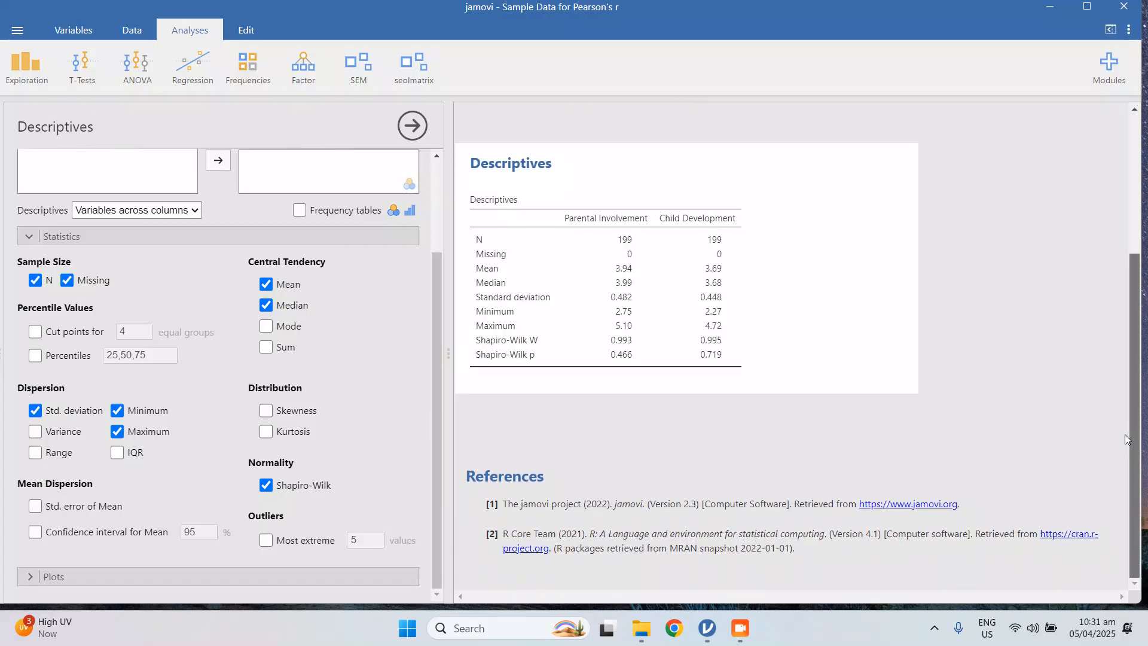
mouse_move(384, 348)
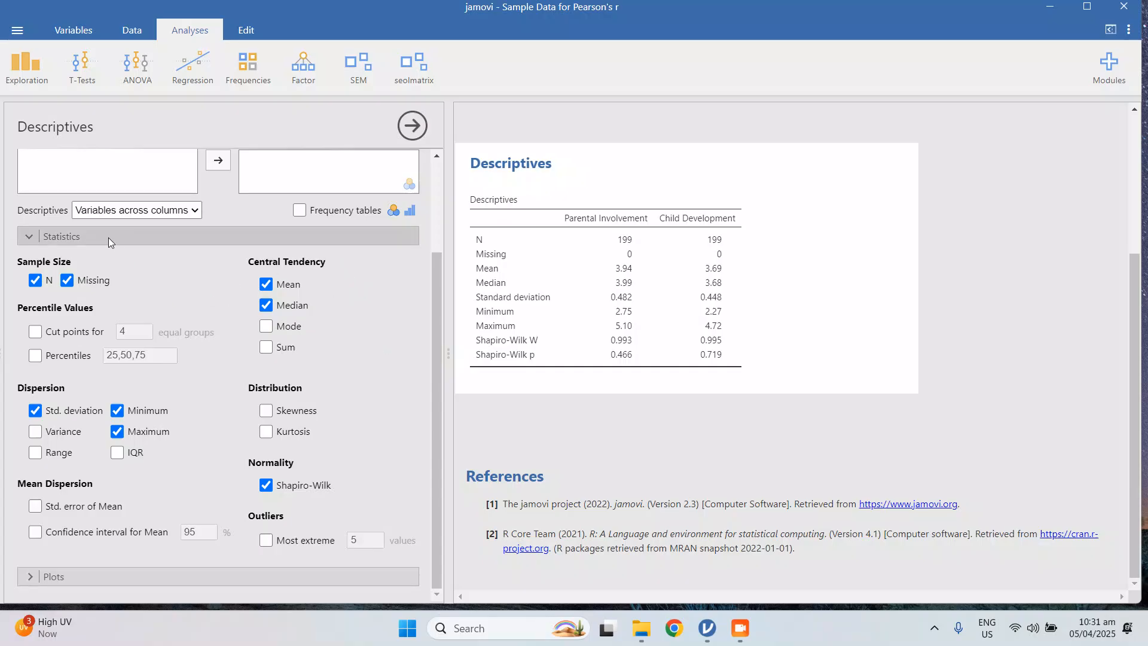
- Collapse Statistics and add histograms for both variables under Plots
left_click(84, 239)
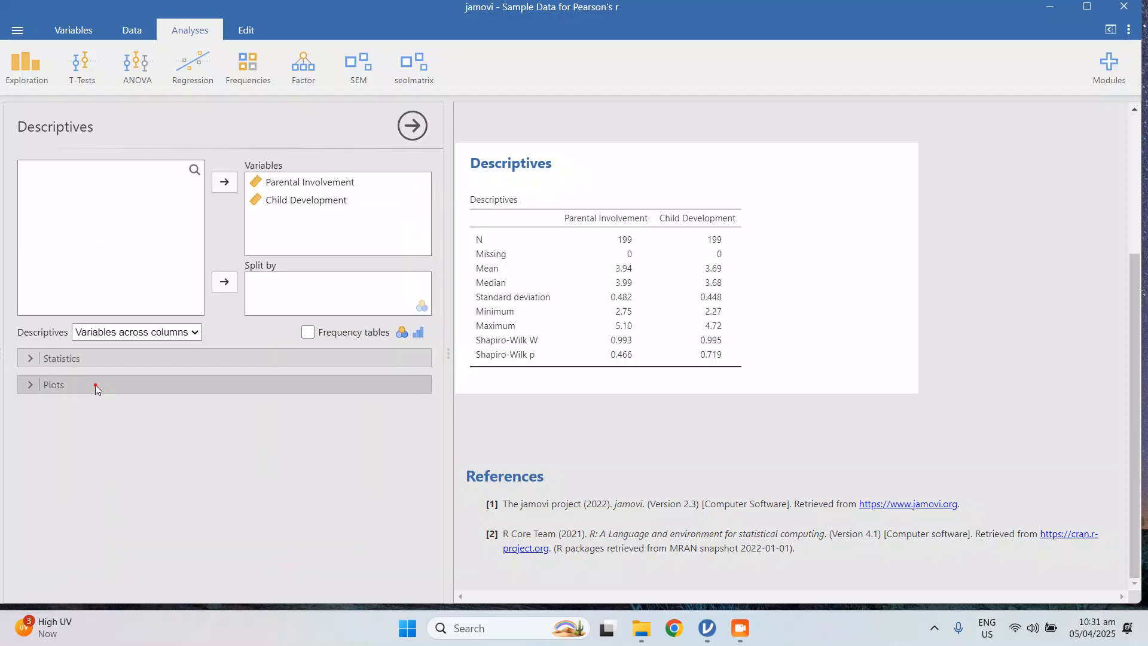
left_click(54, 384)
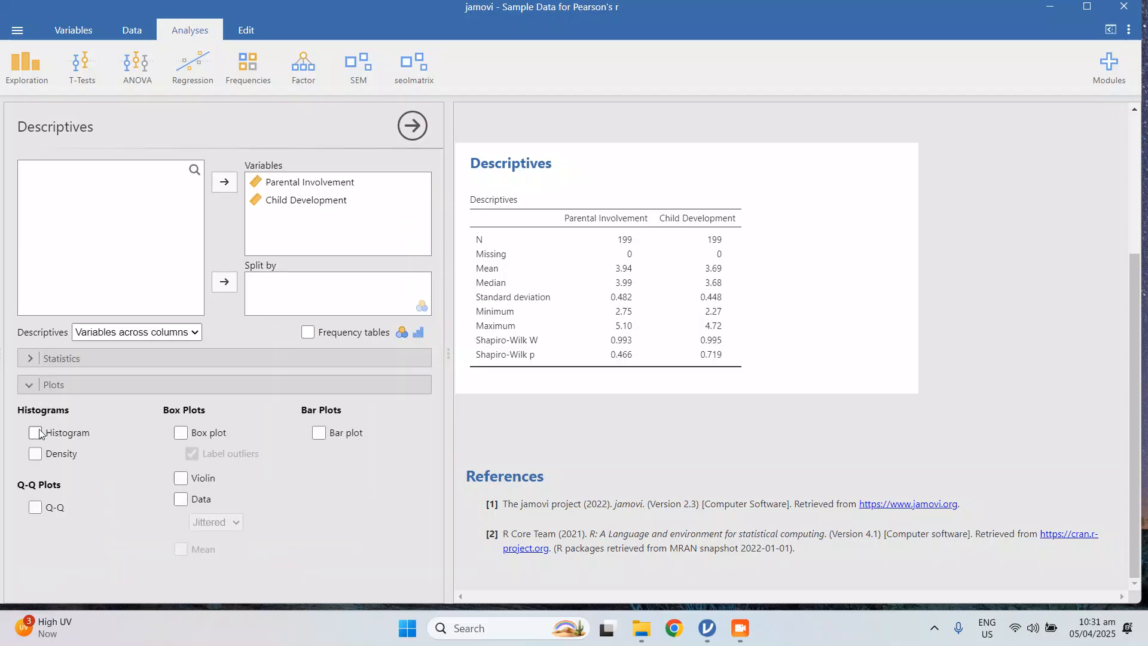
left_click(35, 432)
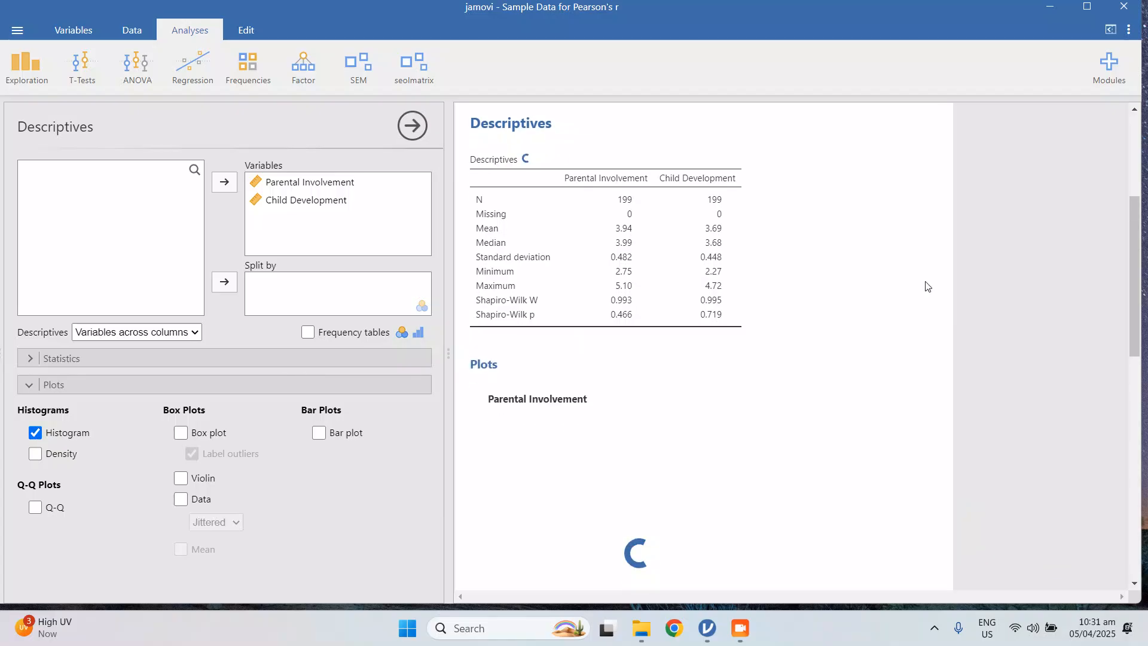
scroll("down", 3)
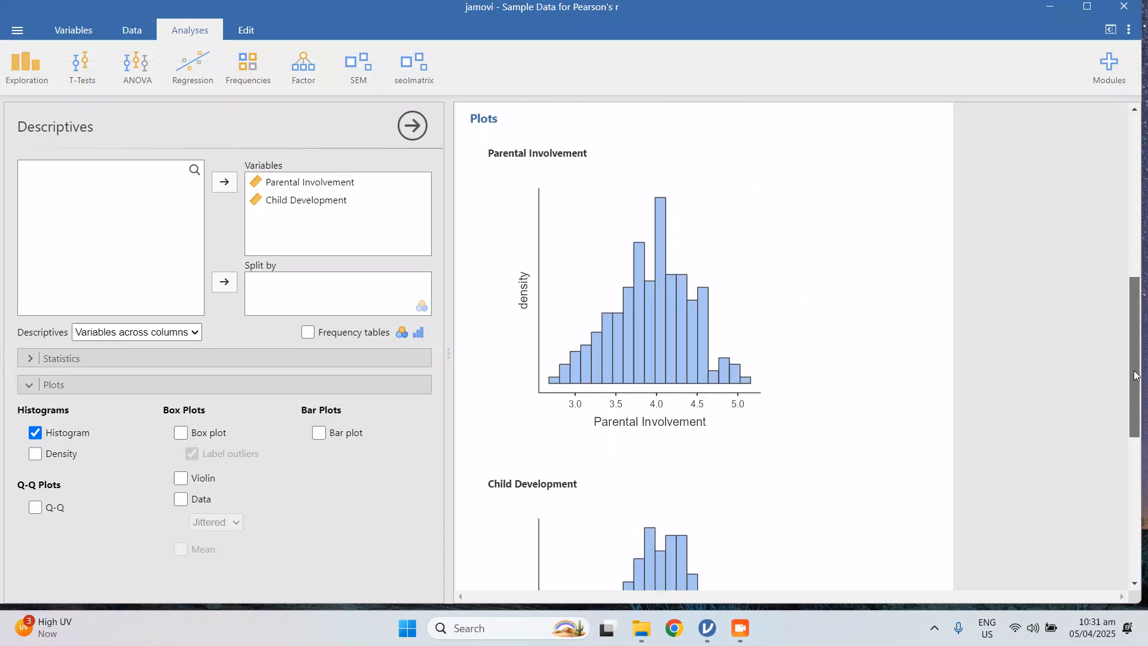
scroll("down", 3)
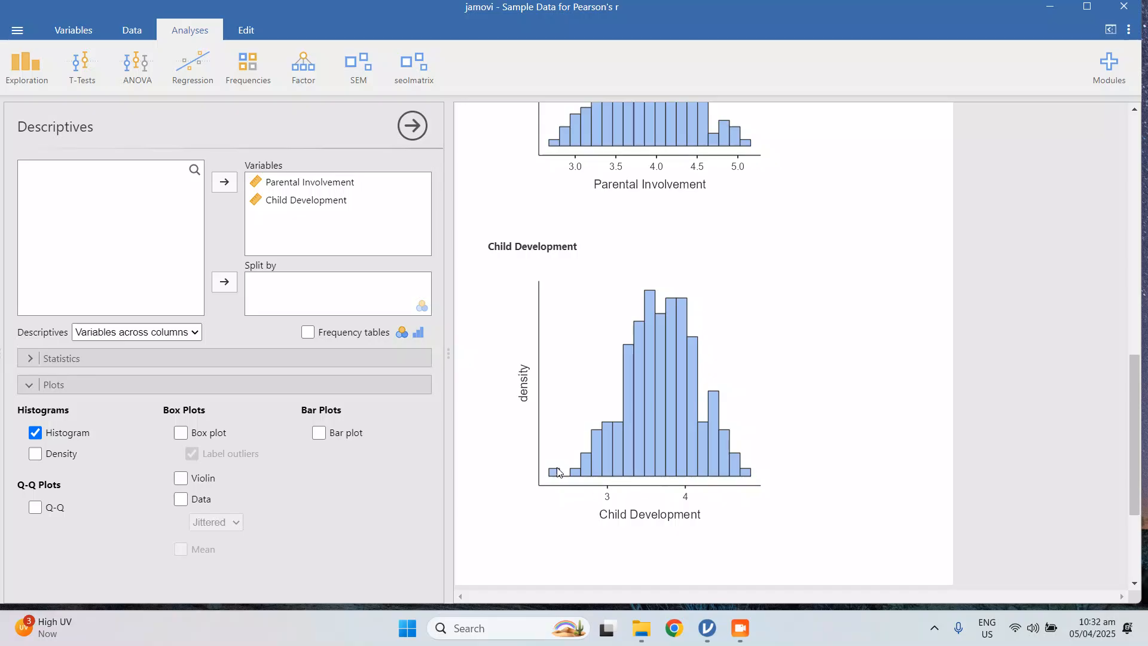
mouse_move(791, 457)
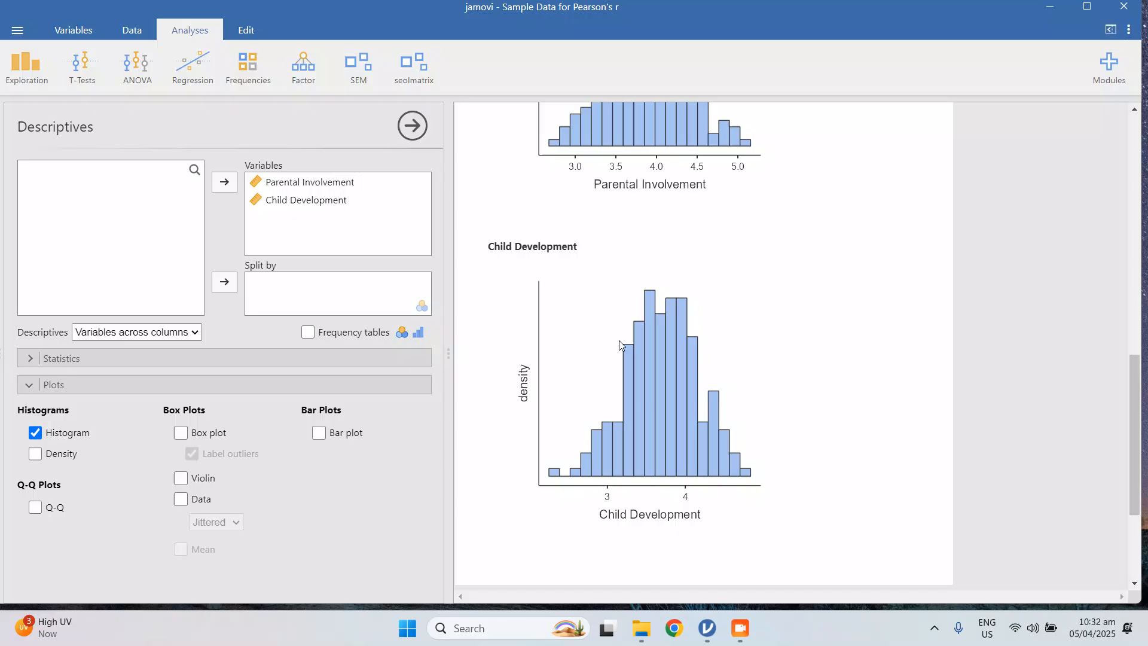
mouse_move(729, 433)
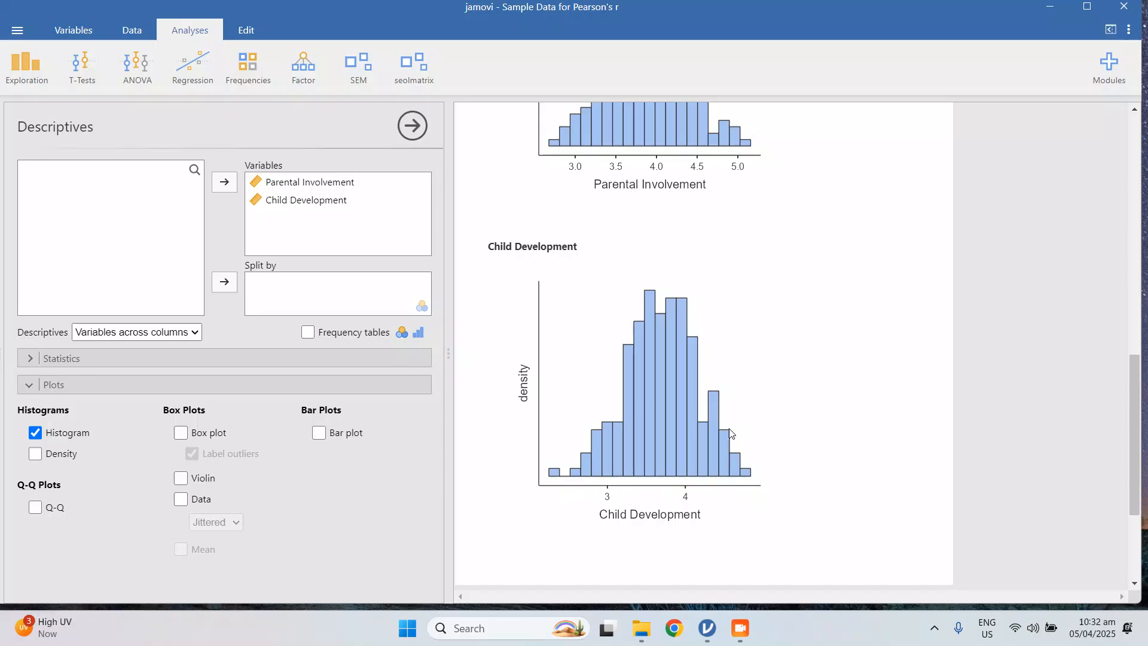
mouse_move(542, 470)
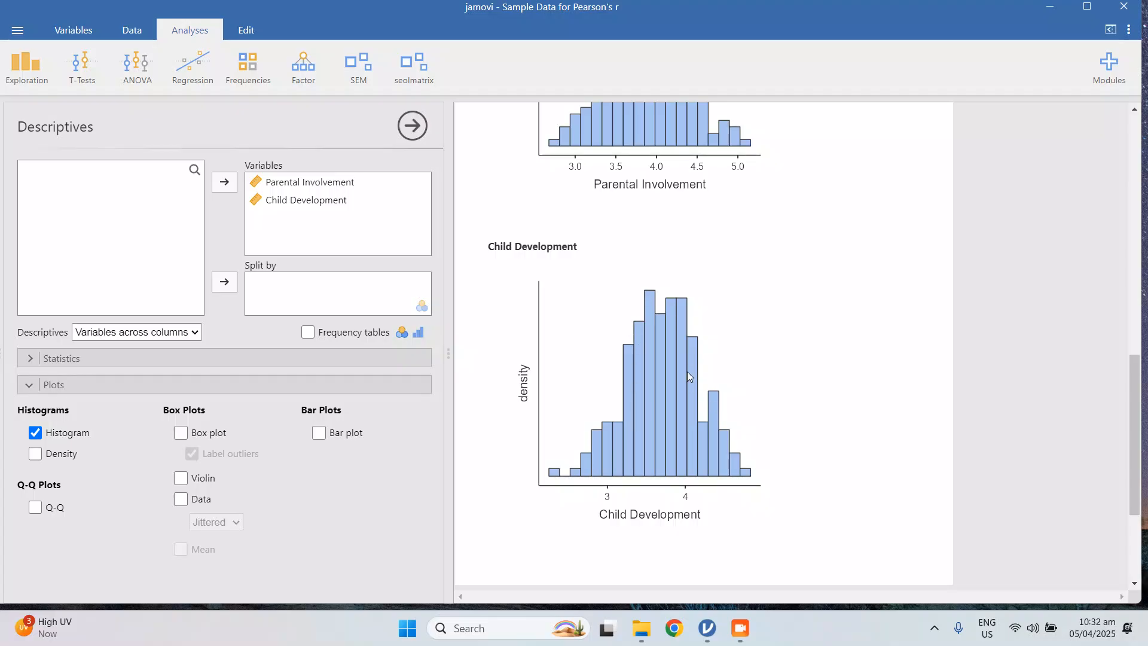
mouse_move(714, 415)
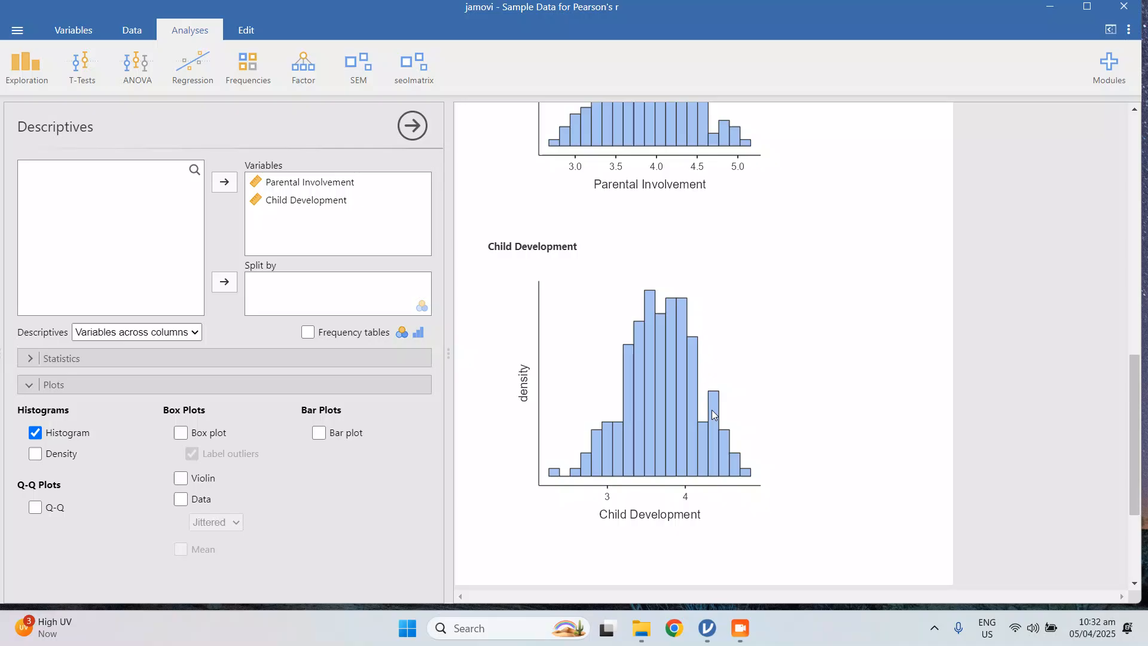
mouse_move(613, 476)
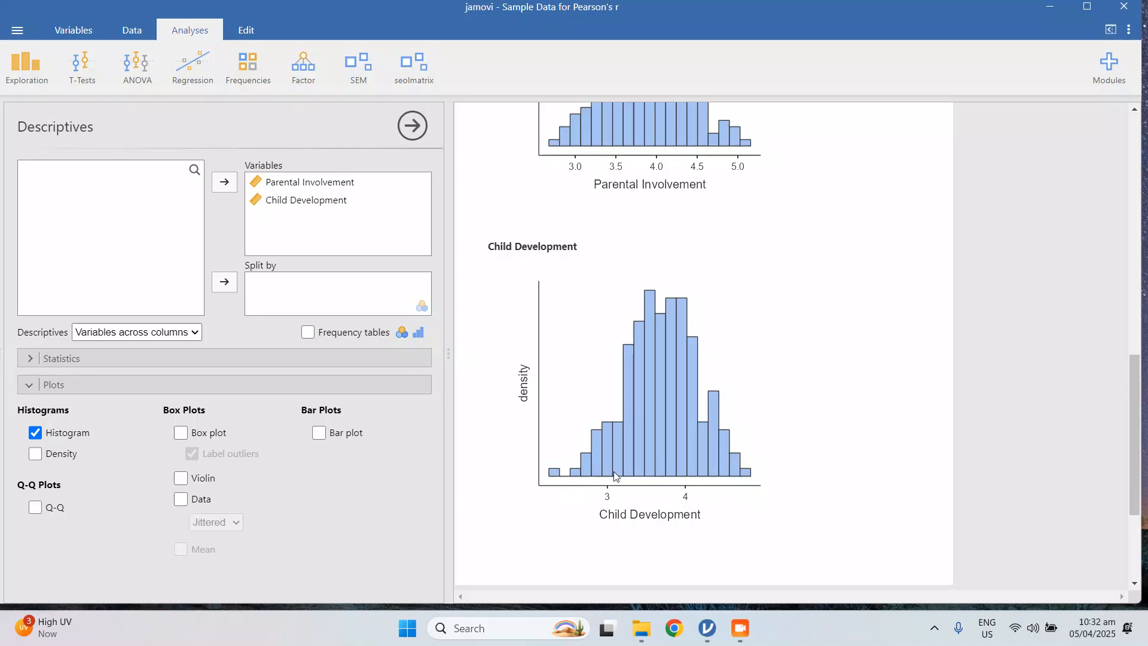
mouse_move(654, 407)
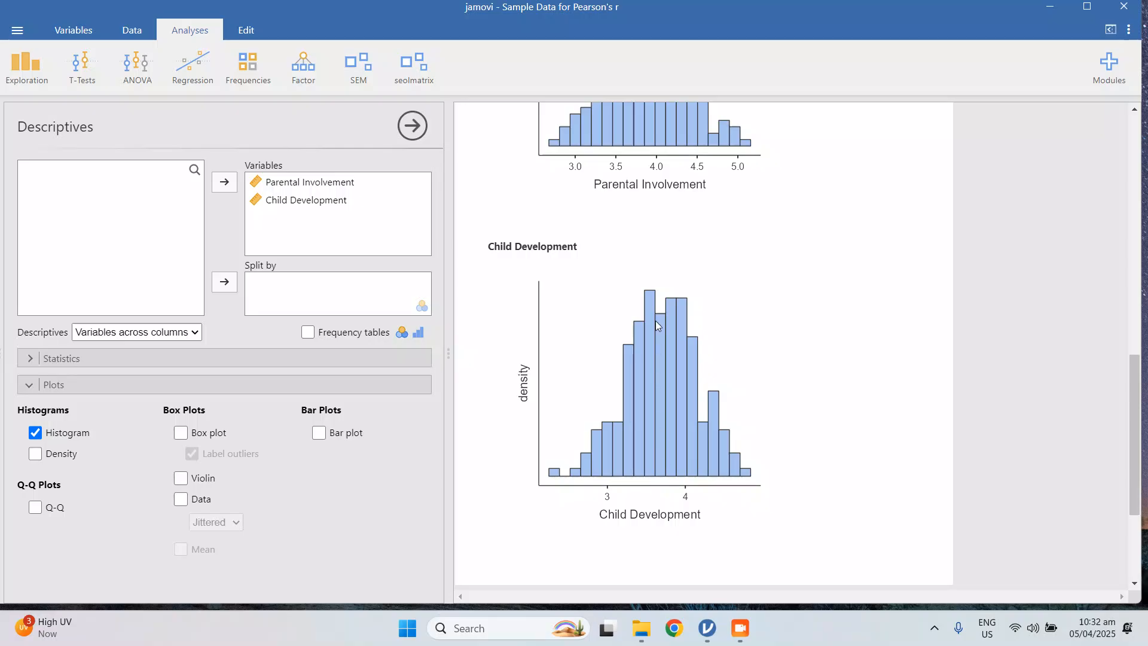
mouse_move(676, 459)
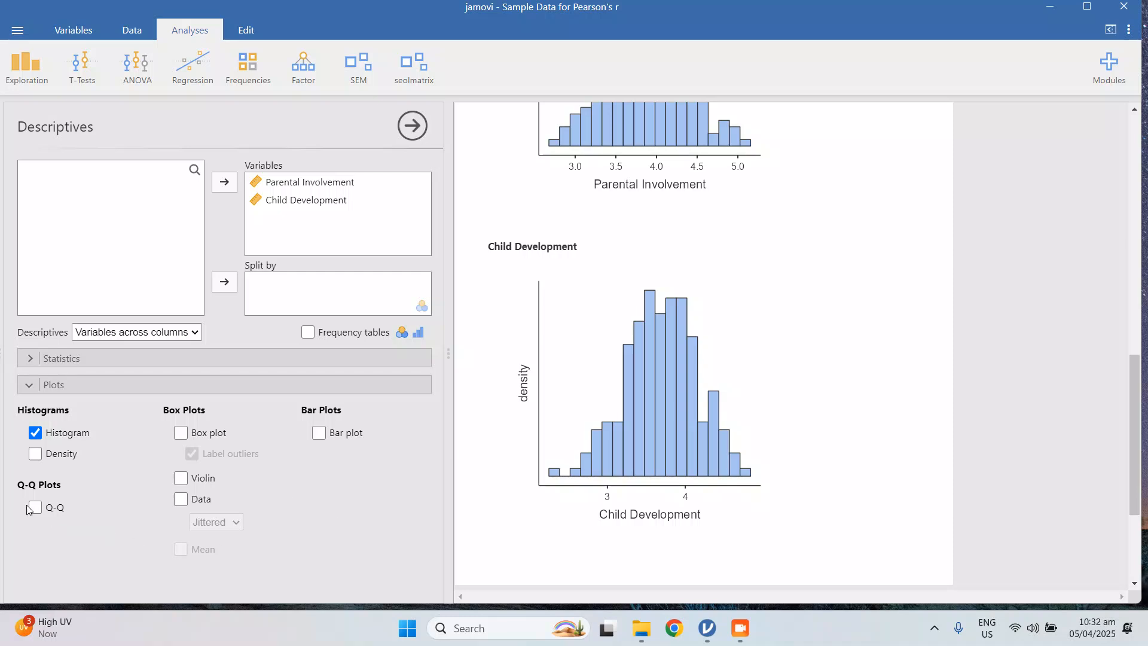
- Add Q-Q plots beneath the histograms to check normality of both variables
left_click(35, 507)
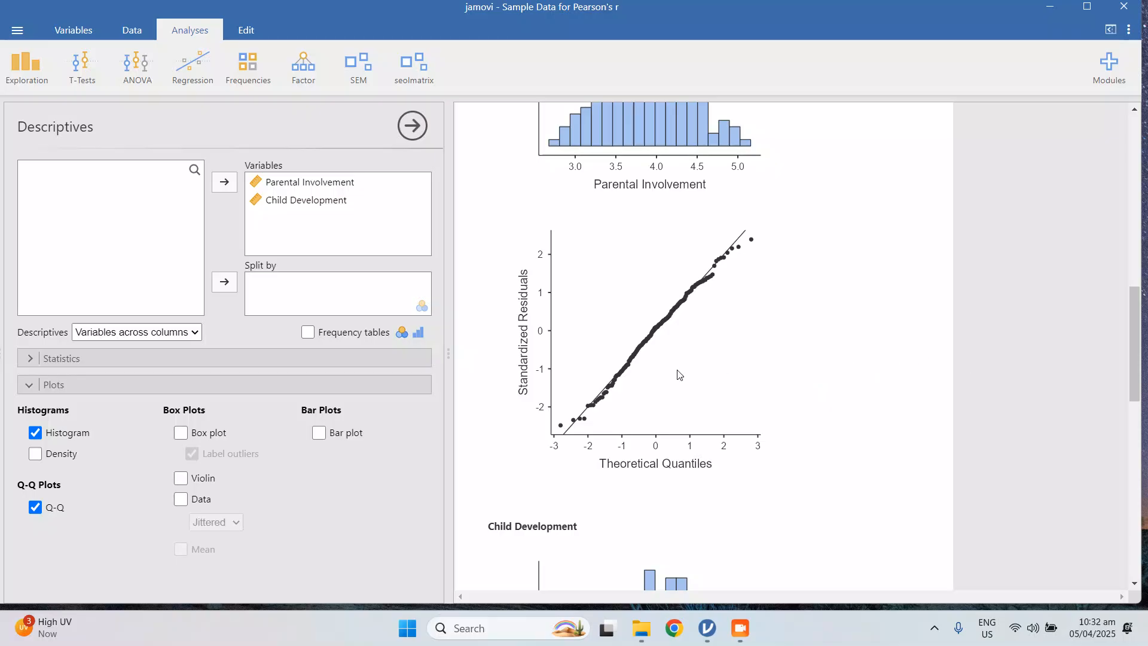
mouse_move(566, 430)
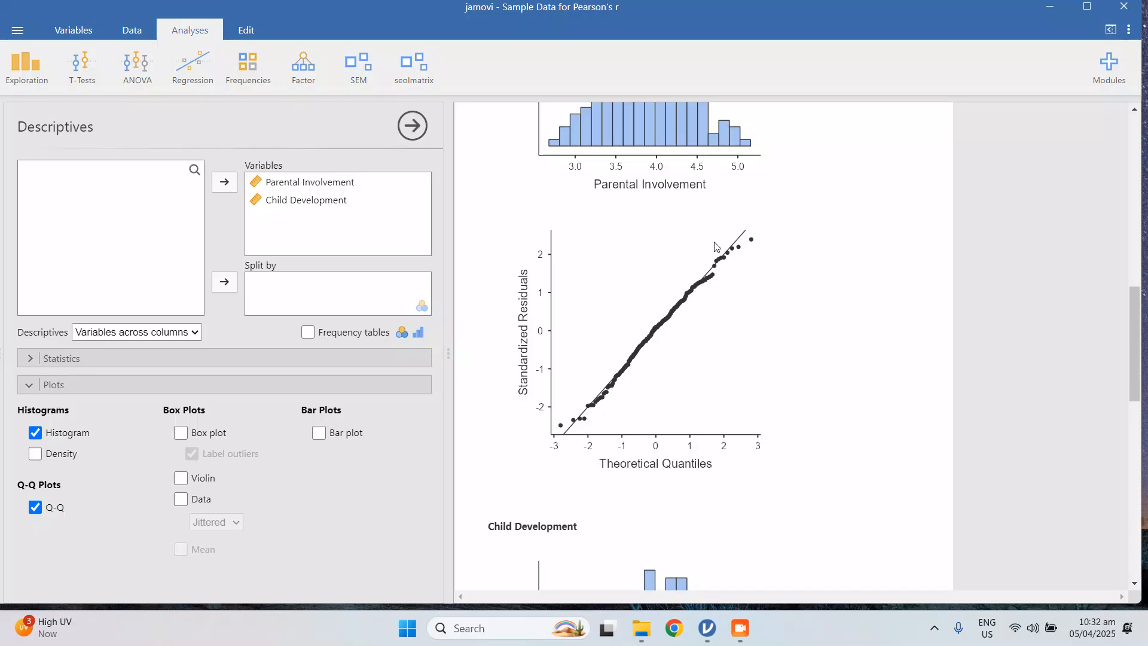
mouse_move(643, 344)
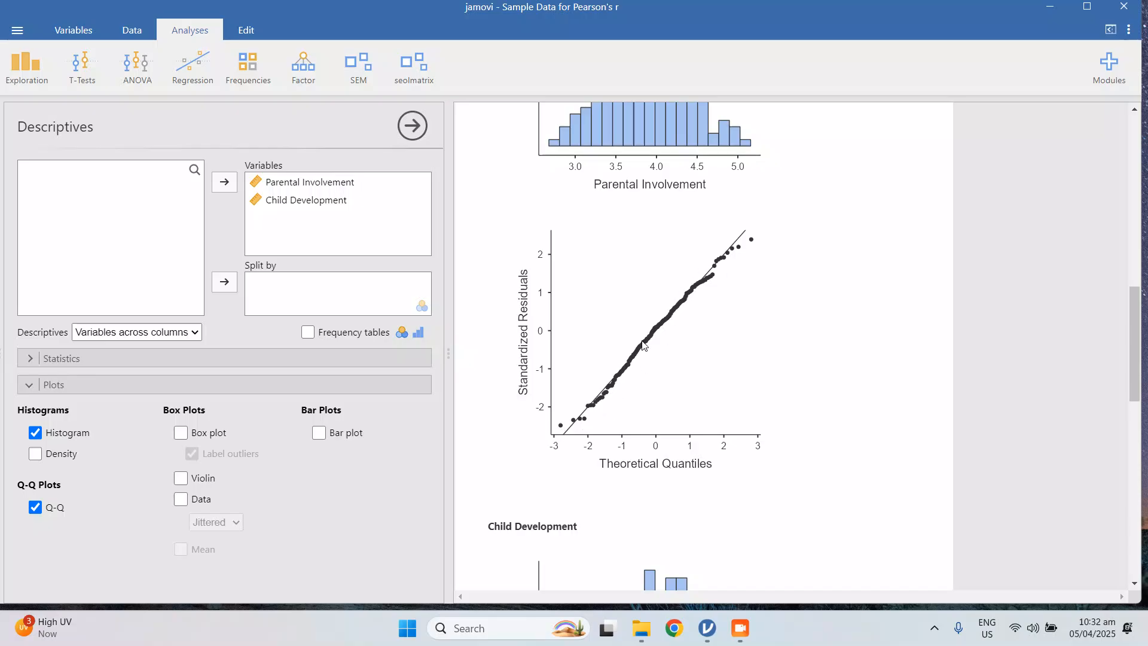
mouse_move(743, 236)
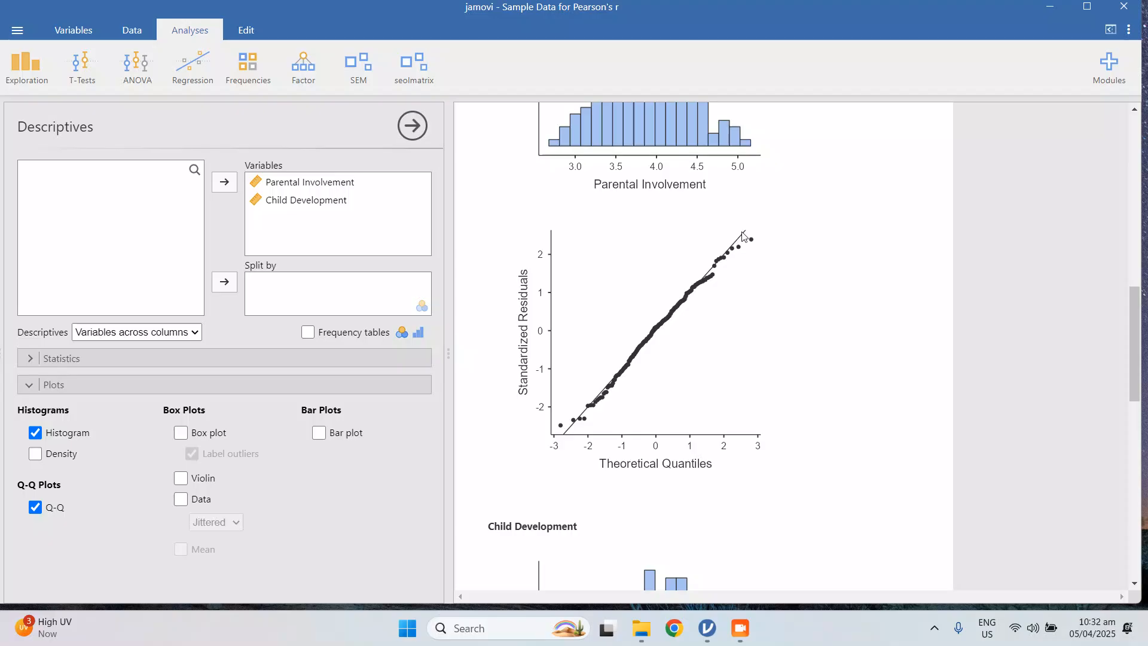
mouse_move(590, 410)
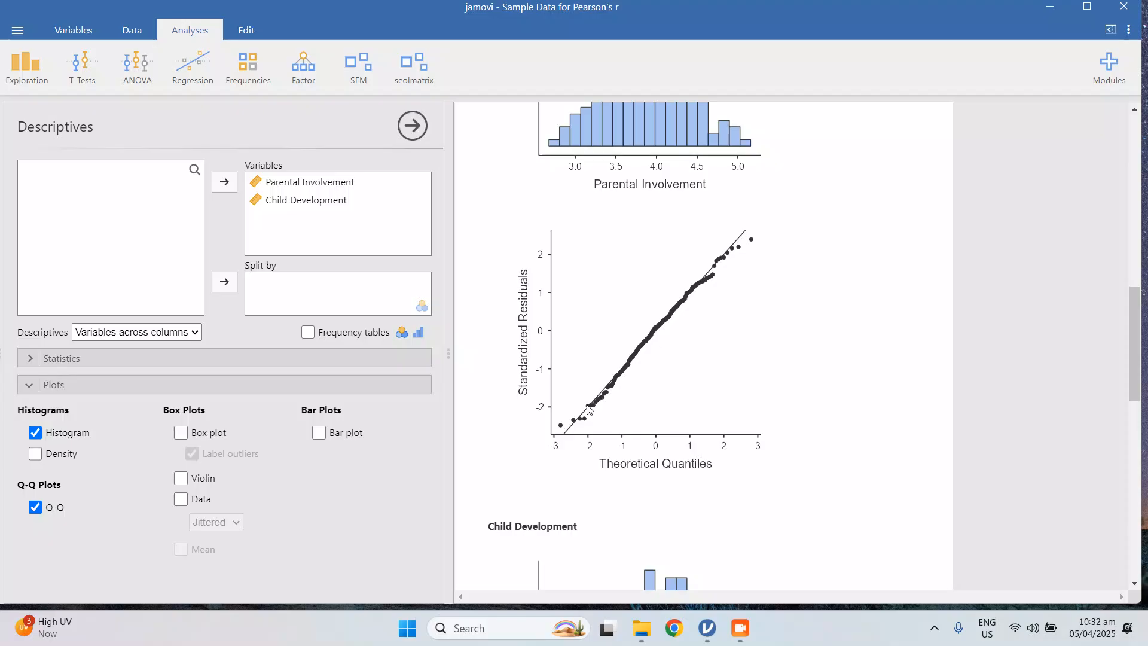
mouse_move(569, 427)
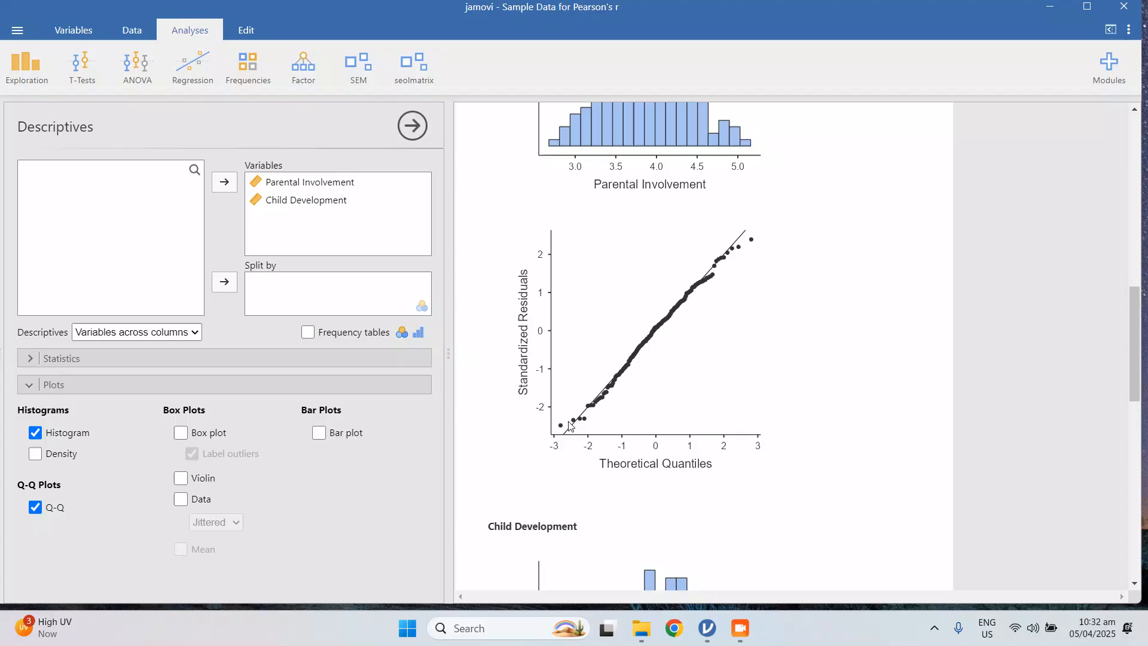
mouse_move(635, 360)
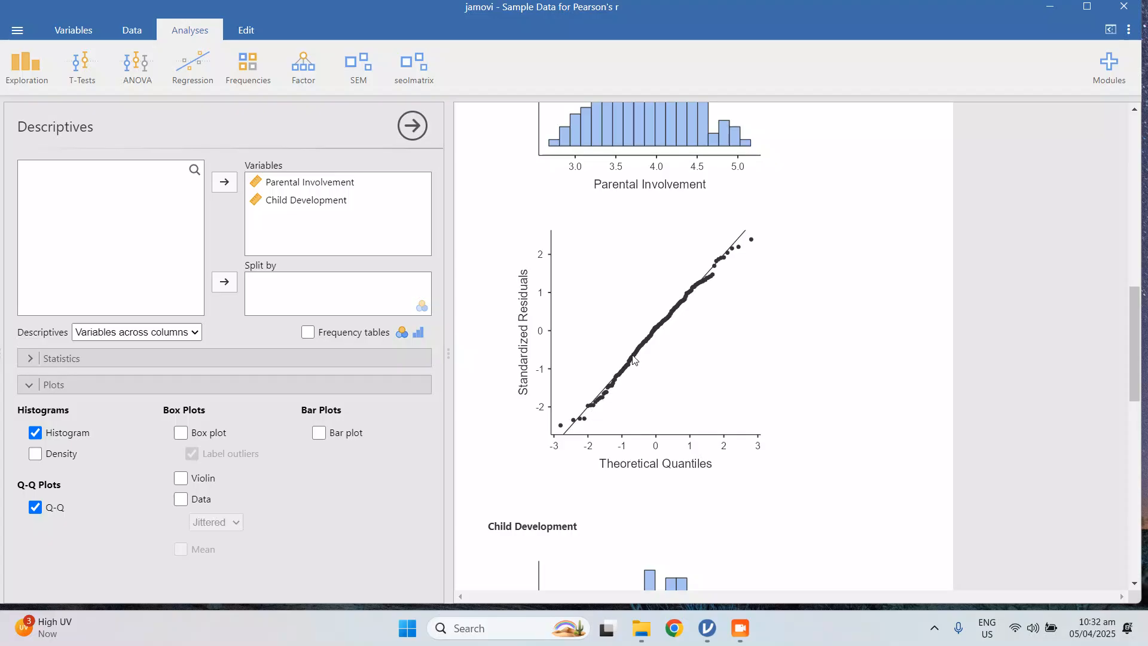
mouse_move(730, 246)
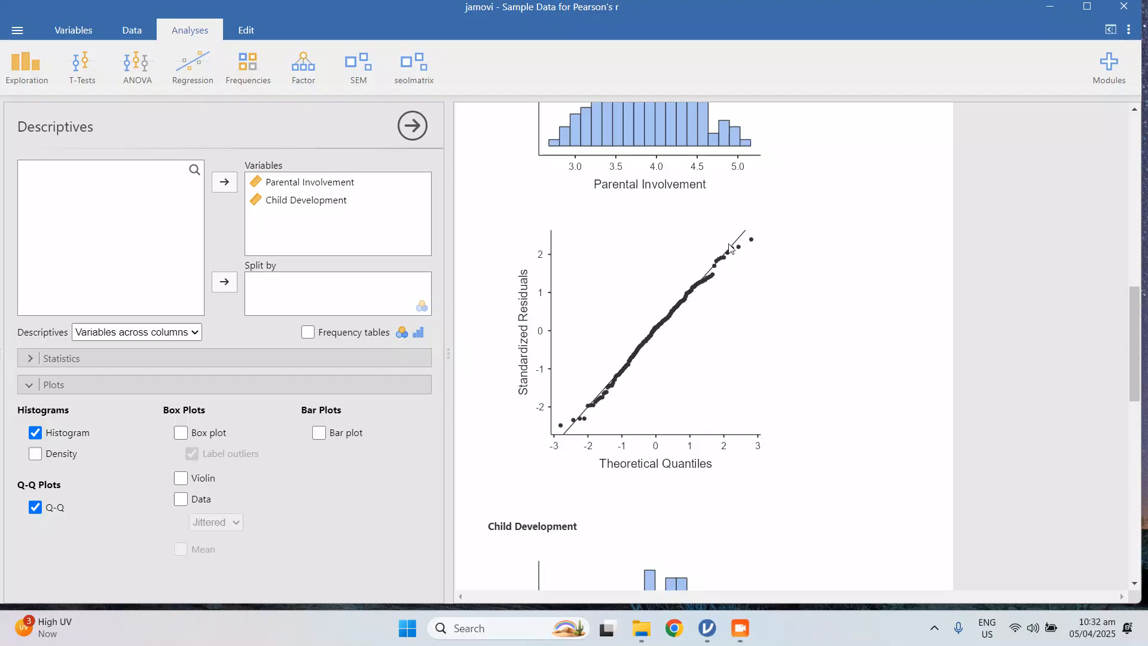
mouse_move(621, 374)
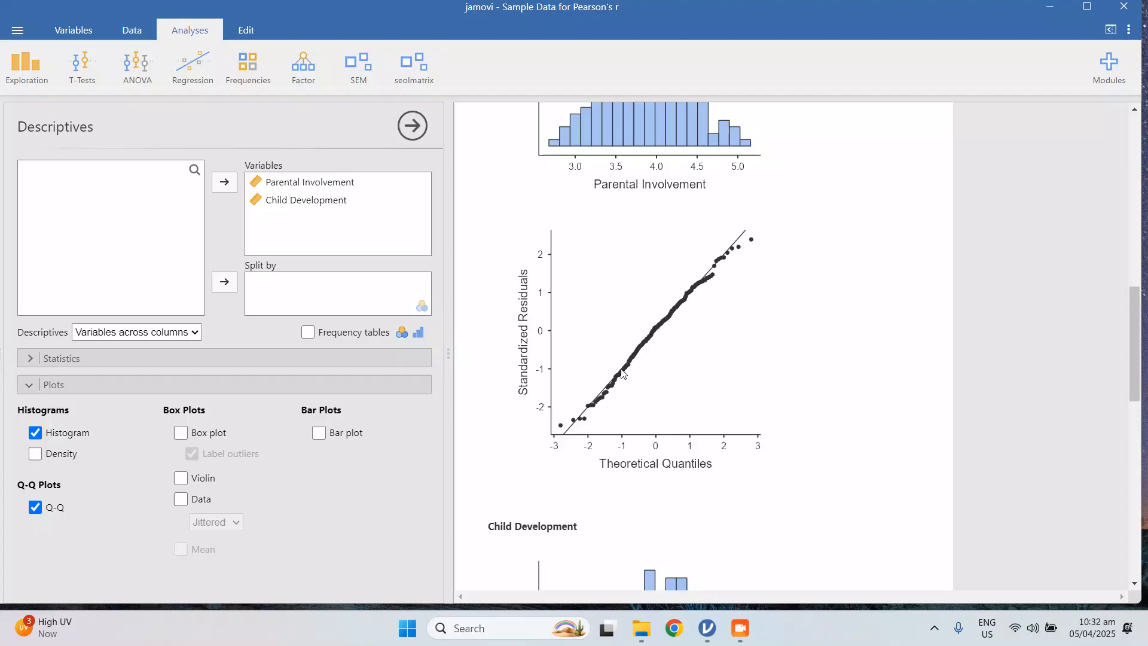
mouse_move(679, 308)
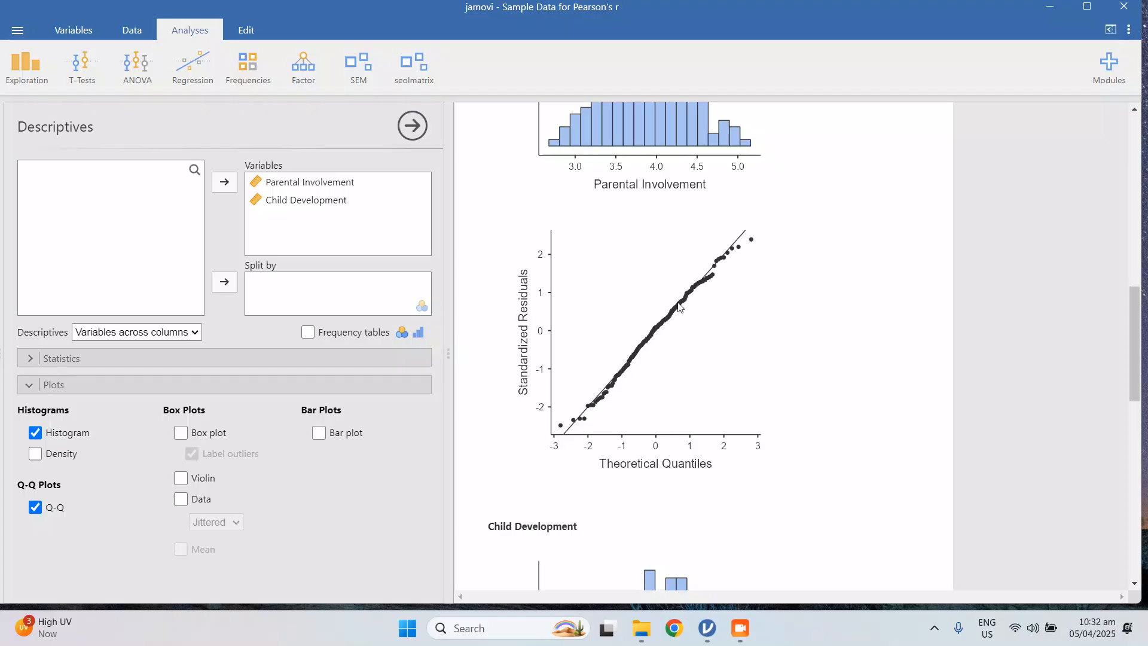
mouse_move(719, 265)
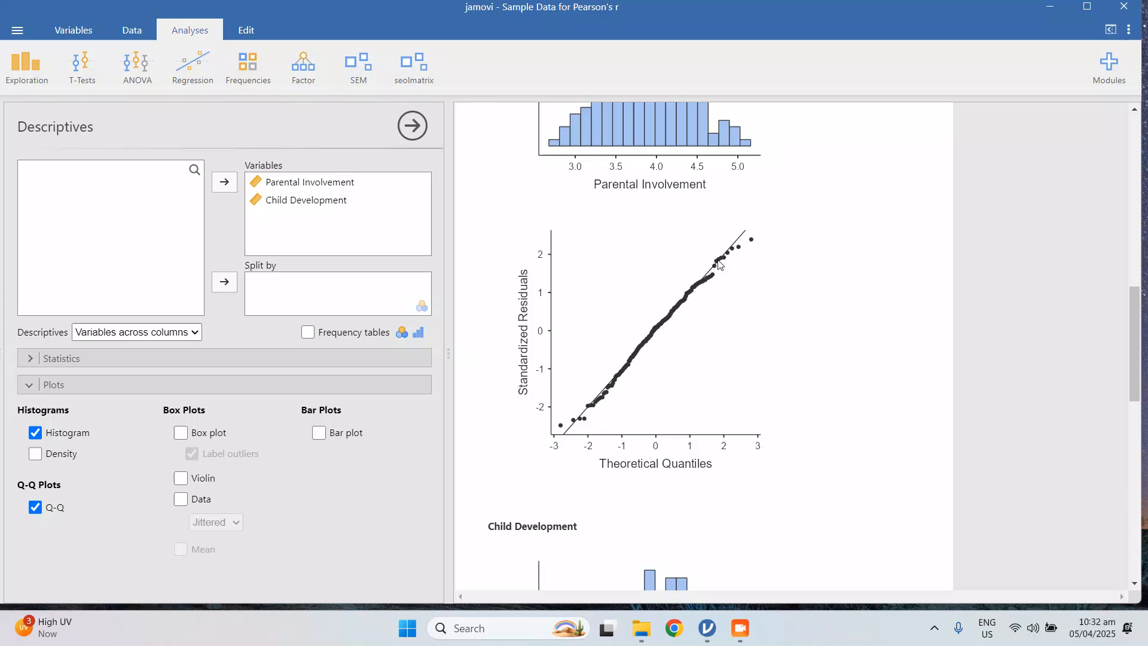
scroll("down", 3)
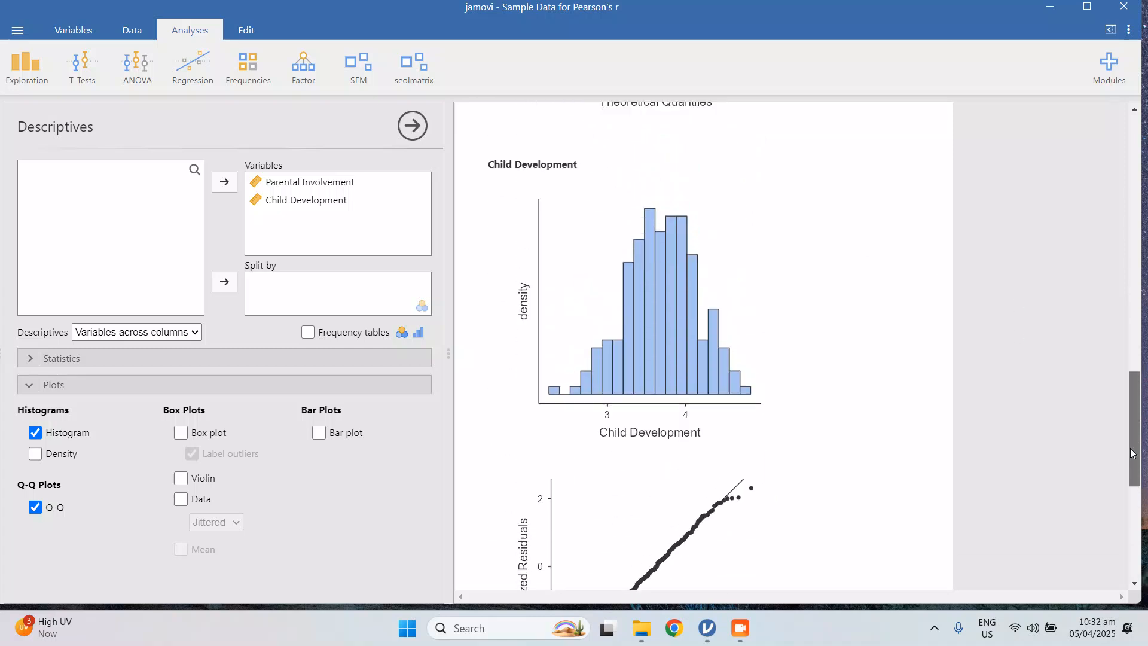
scroll("down", 3)
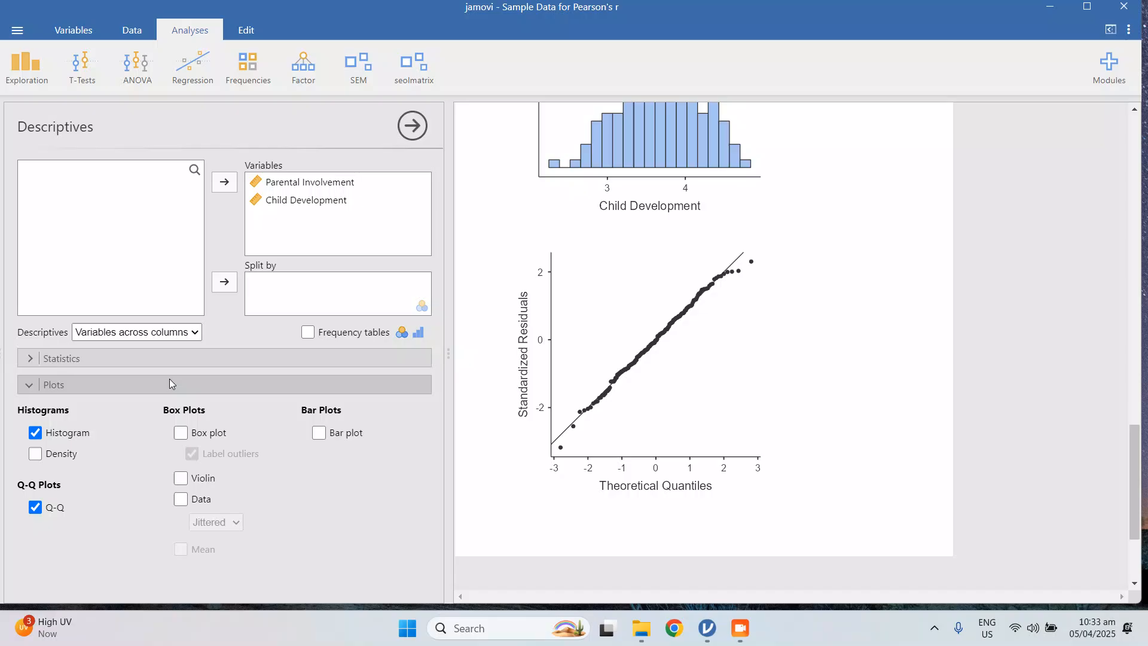
- Collapse the Plots section of the descriptives analysis
left_click(53, 384)
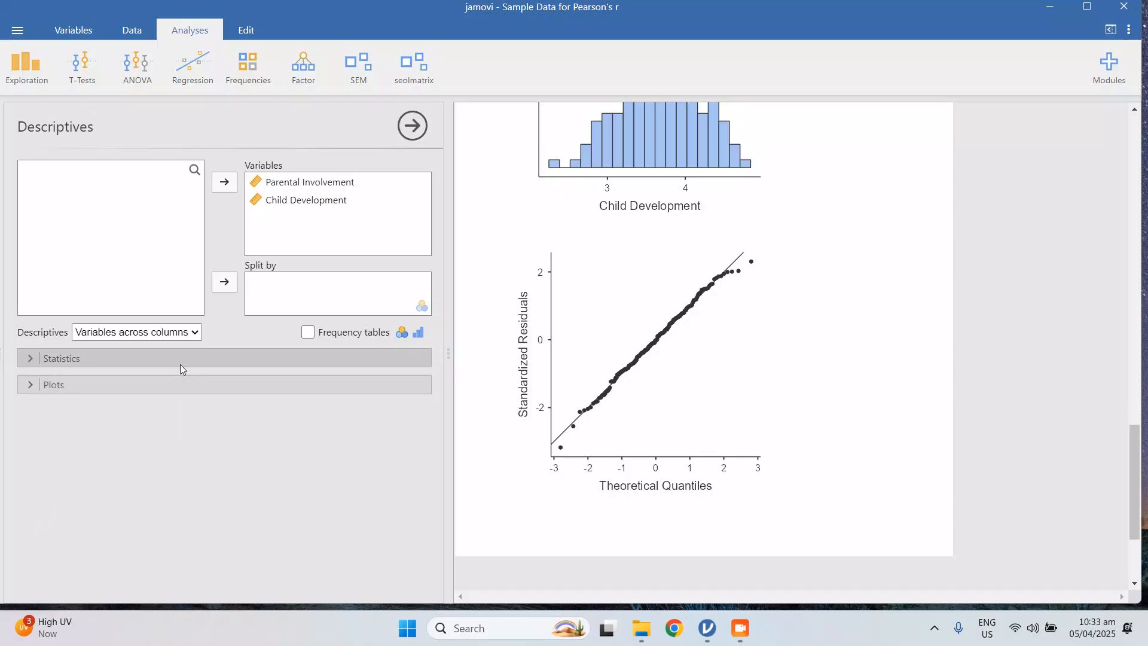
mouse_move(262, 328)
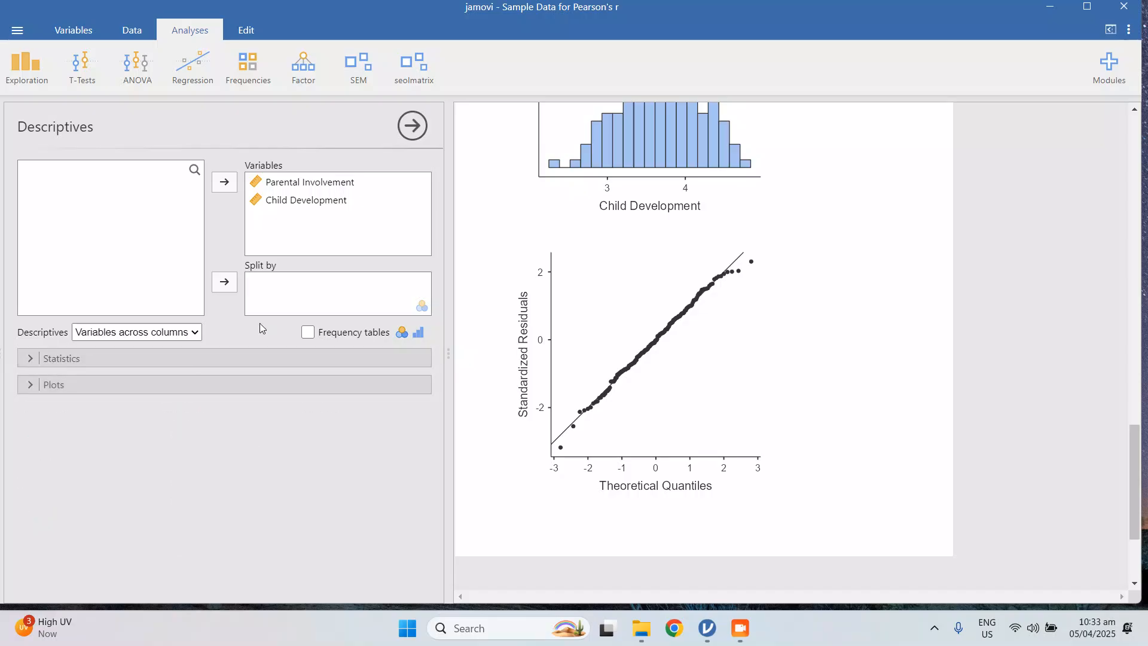
mouse_move(441, 211)
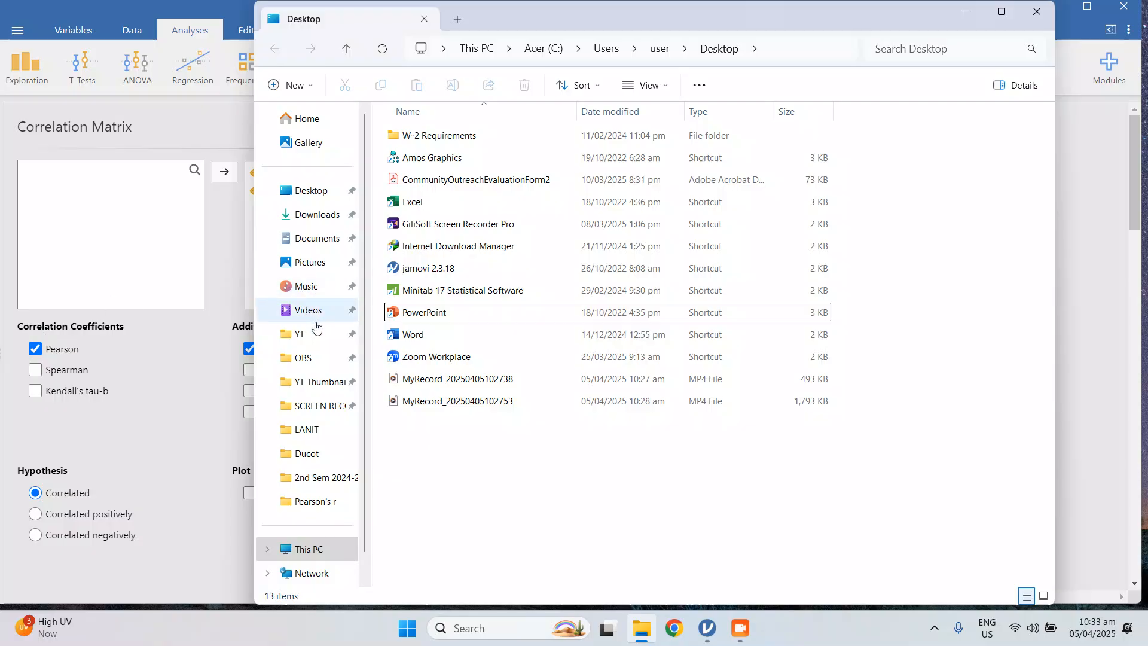
mouse_move(315, 238)
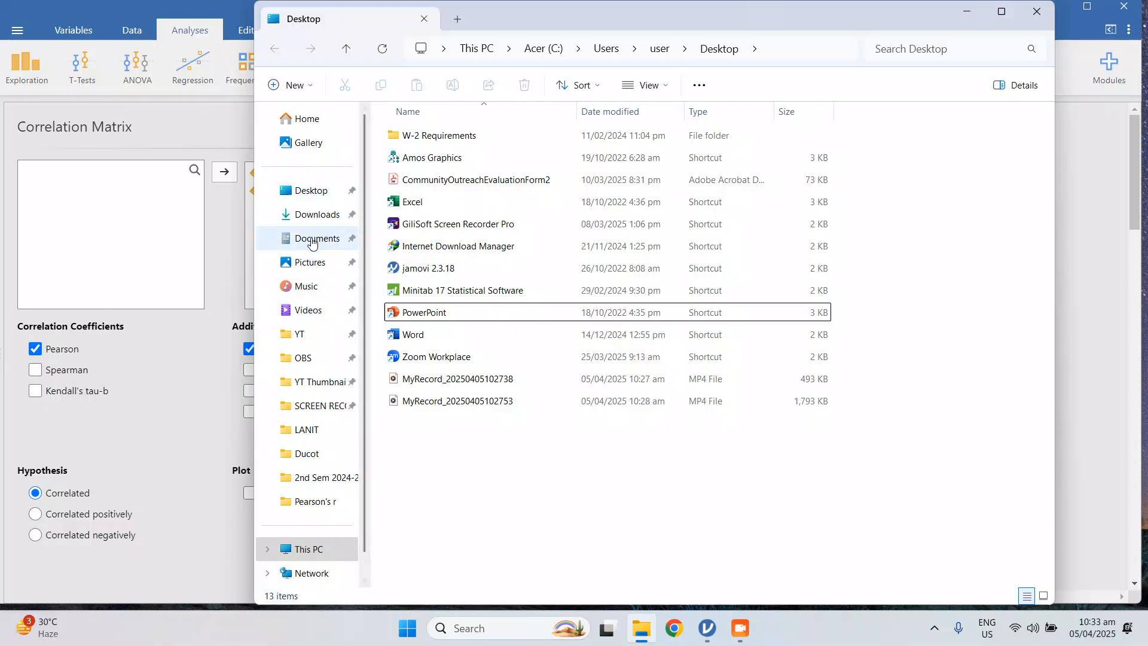
- Navigate Documents > 2024-2025 > 2nd Sem > Pearson's r and open the 'Sample table for Pearson's r' DOCX
left_click(315, 238)
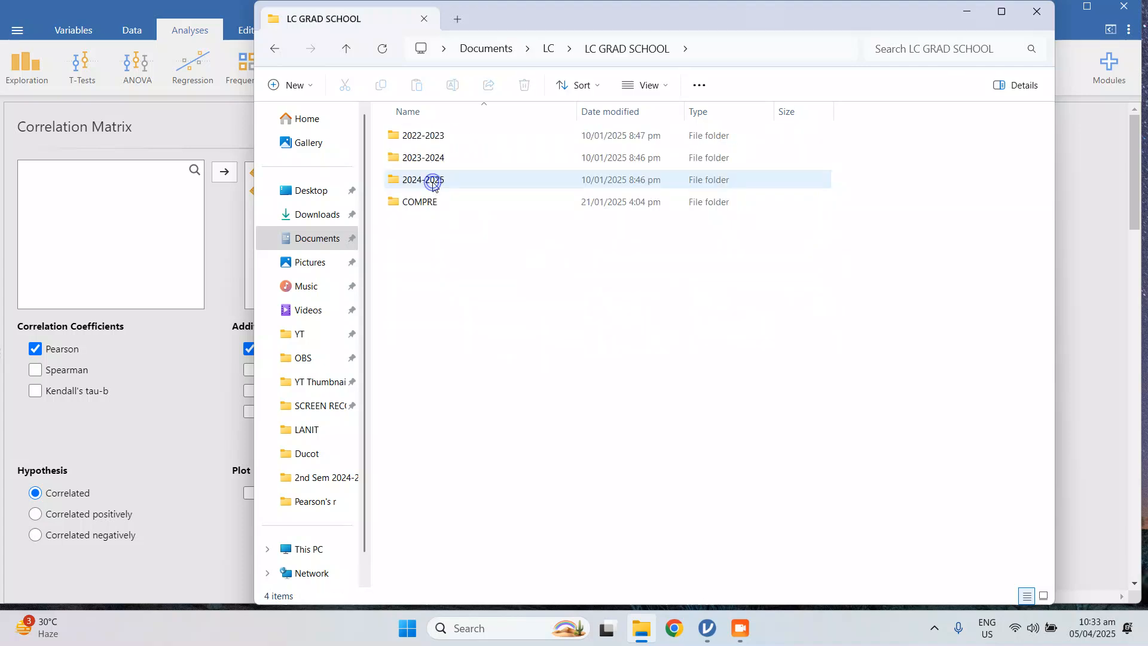
double_click(423, 180)
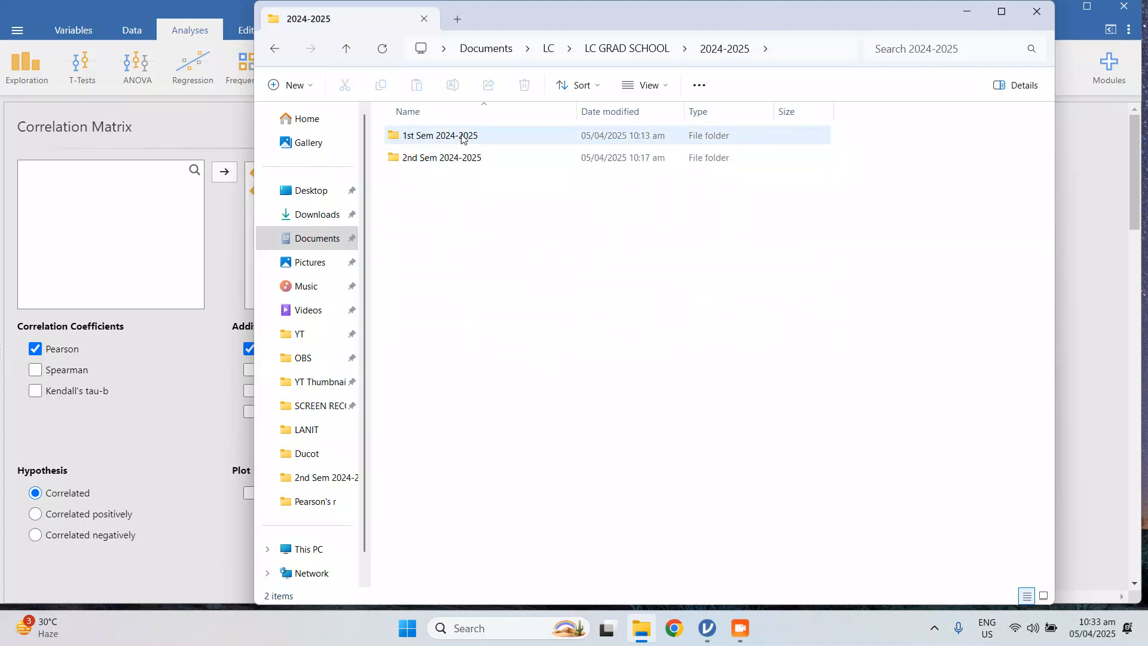
double_click(442, 158)
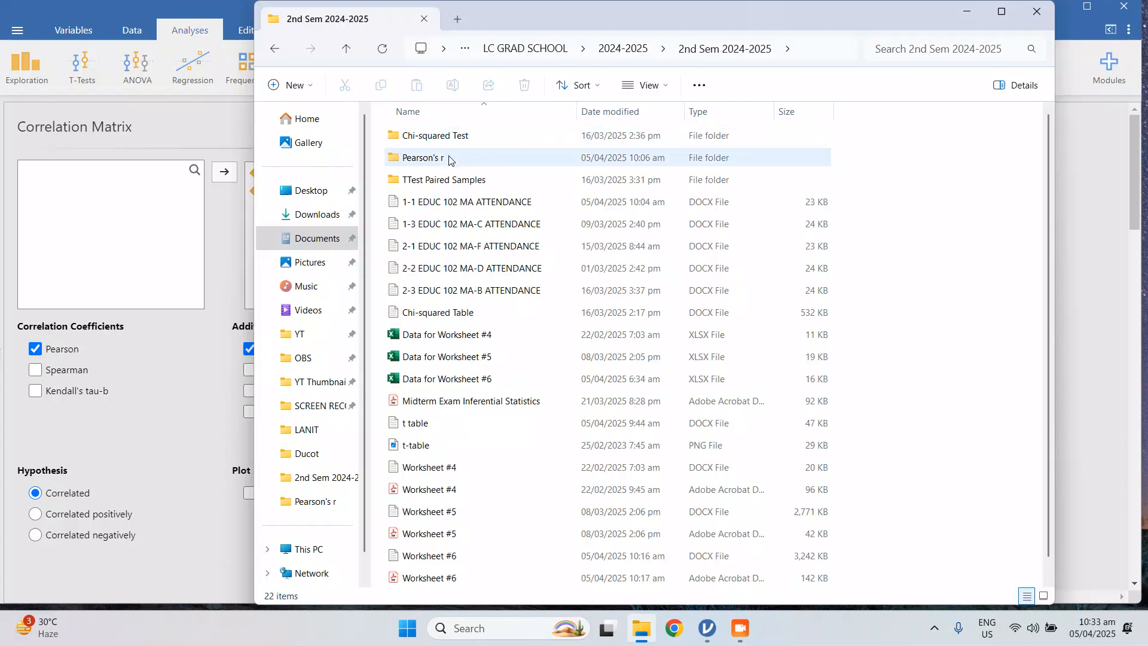
double_click(420, 158)
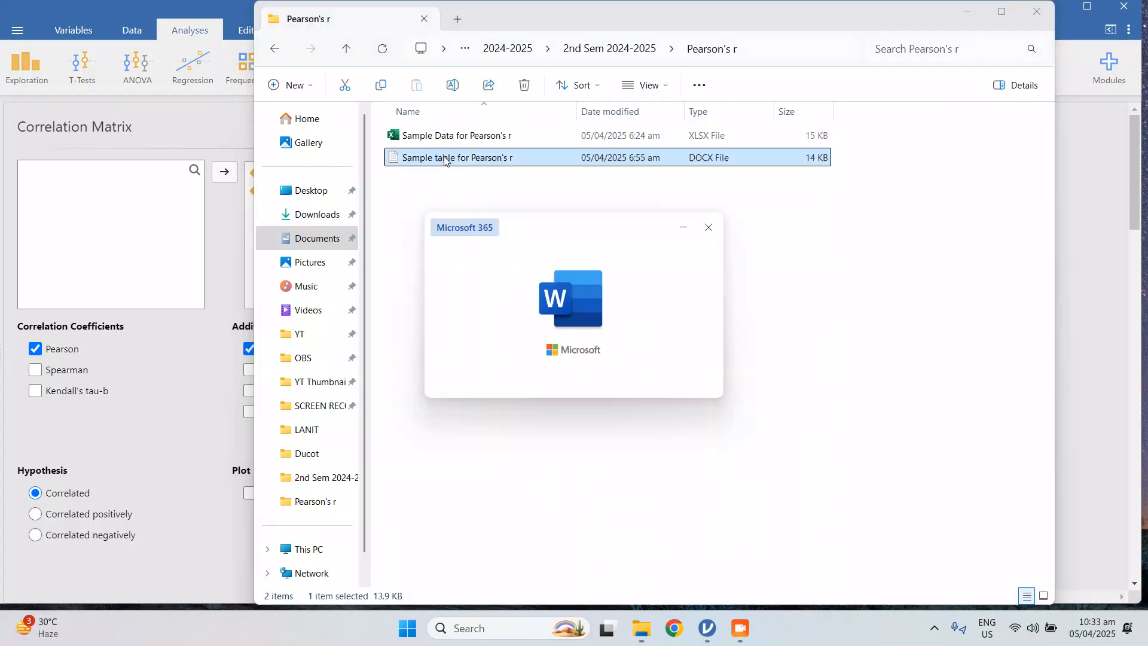
double_click(456, 157)
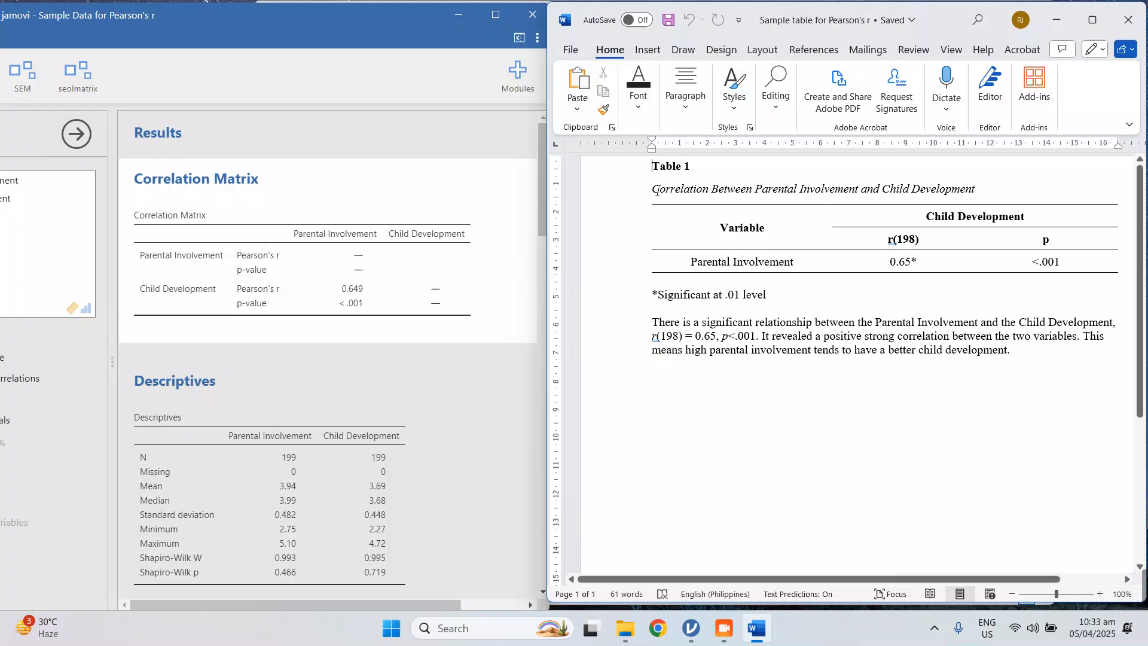
- Point out the italic Table 1 title and the r(198) = 0.65* correlation cell in the Word APA table
left_click_drag(653, 188, 976, 188)
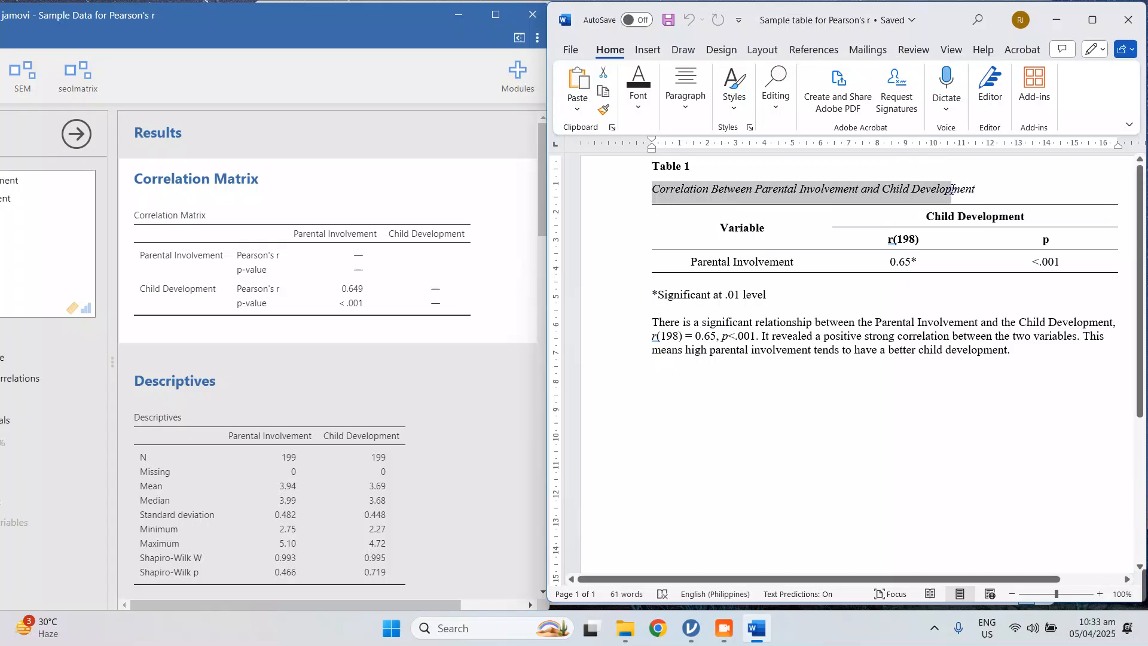
left_click(883, 189)
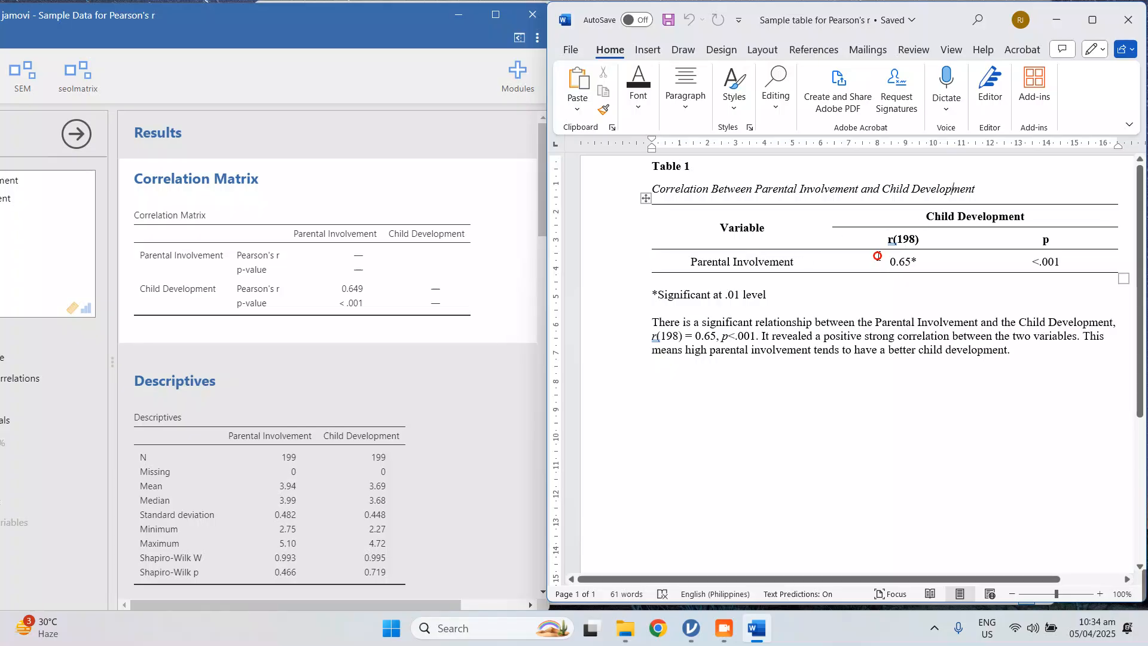
left_click(912, 261)
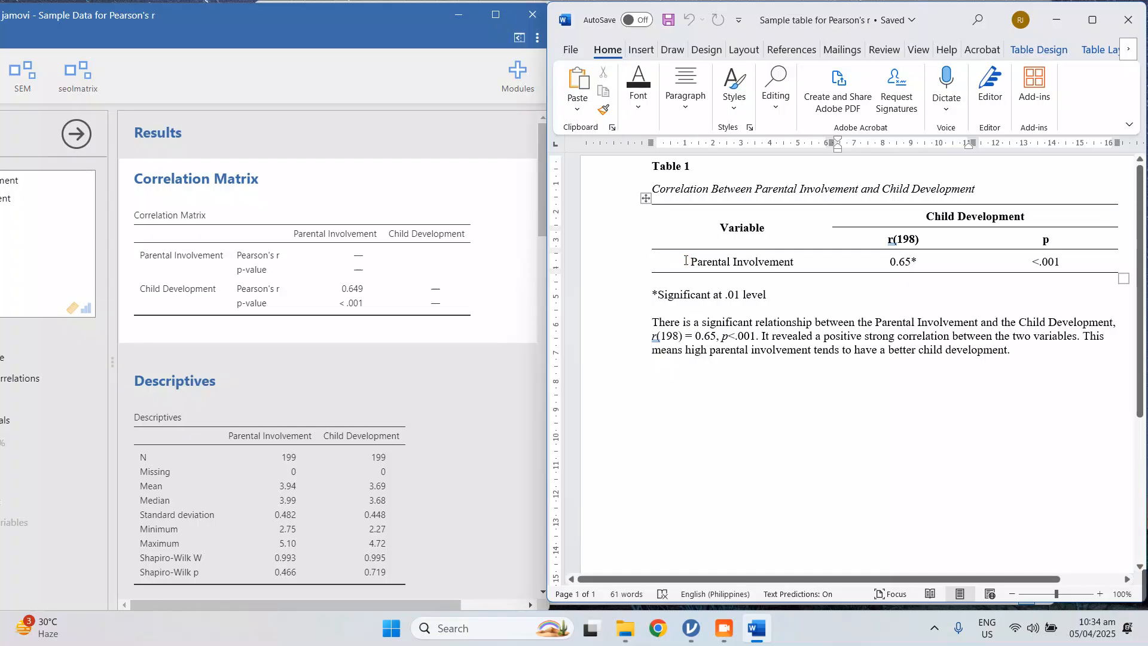
double_click(741, 262)
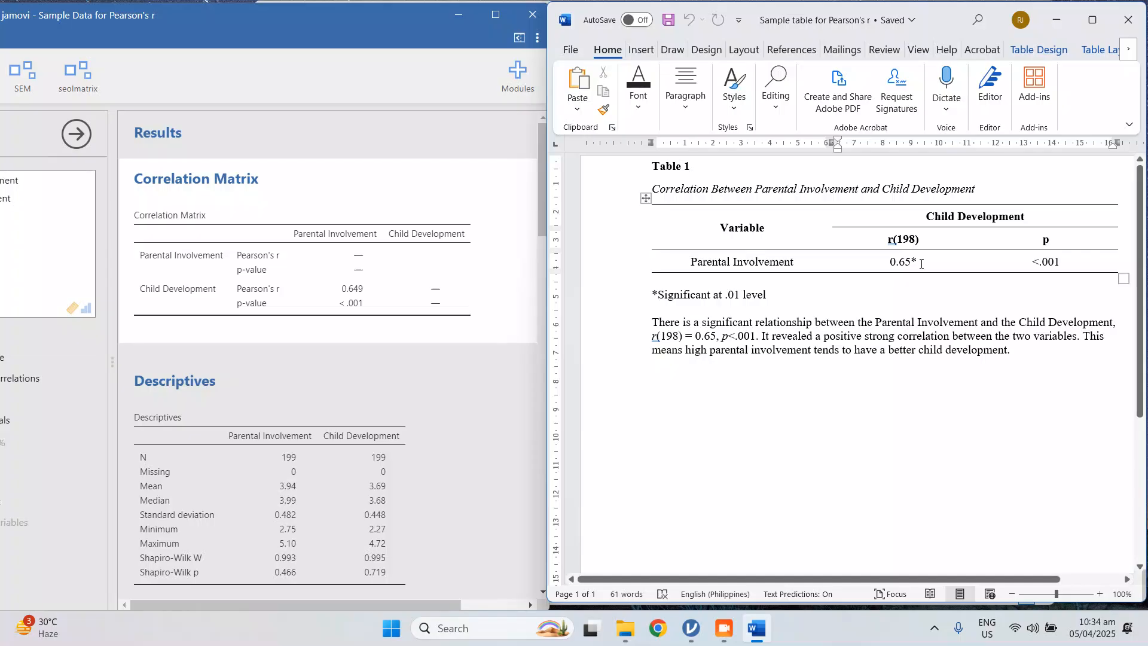
mouse_move(733, 232)
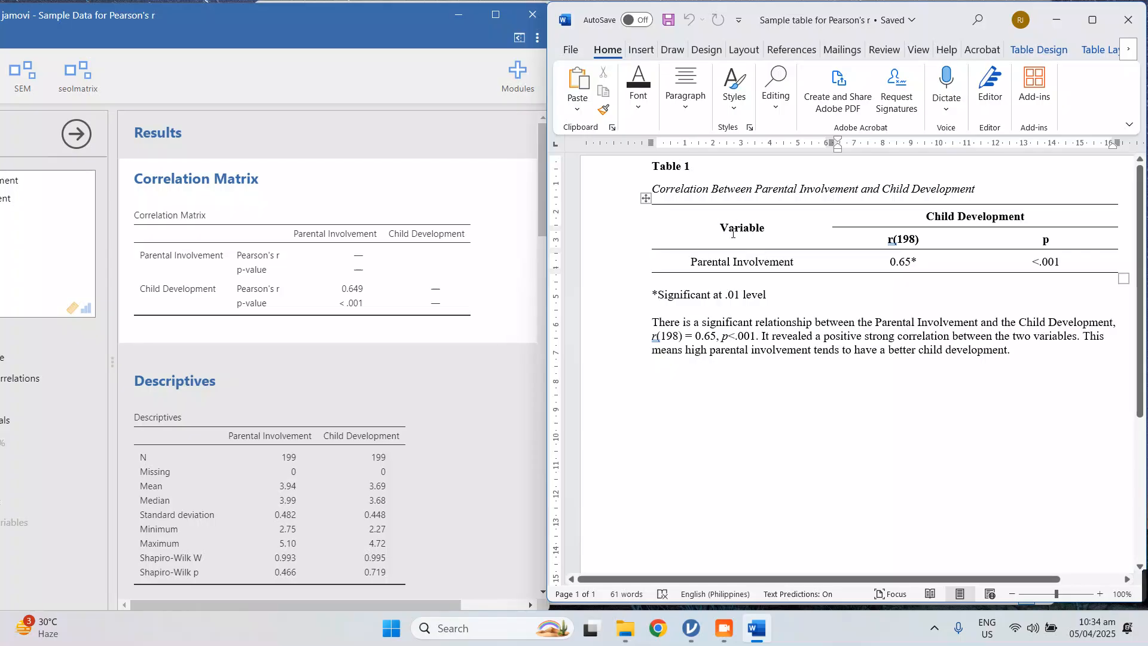
mouse_move(906, 491)
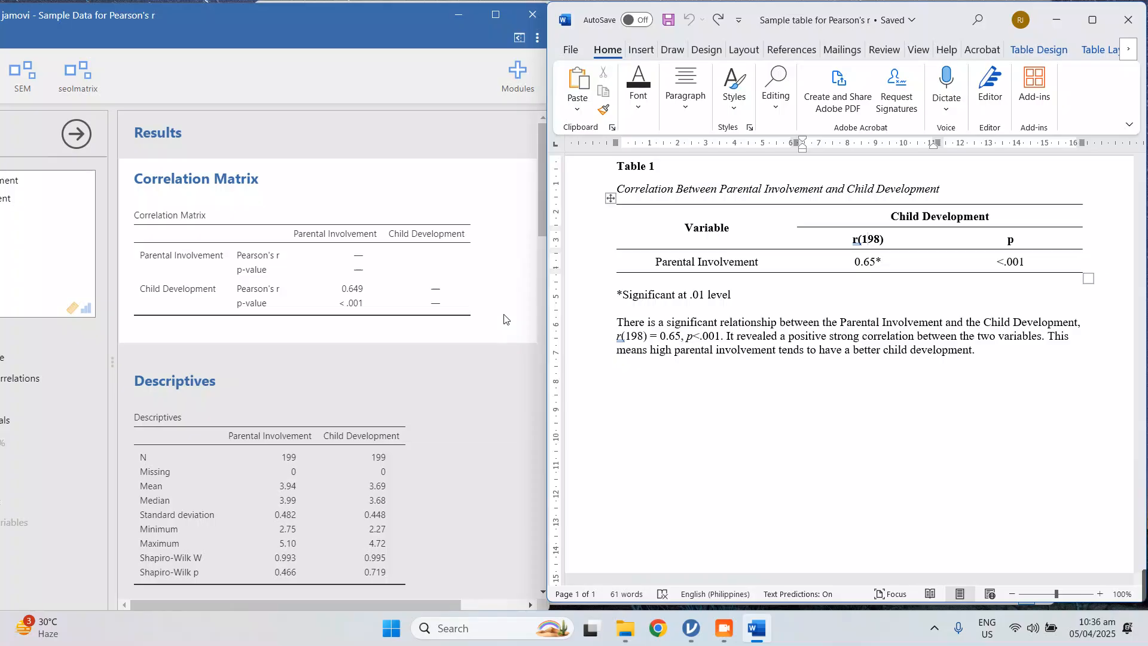
mouse_move(497, 370)
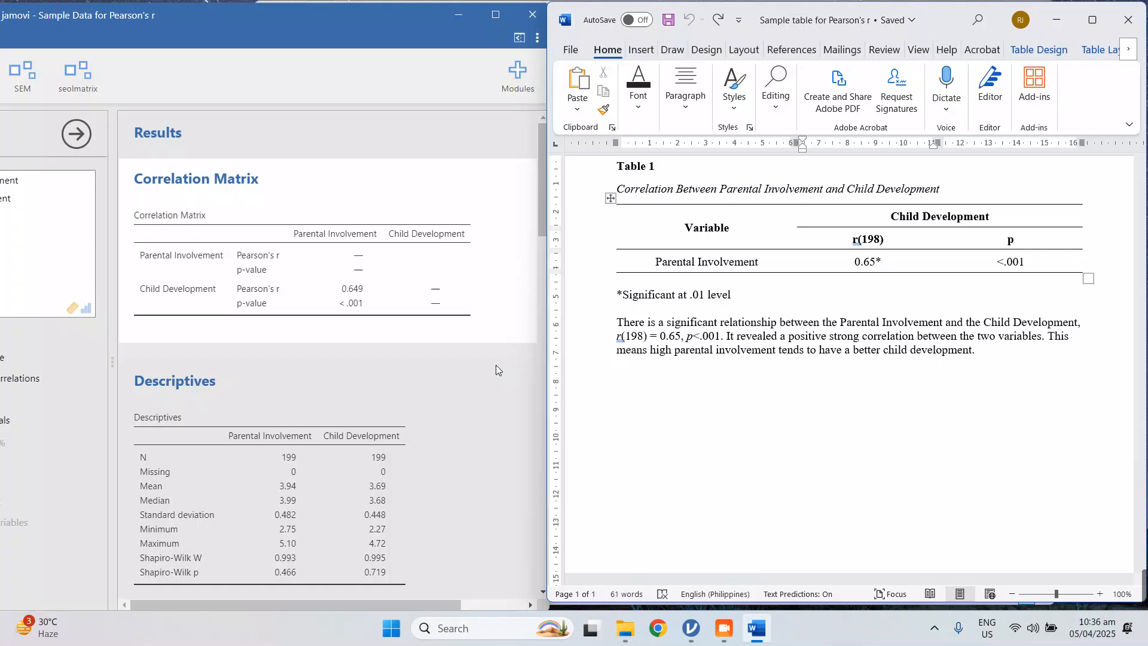
mouse_move(396, 491)
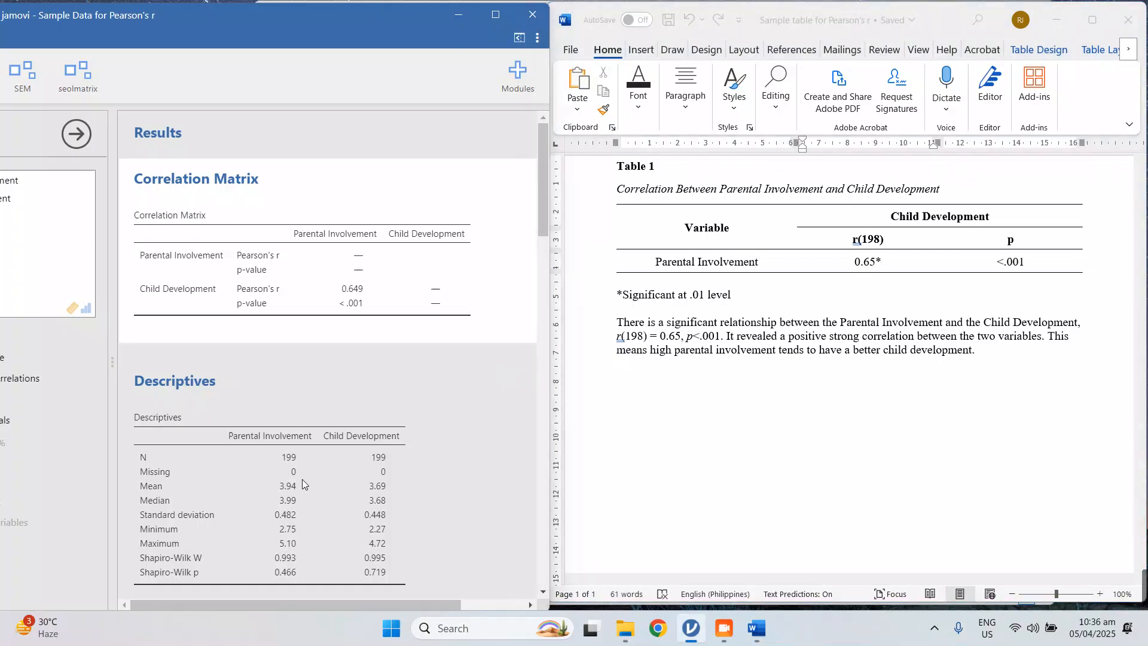
mouse_move(455, 408)
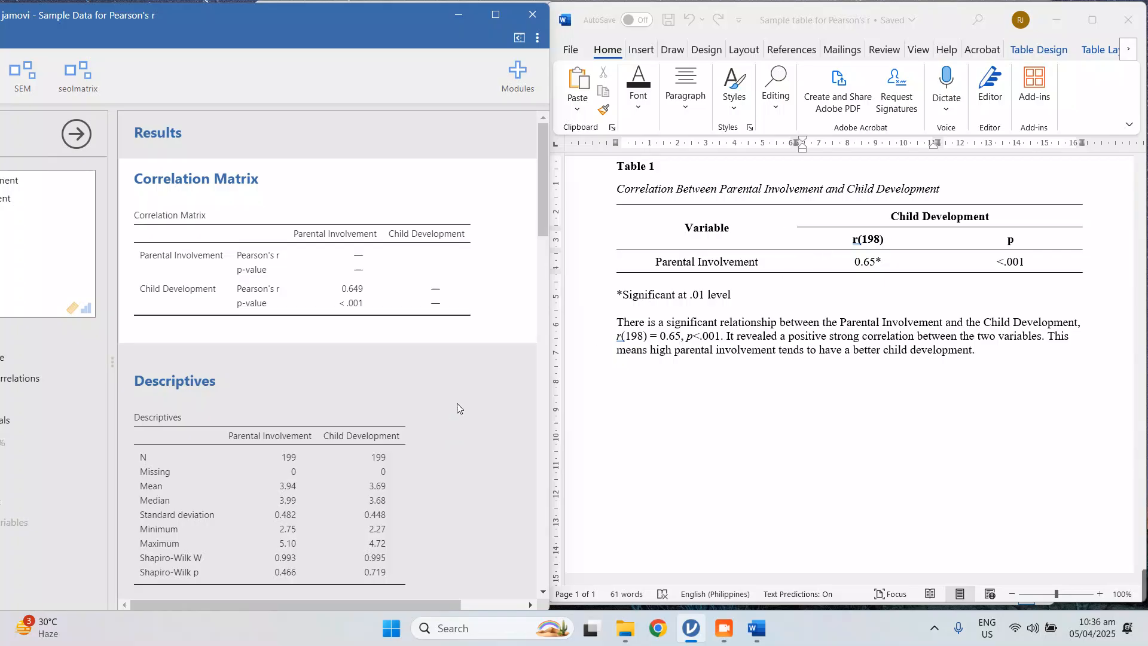
mouse_move(397, 459)
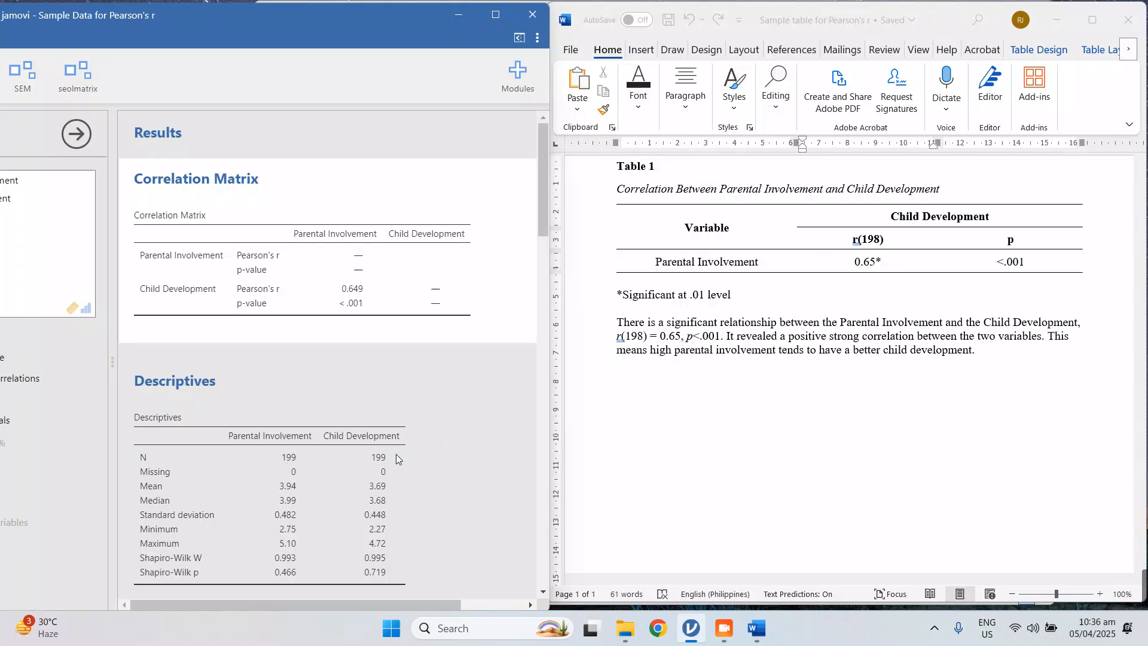
mouse_move(379, 454)
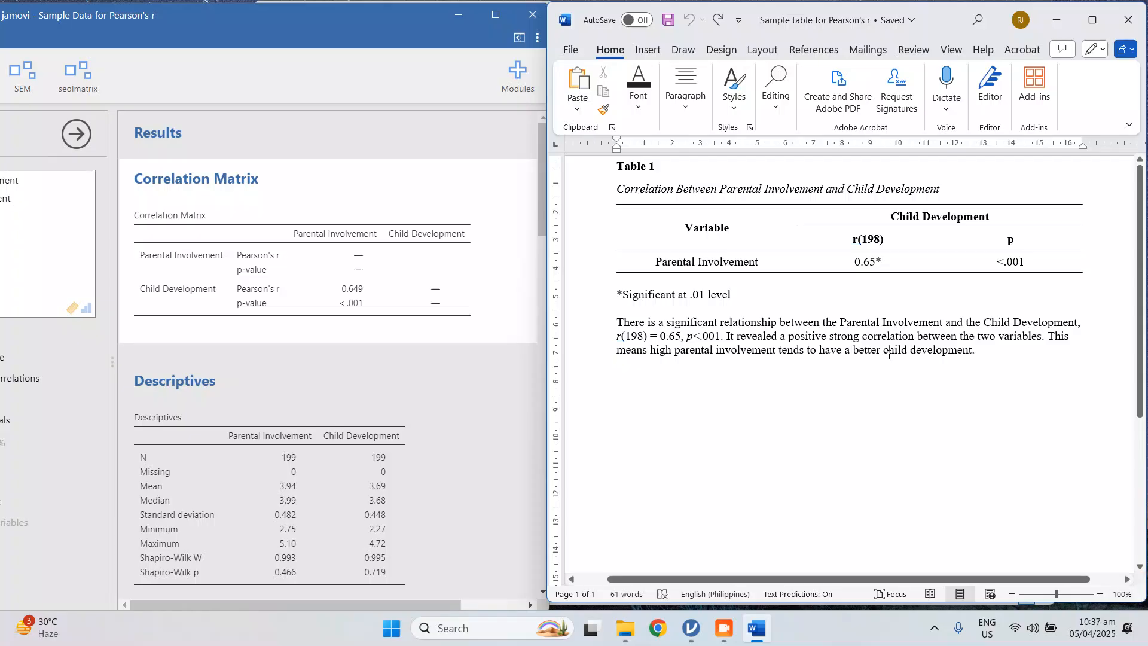
mouse_move(977, 355)
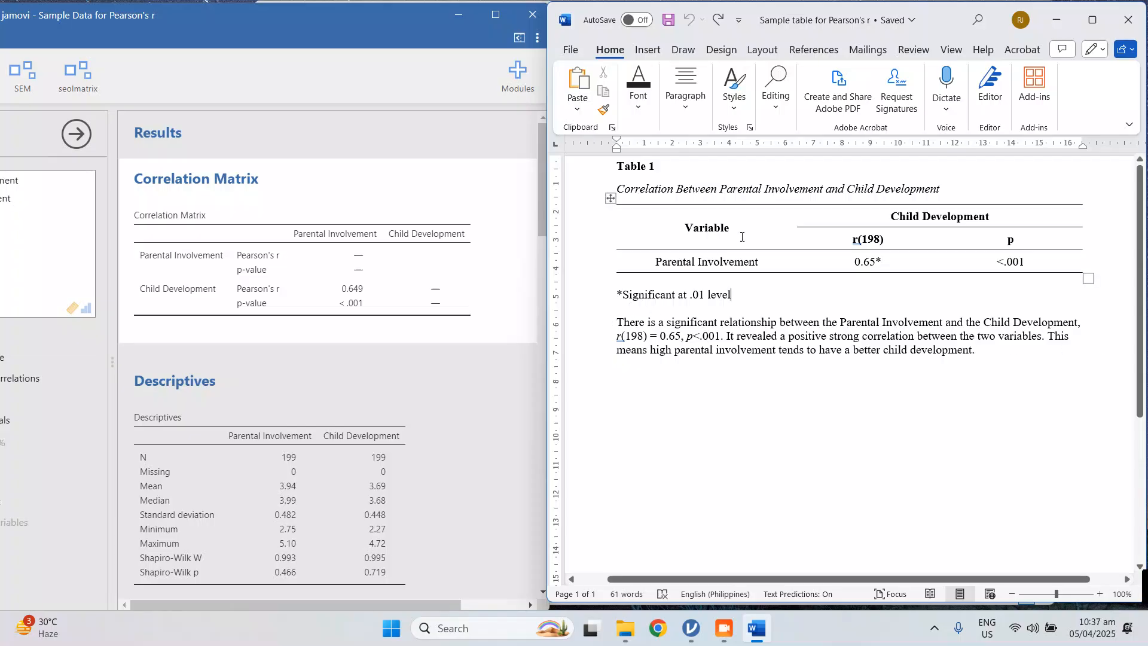
mouse_move(877, 382)
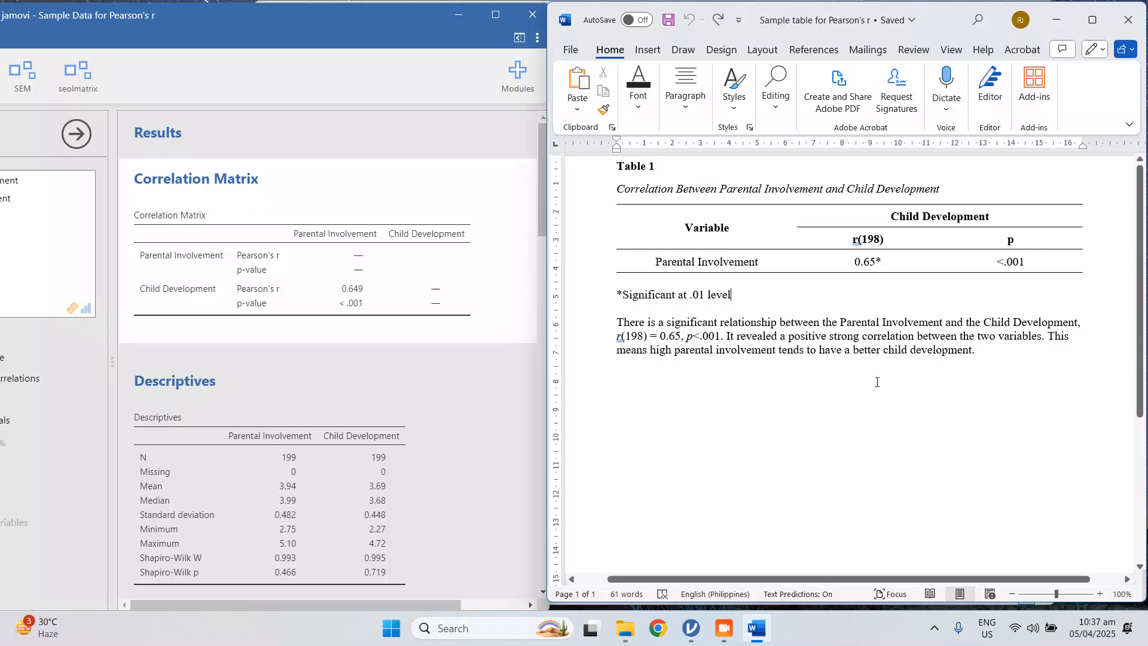
mouse_move(686, 353)
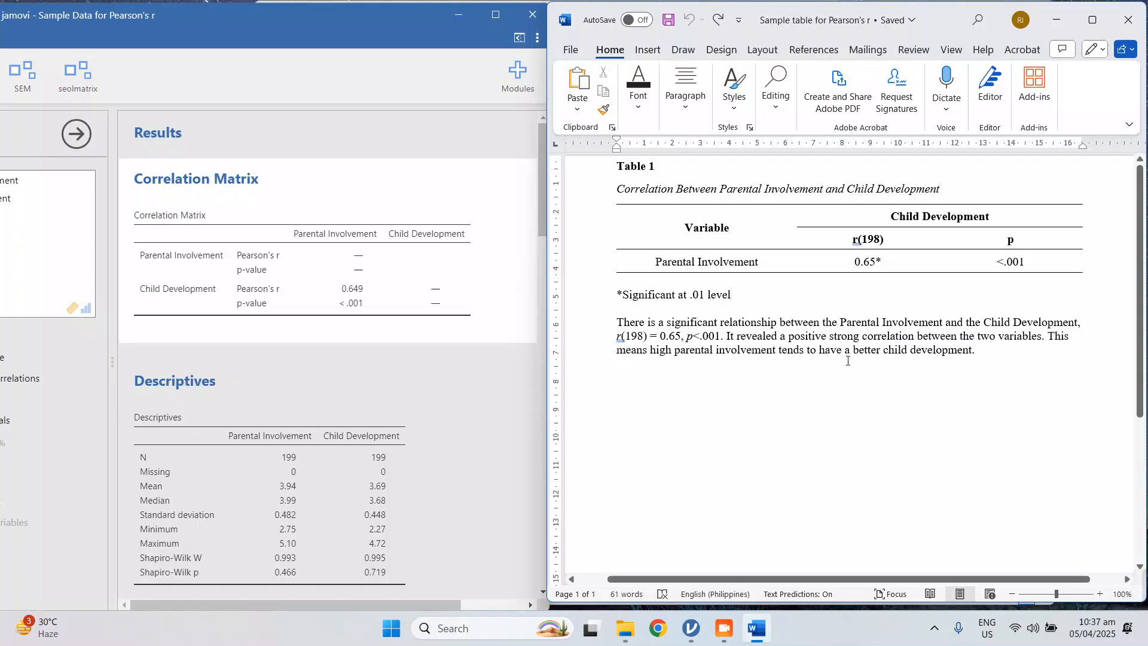
left_click(728, 294)
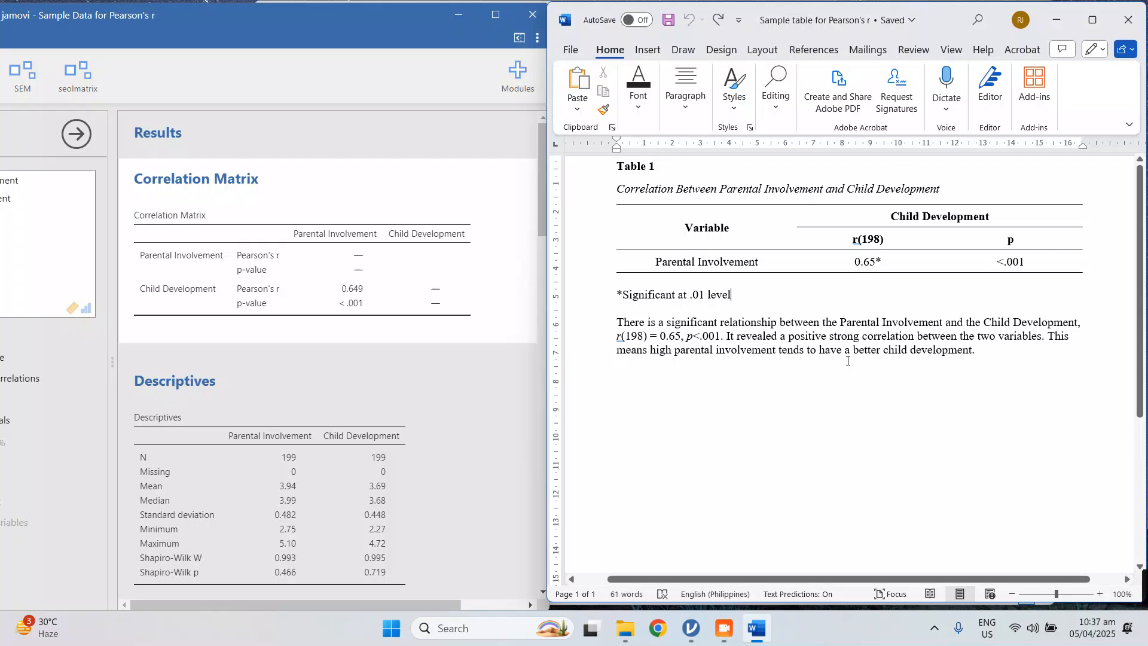